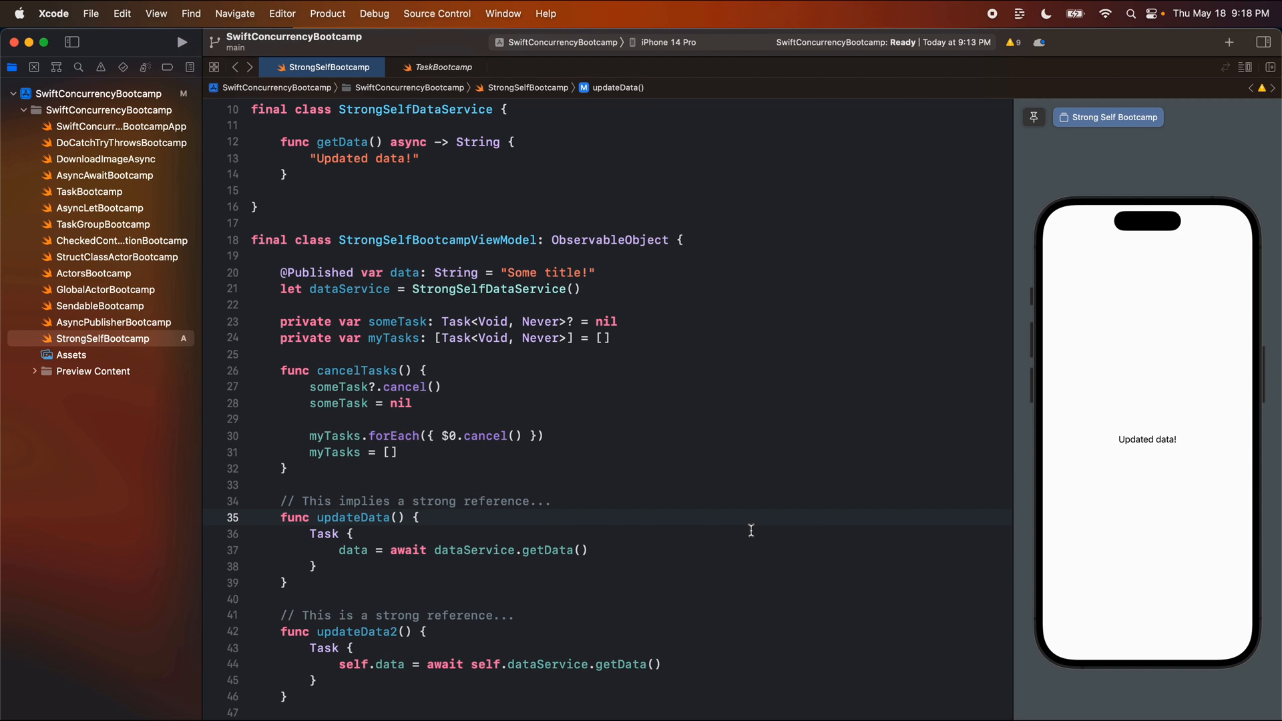
Create a new SwiftUI View file named MVVMBootcamp from the project navigator.
left_click(420, 517)
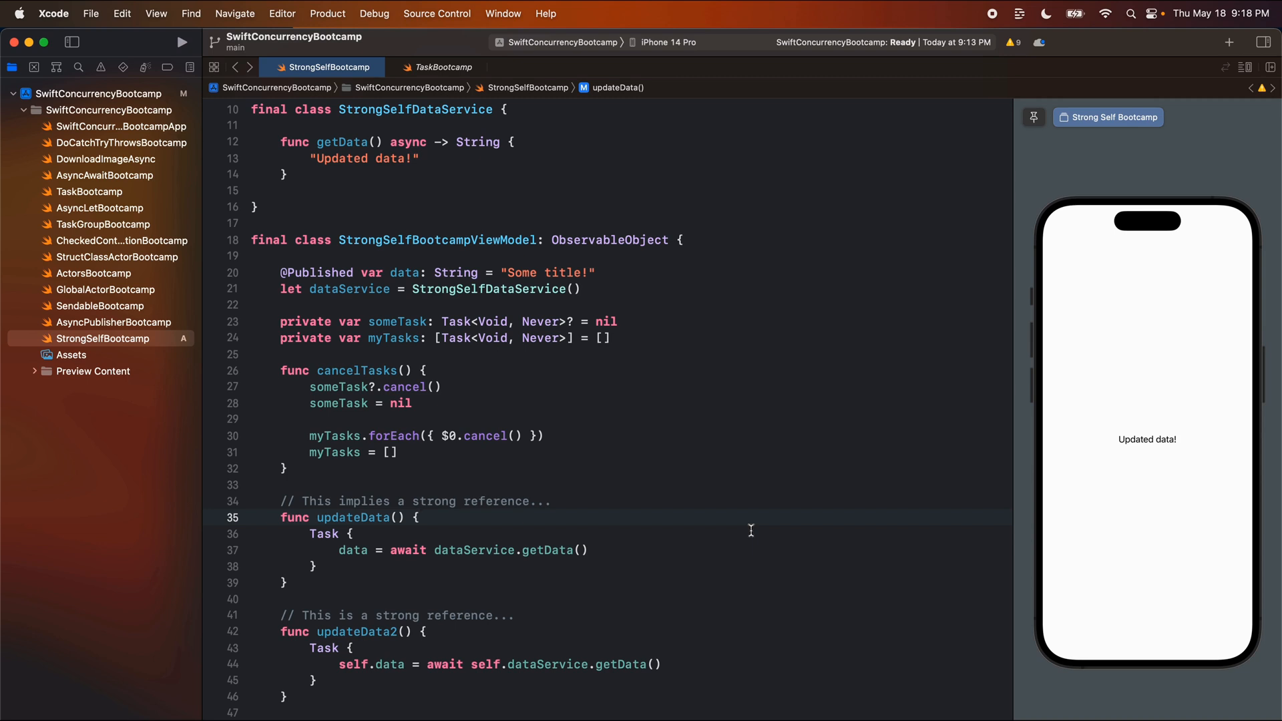
right_click(104, 337)
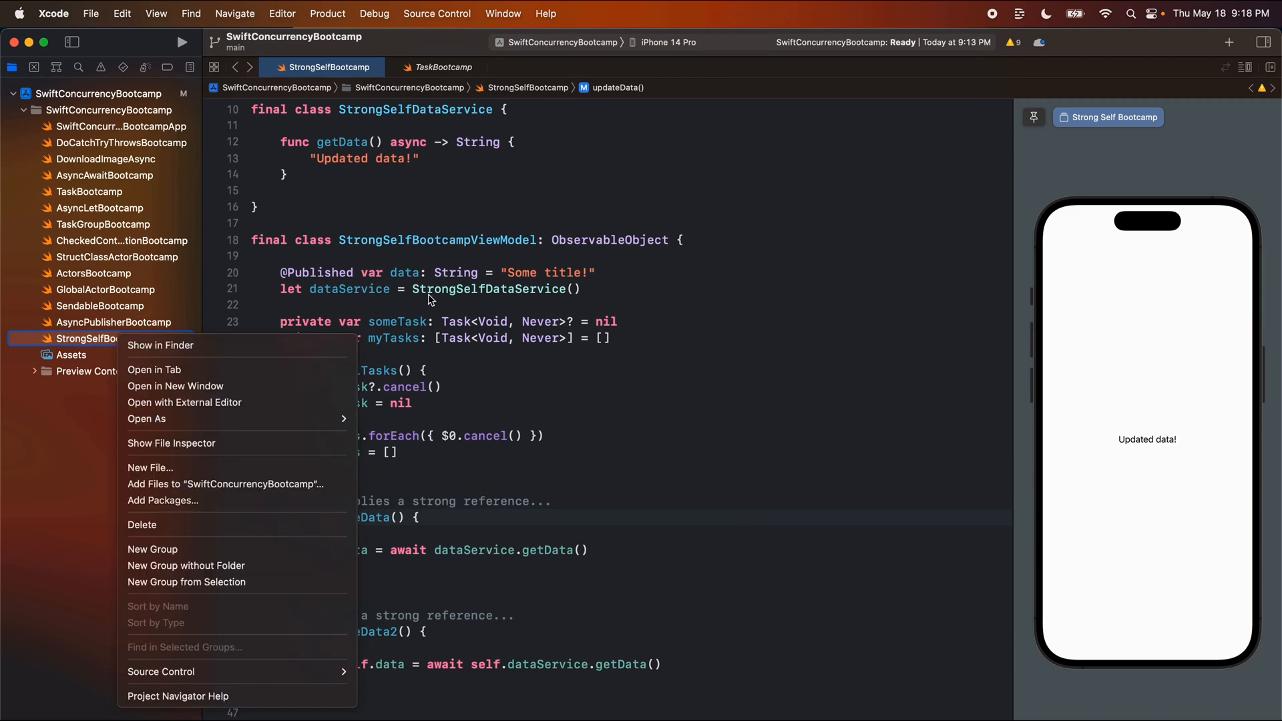
left_click(149, 467)
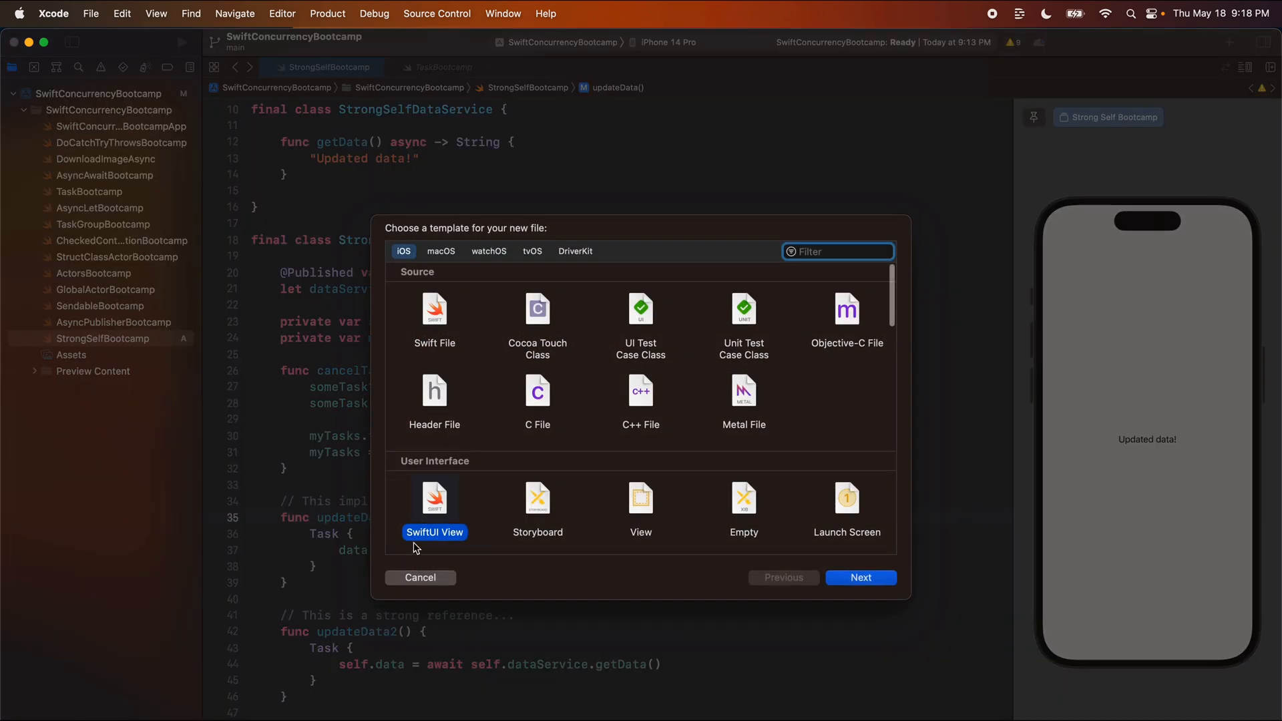
left_click(859, 577)
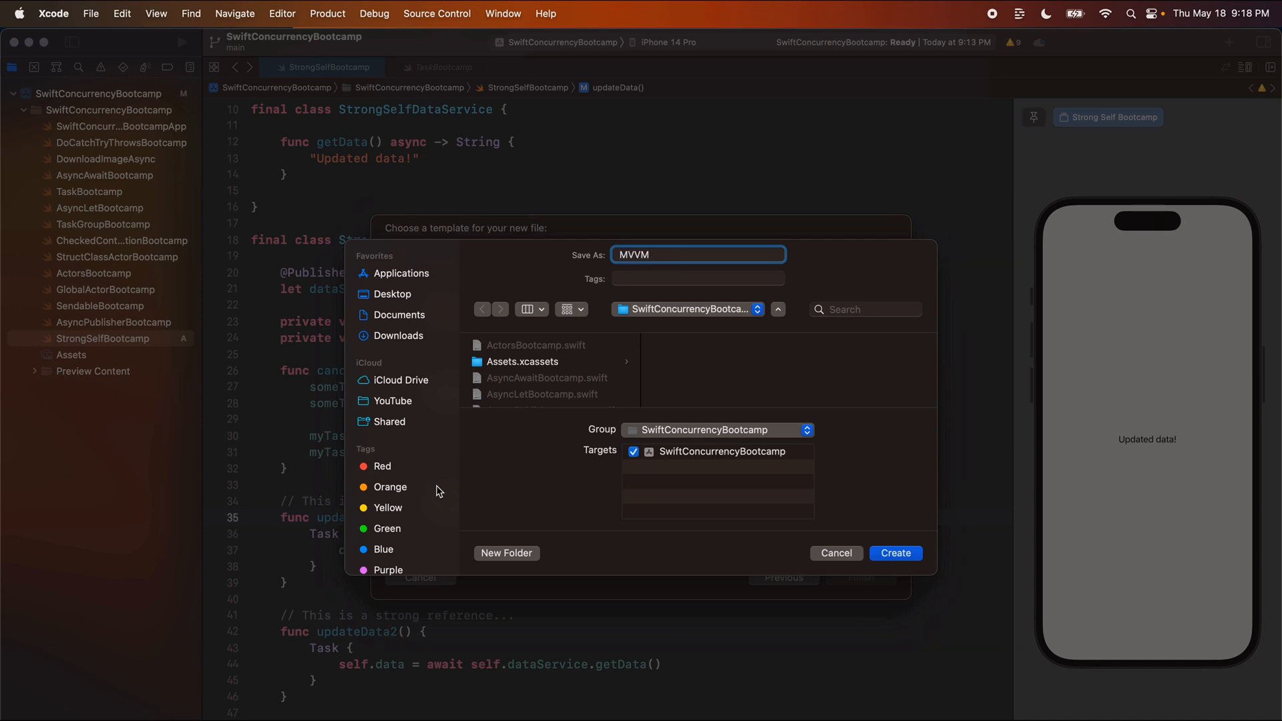
type("Bootcamp")
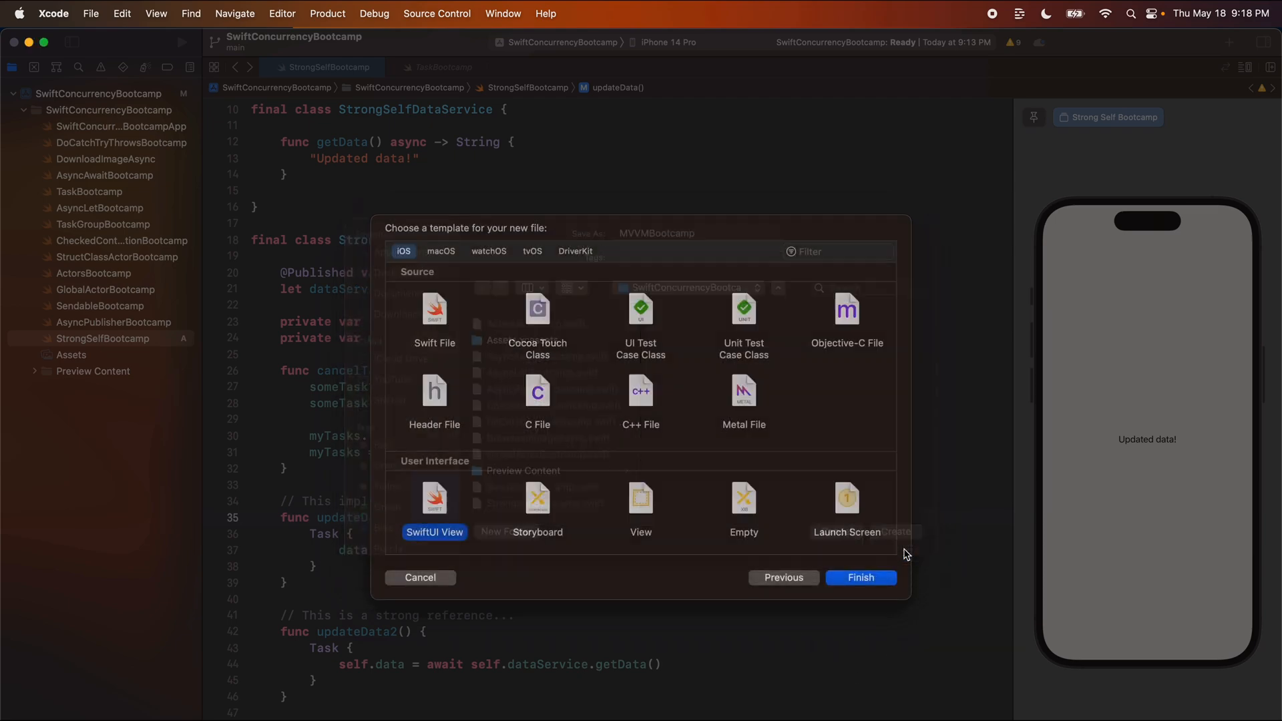
left_click(860, 579)
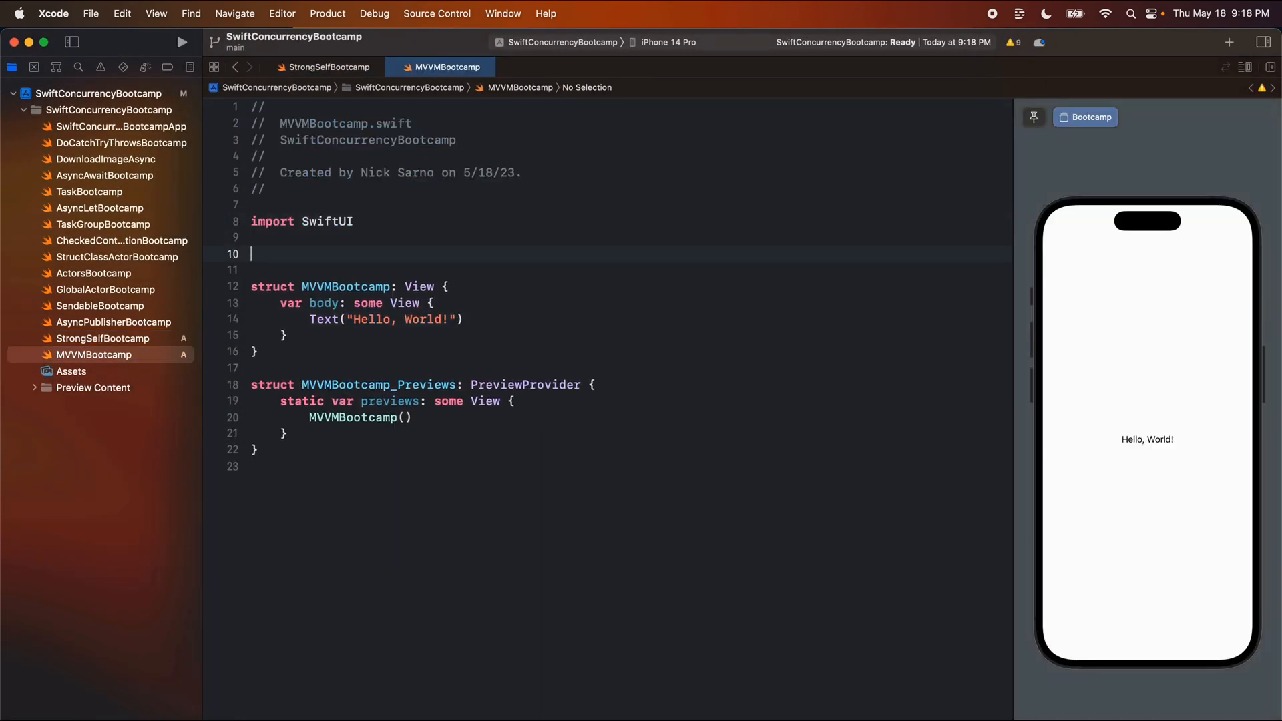
Declare final class MVVMBootcampViewModel conforming to ObservableObject.
type("final class")
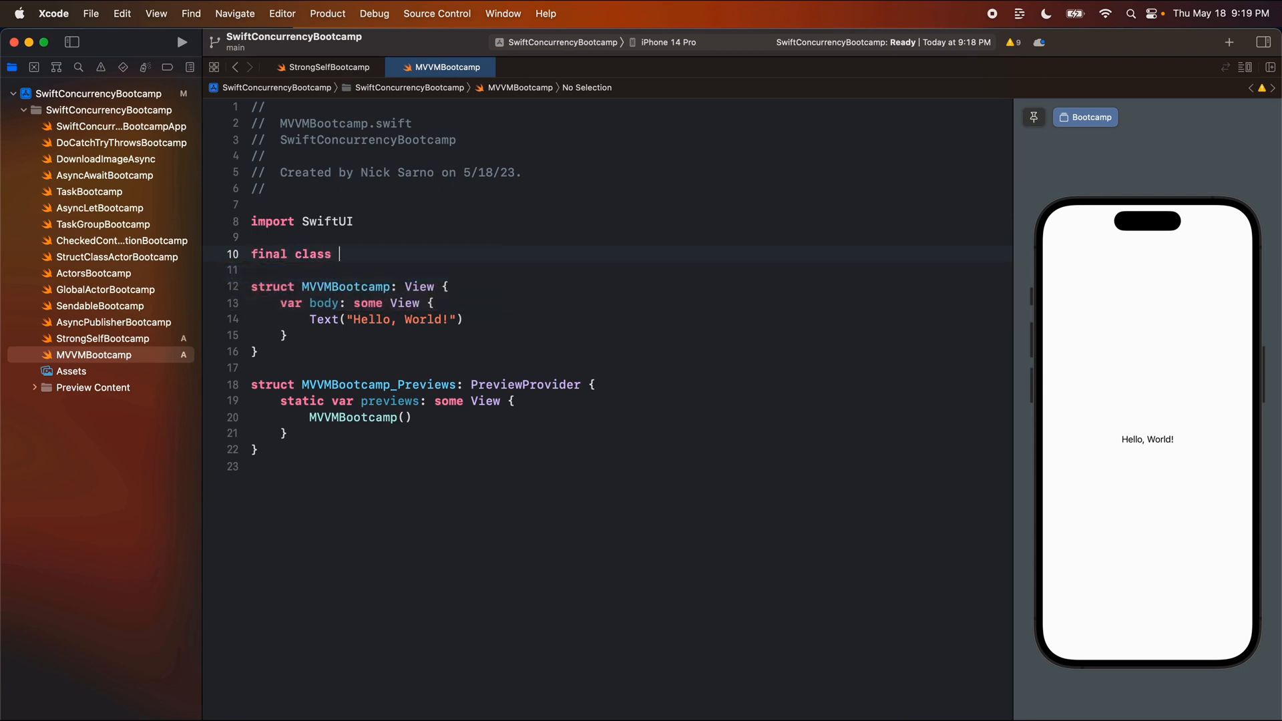
type("MVVMBootcamp")
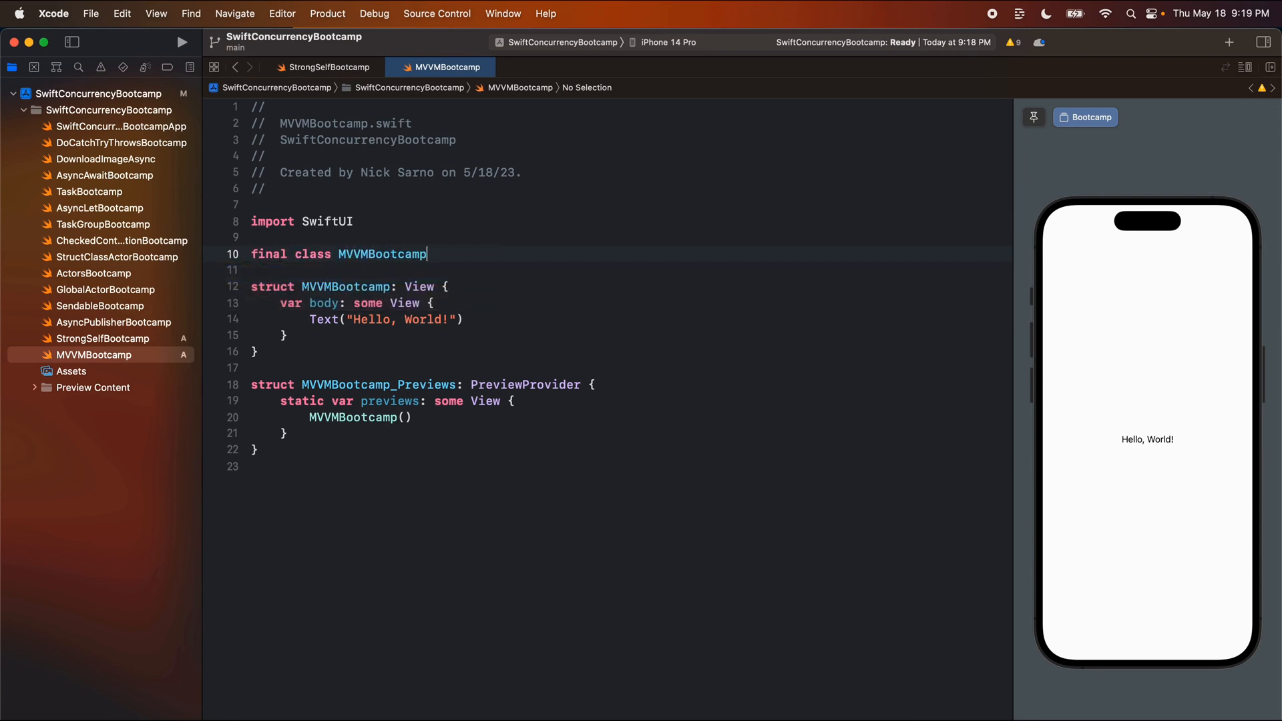
type(": ObservableObject {")
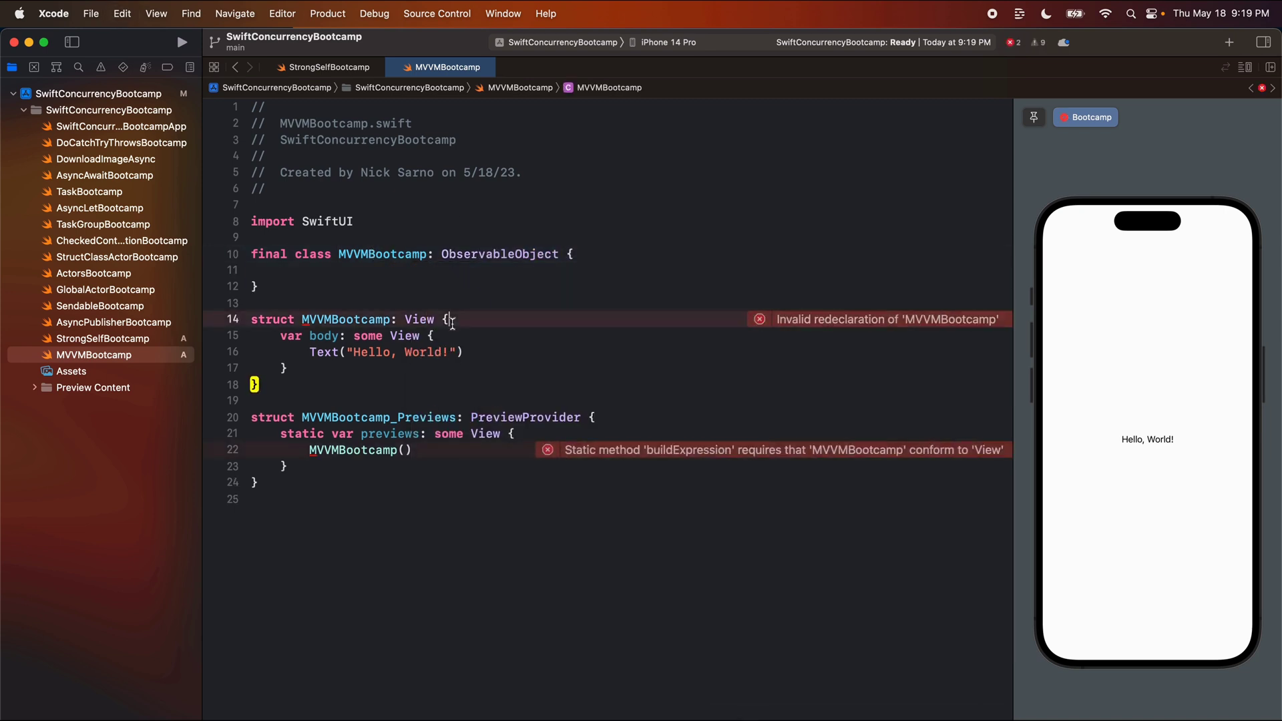
type("@Stateob")
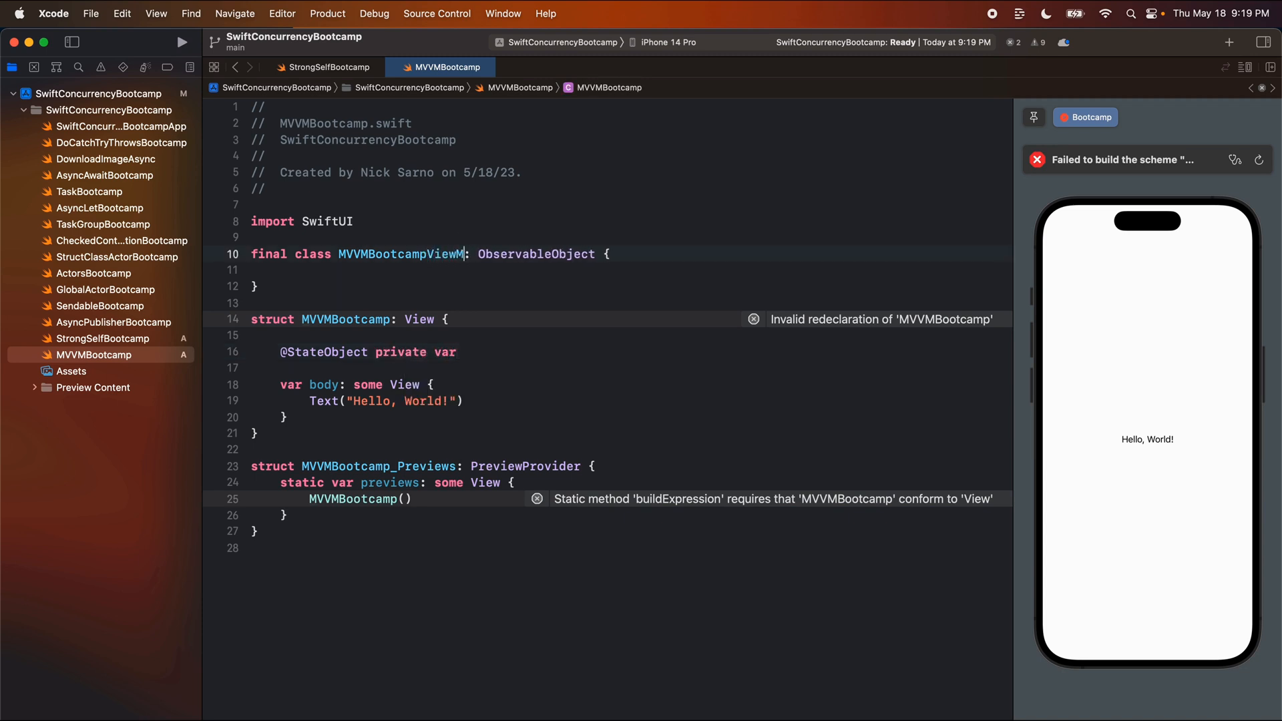
type("odel")
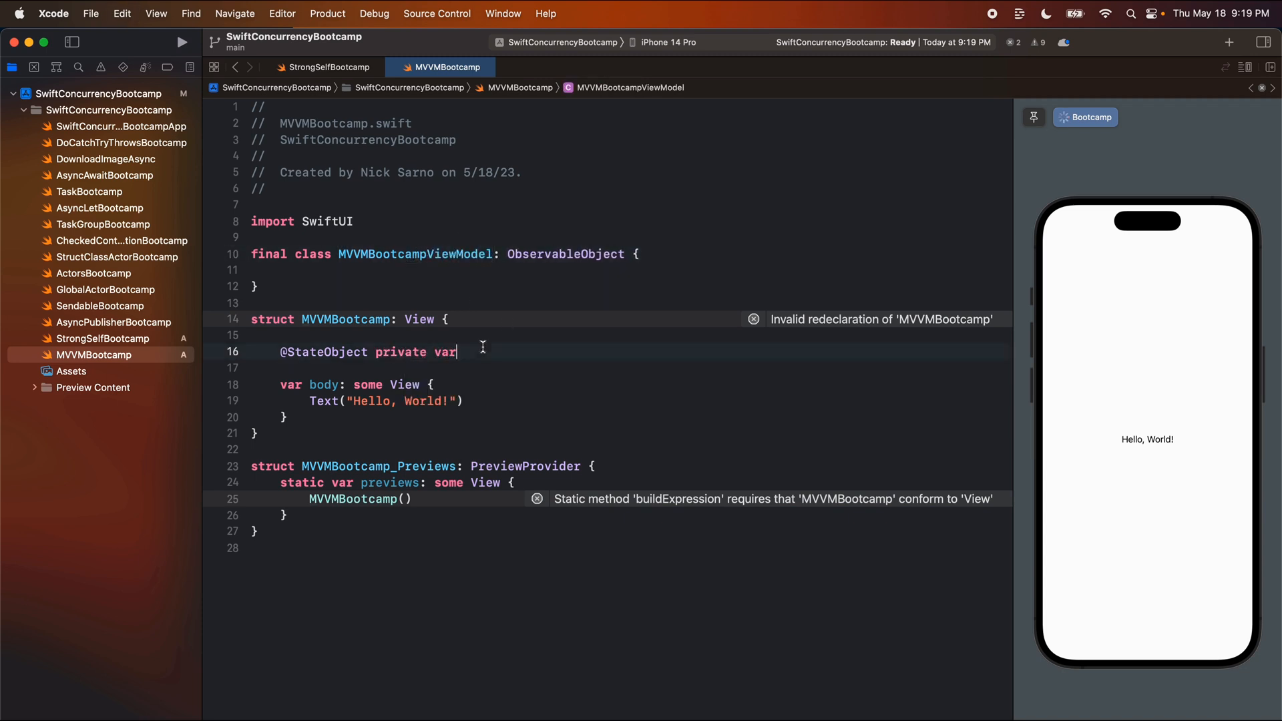
type("viewM")
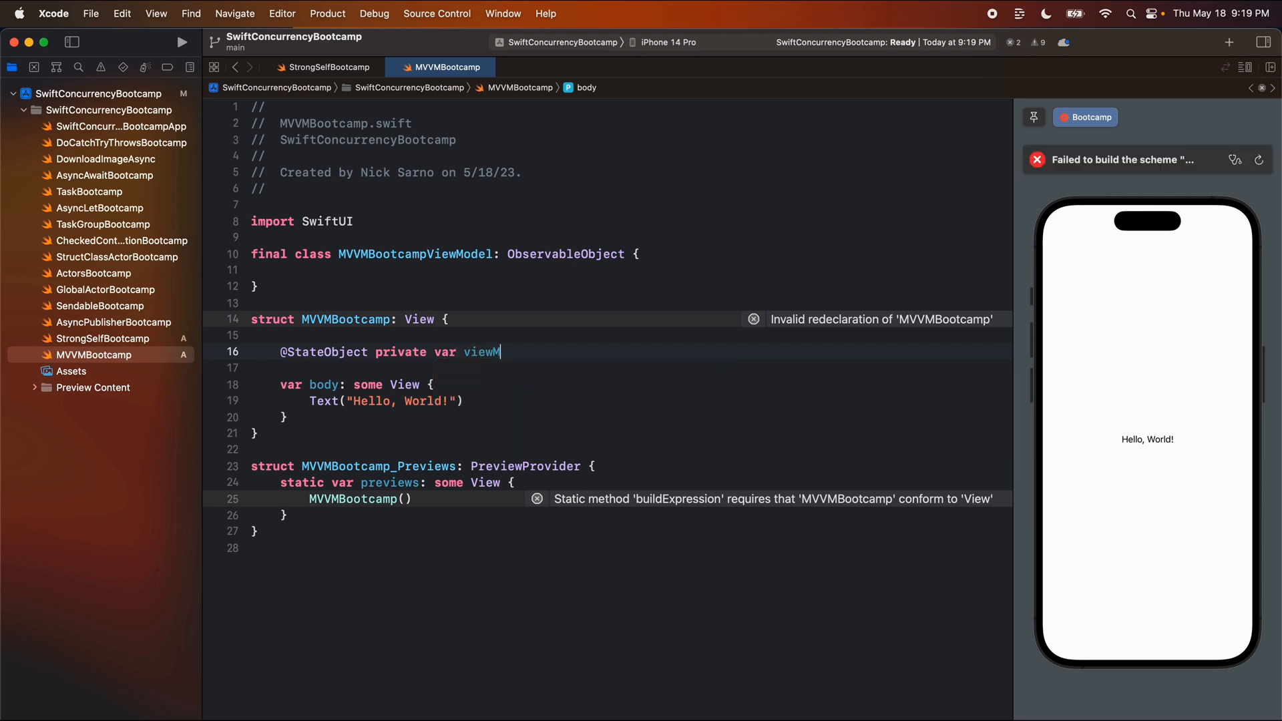
type("odel = MVVMBootcampViewModel()")
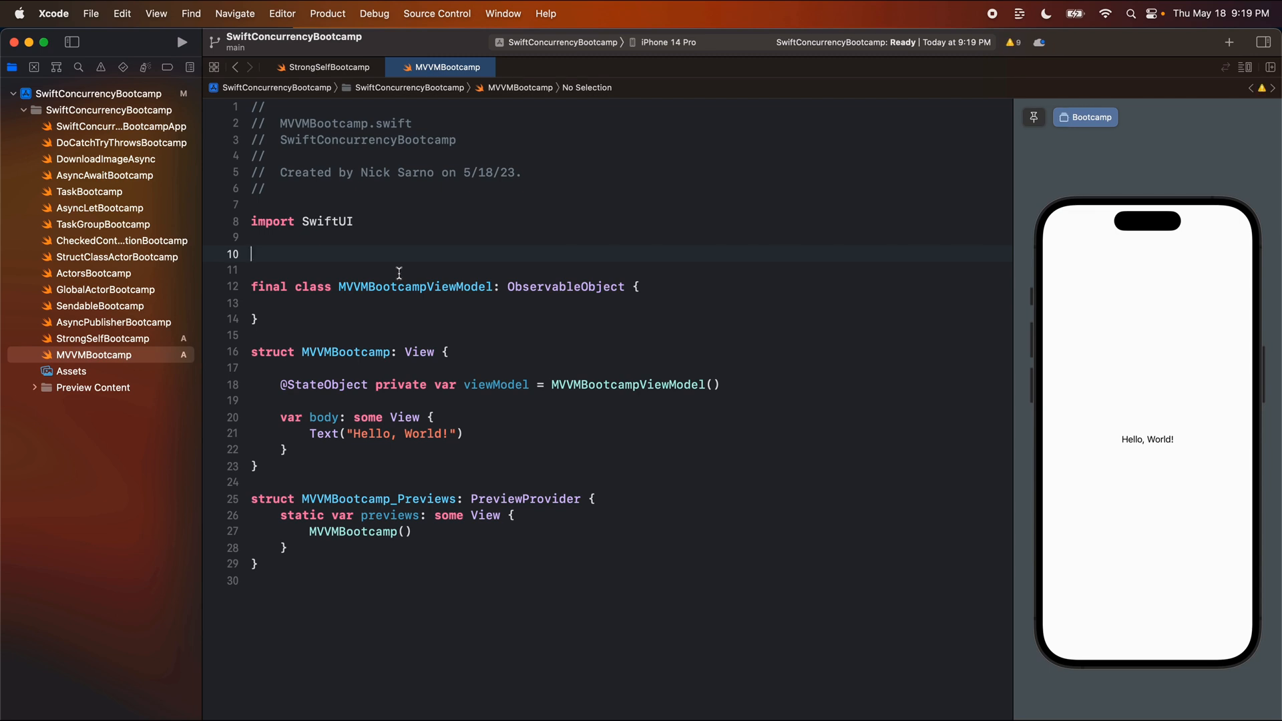
Declare empty final class MyManagerClass and actor MyManagerActor.
type("final cla")
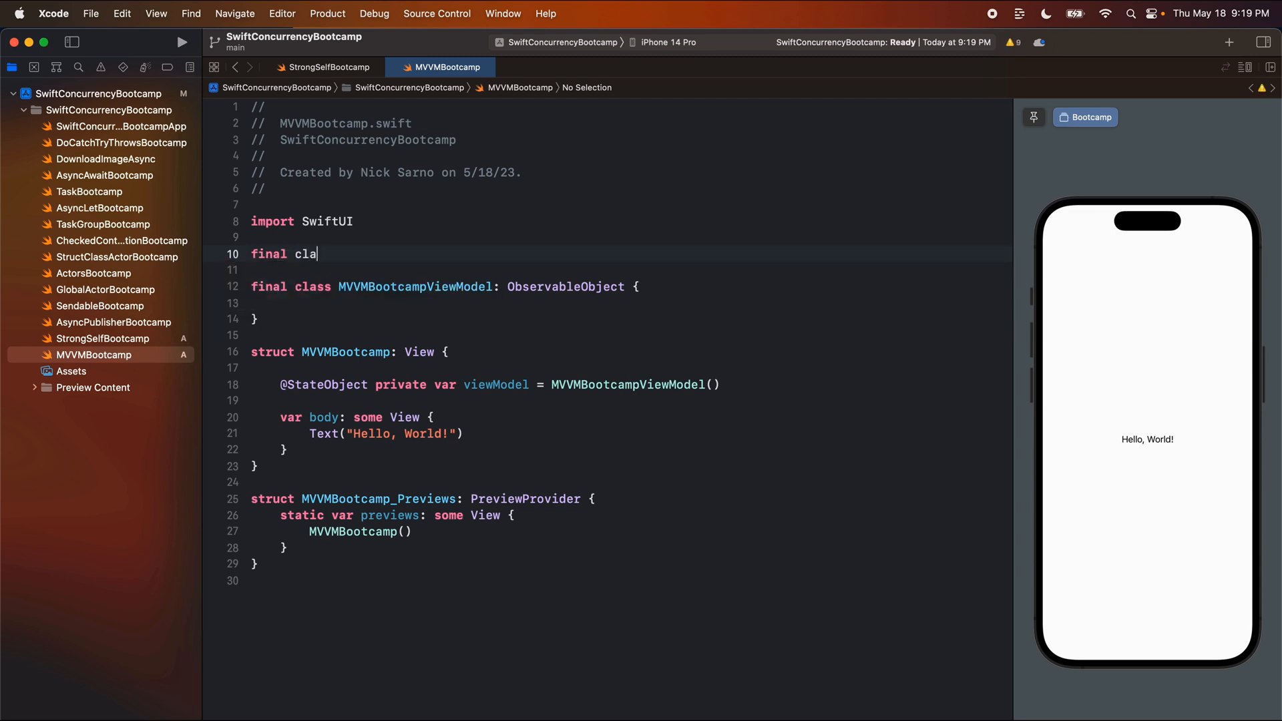
type("ss My")
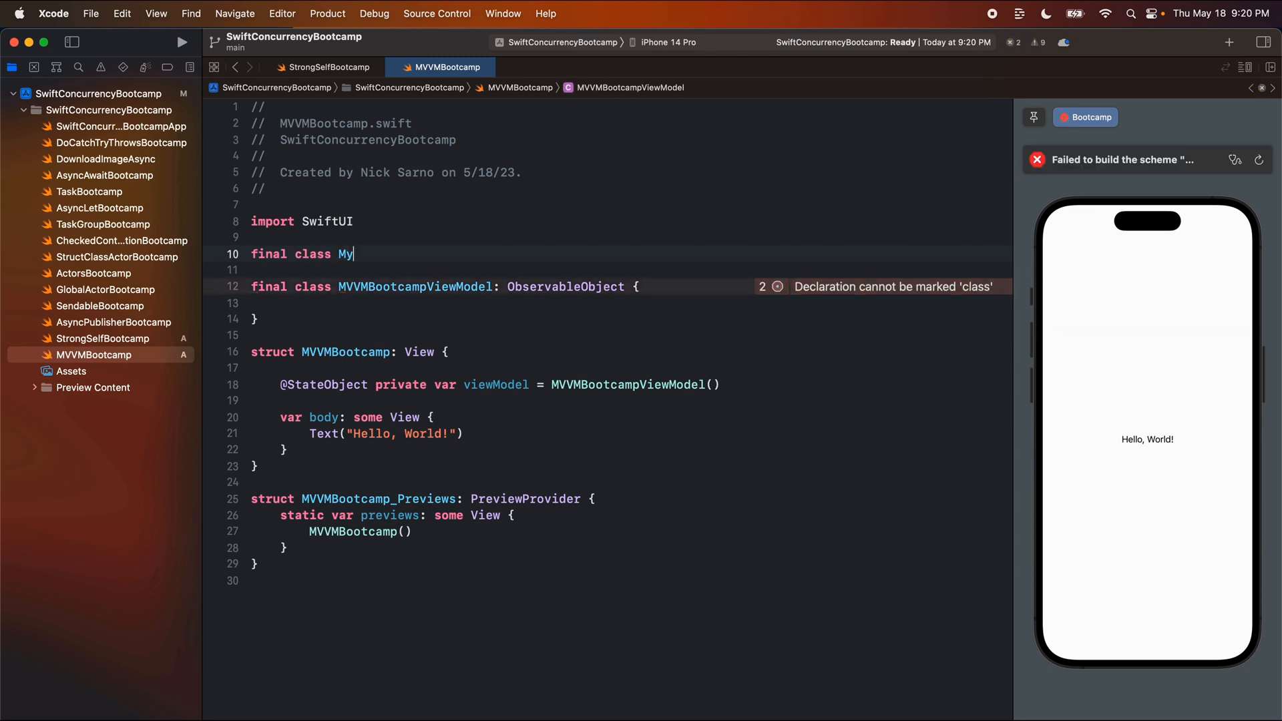
type("ManagerClass {")
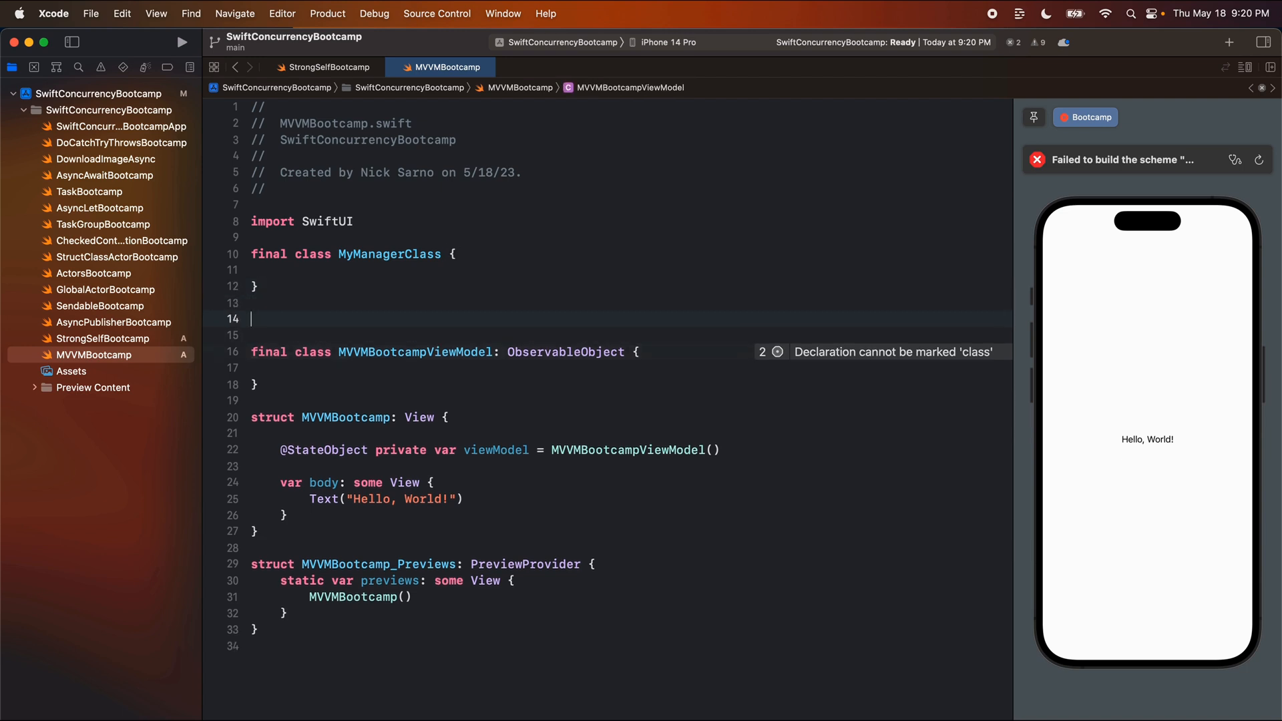
type("actor")
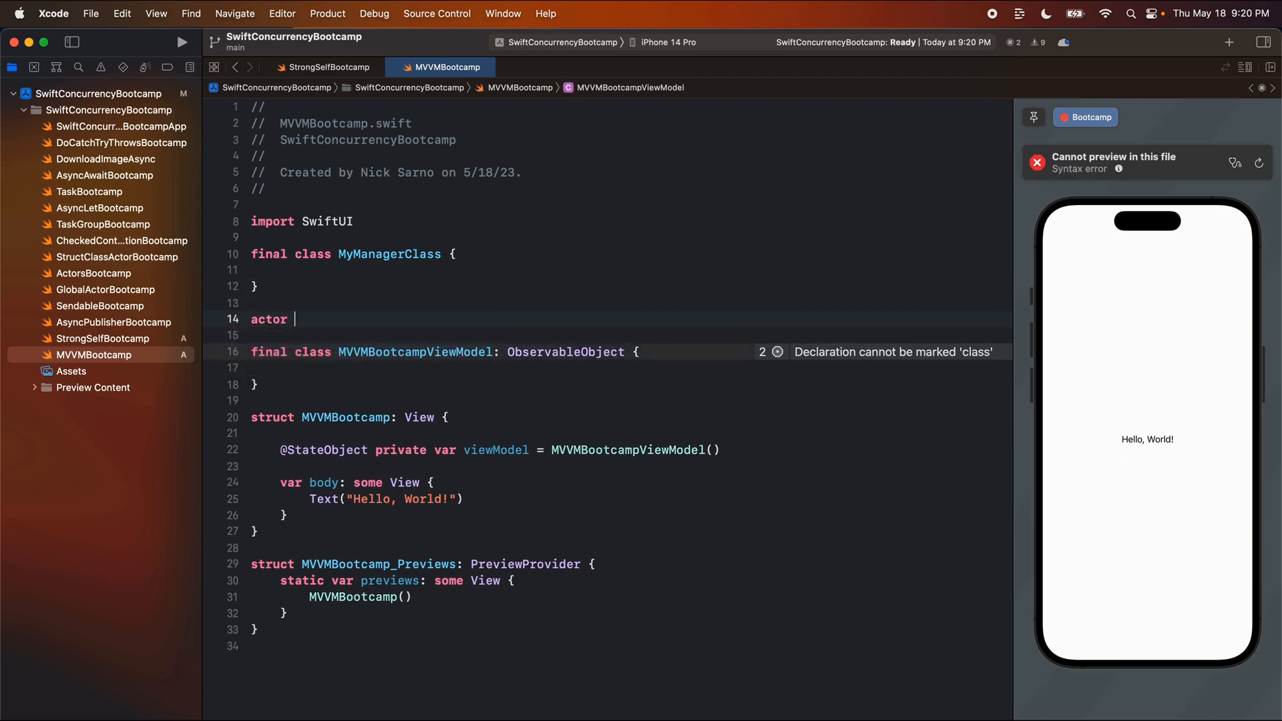
type("My")
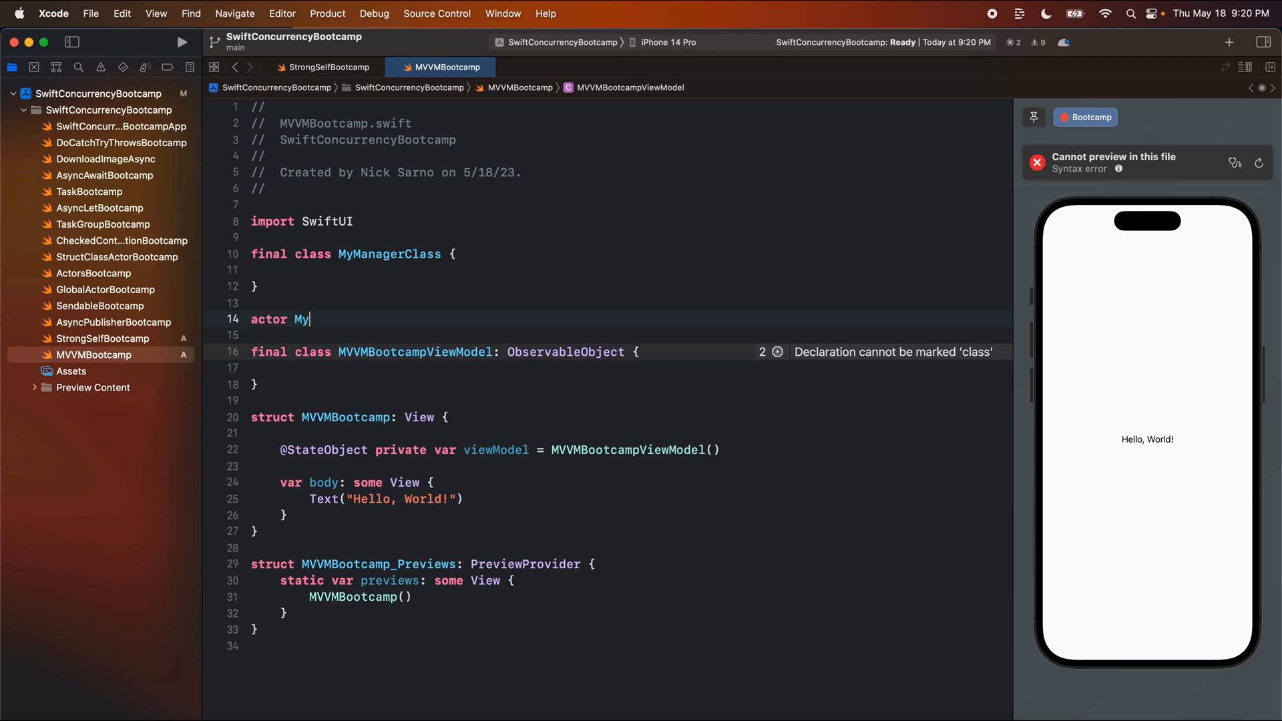
type("Manager")
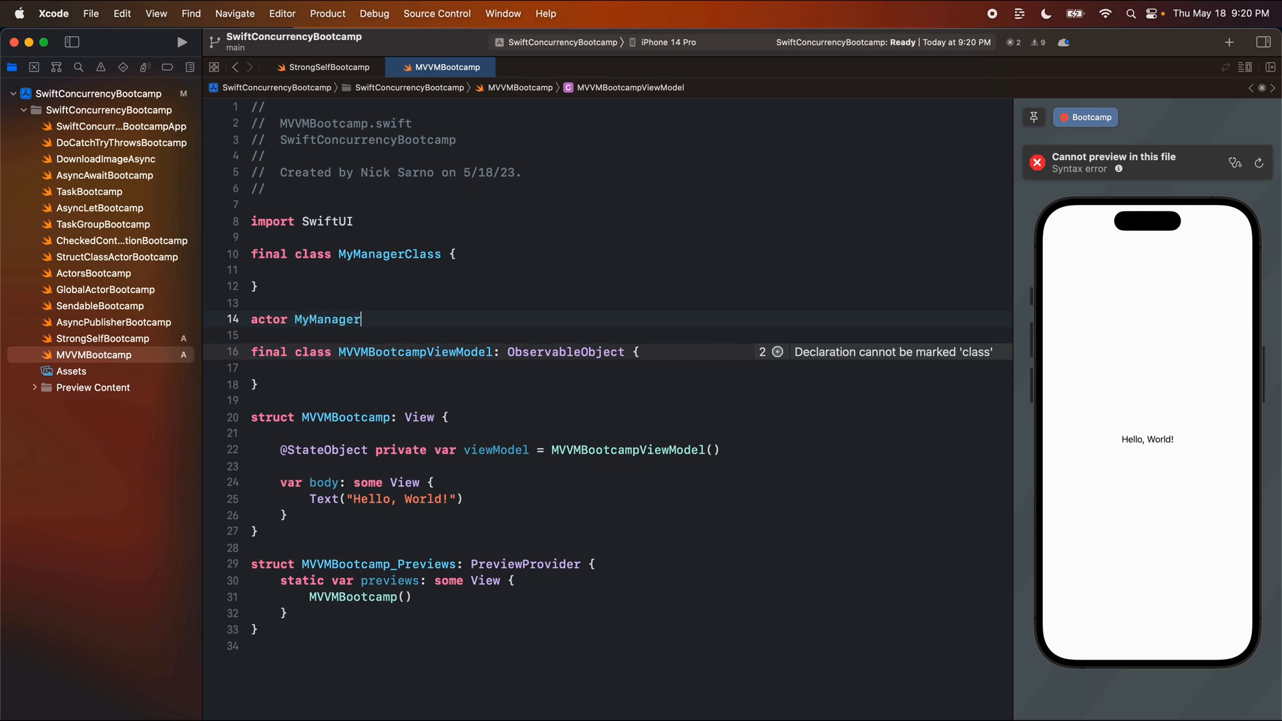
type("Actor {")
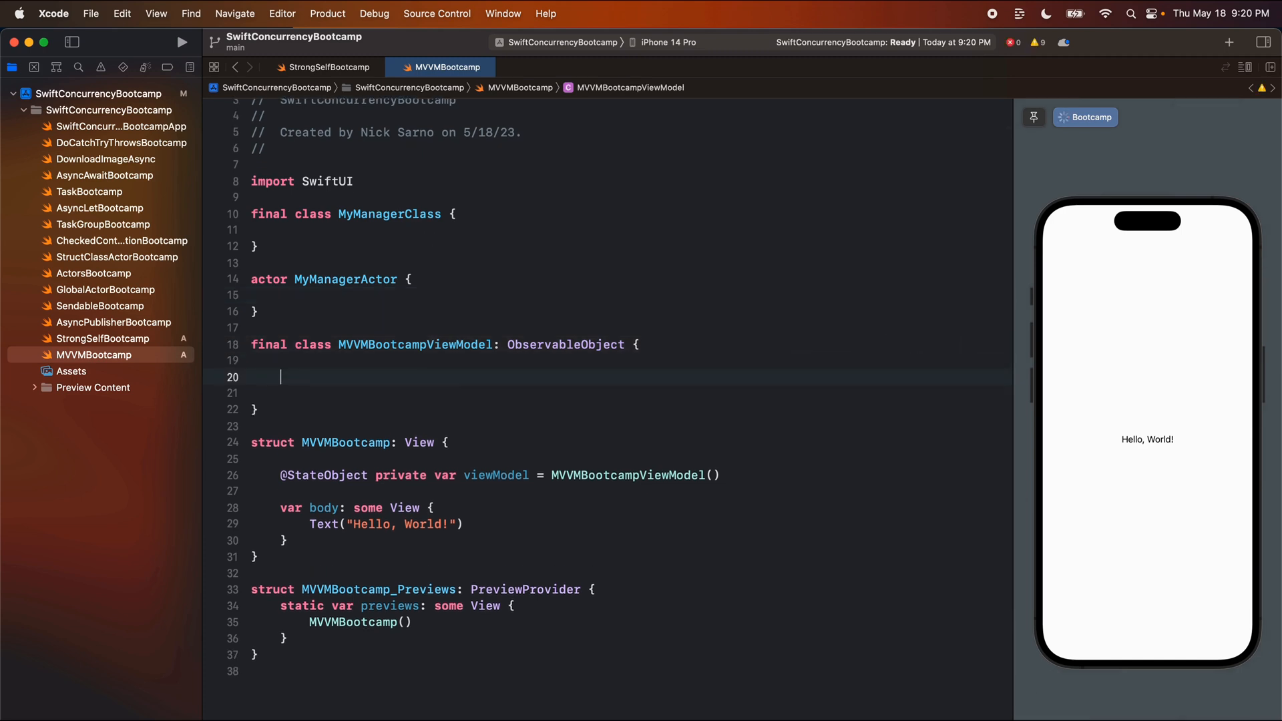
Store managerClass = MyManagerClass() and managerActor = MyManagerActor() in the view model.
type("let")
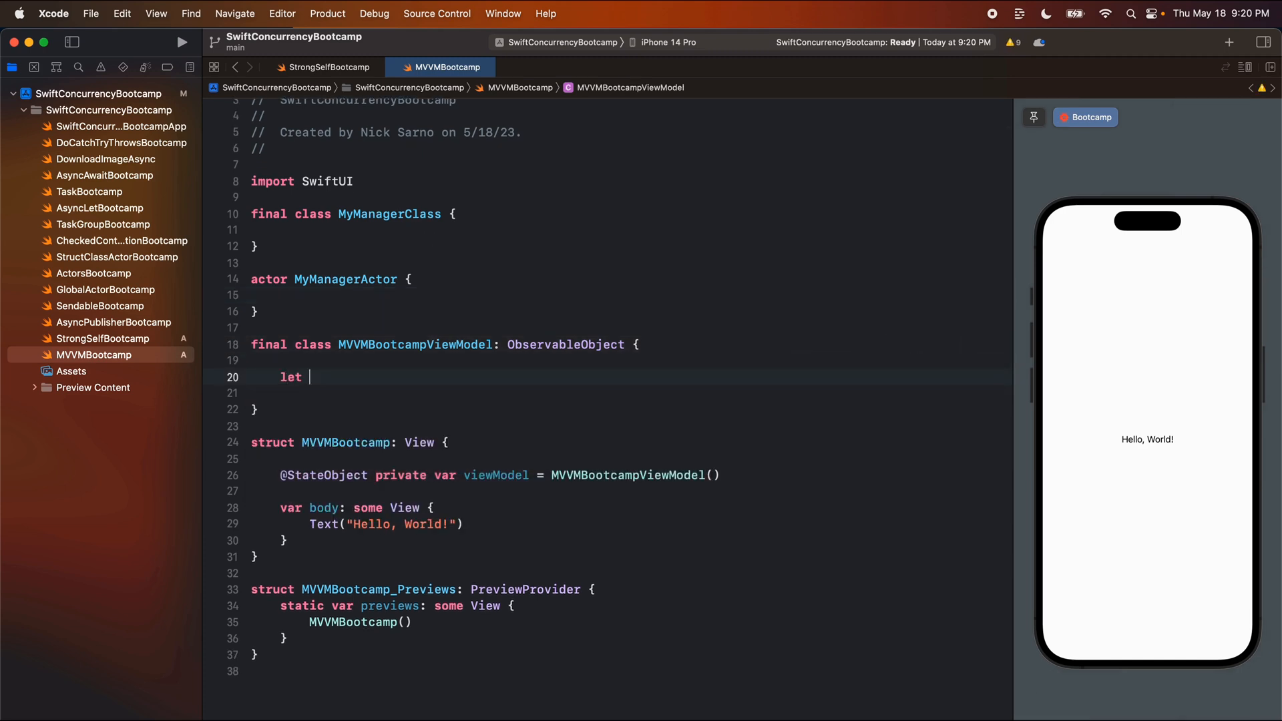
type("manager")
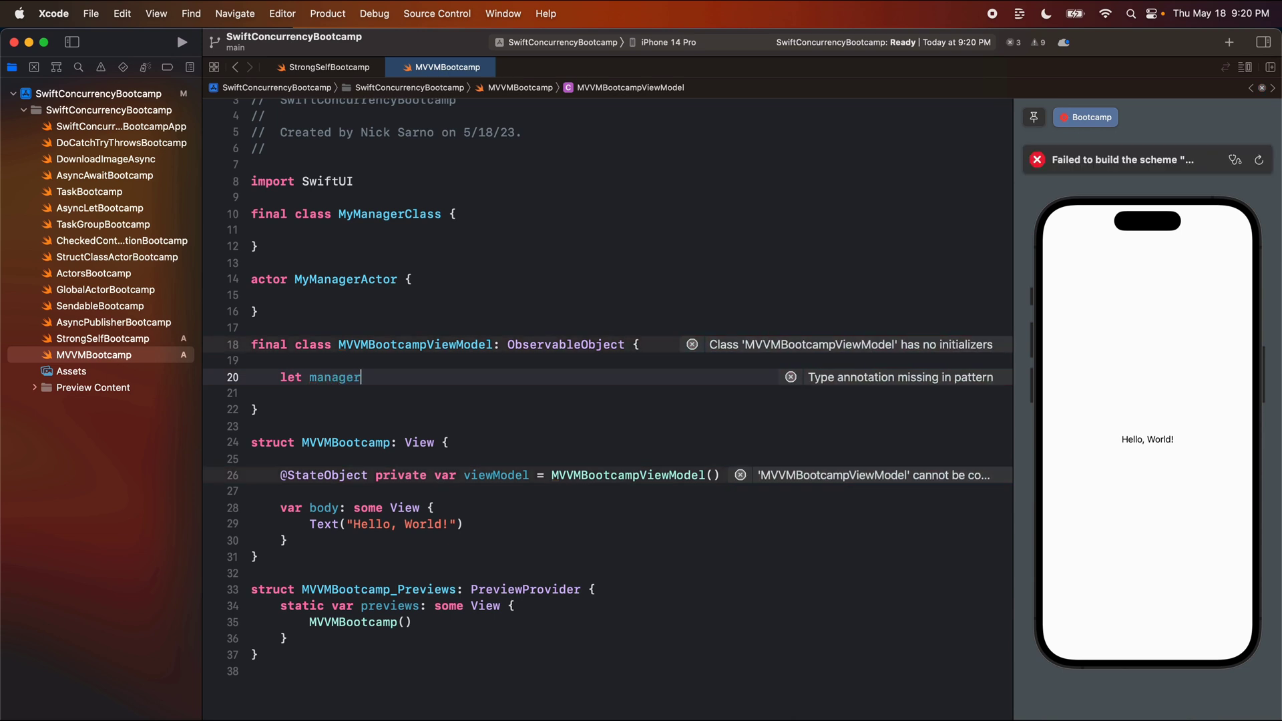
type("Class = MyManagerClass(")
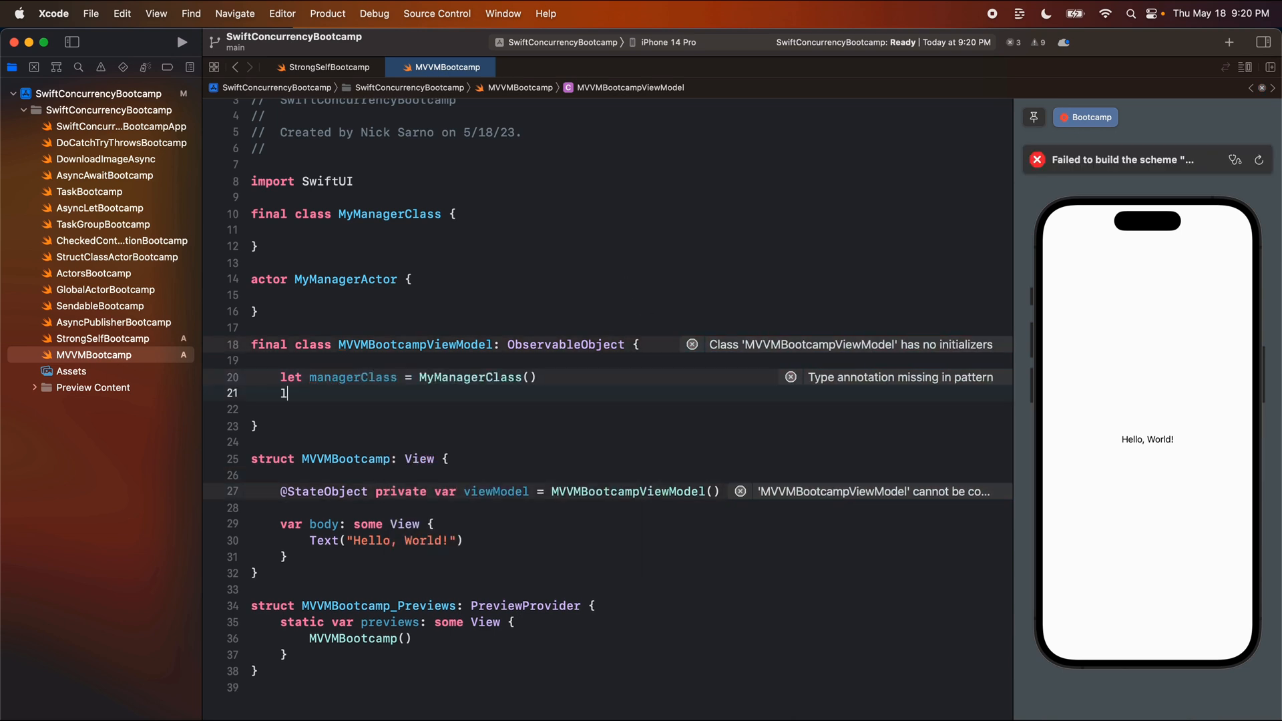
type("let managerActor")
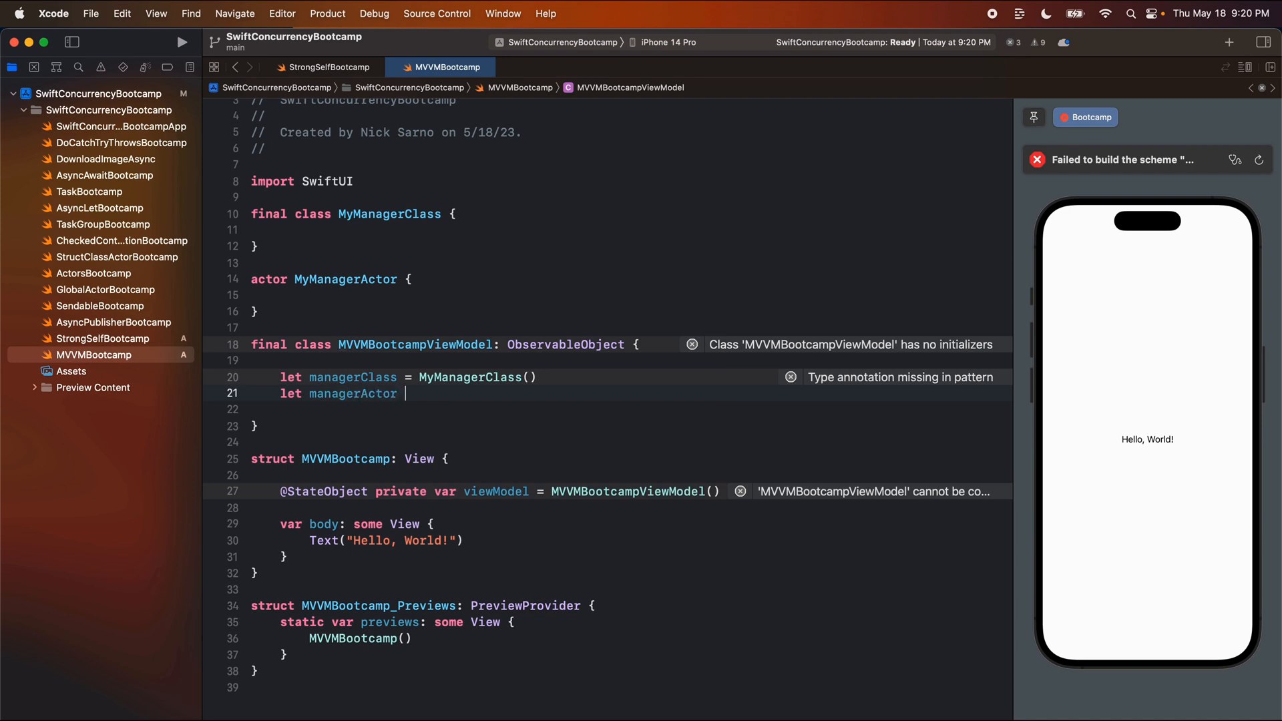
type("= MyManagerActor()")
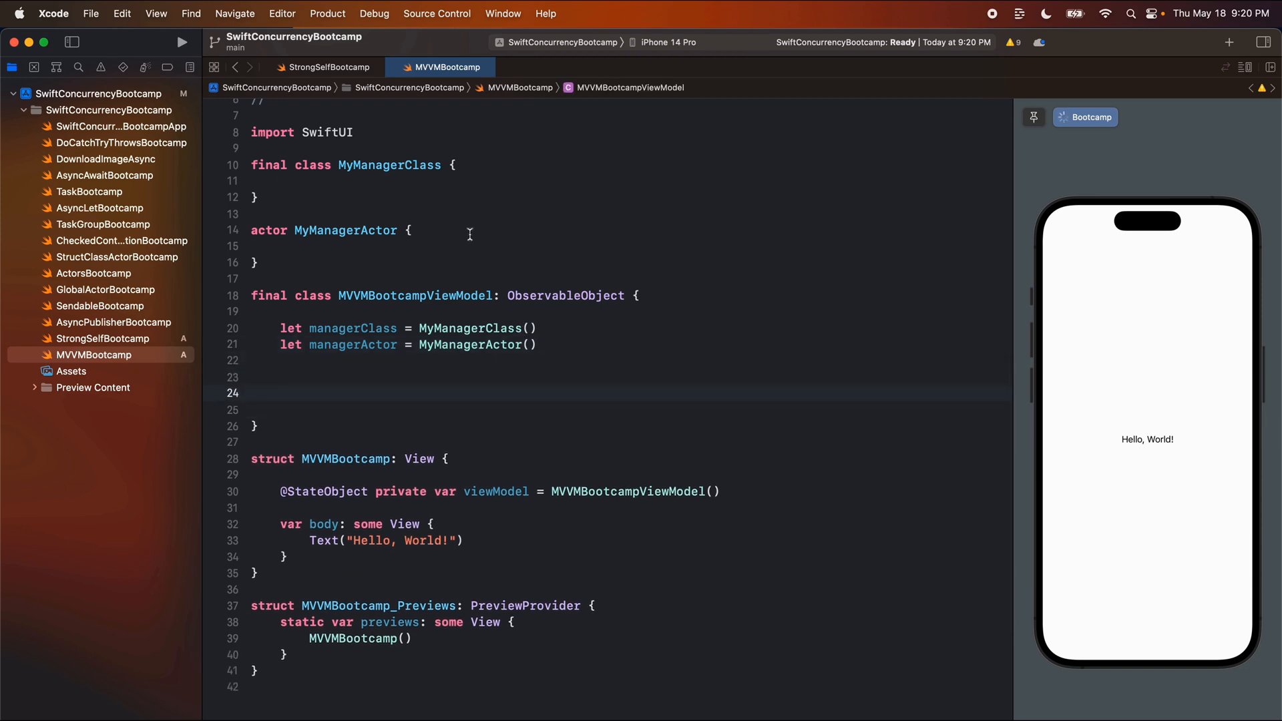
Write getData() async throws -> String returning "Some Data!" in MyManagerClass and MyManagerActor.
double_click(388, 166)
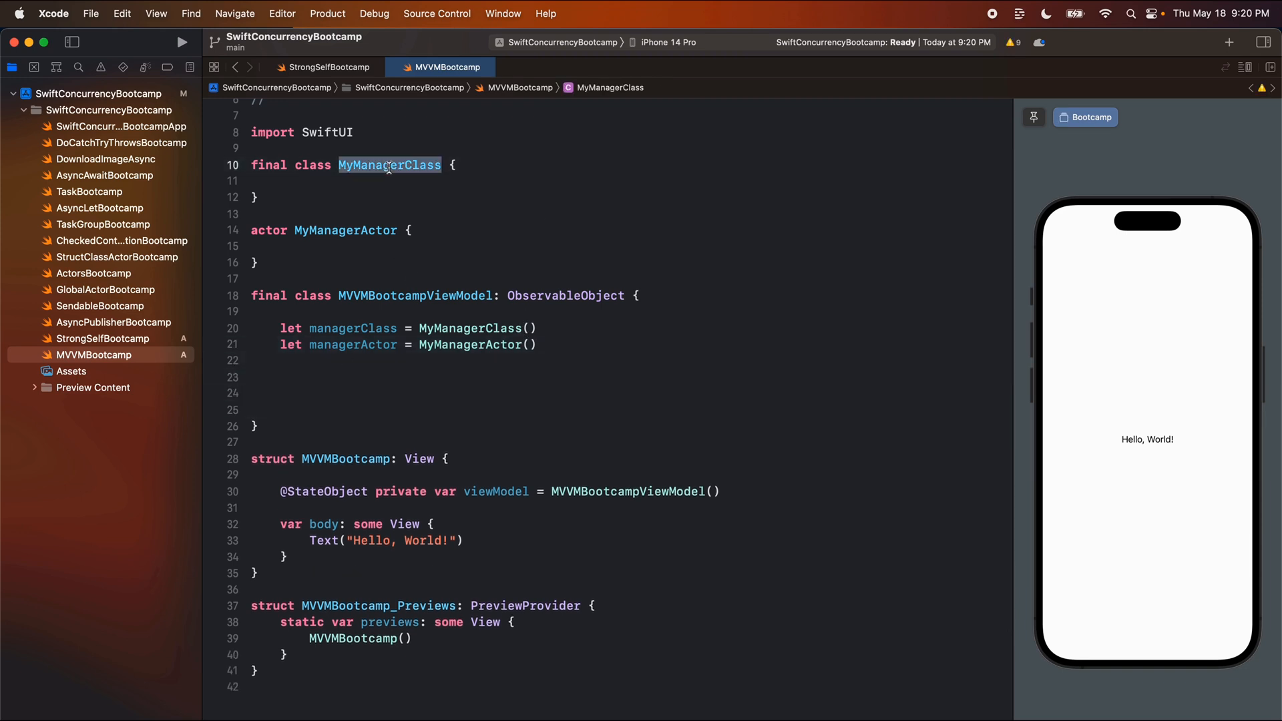
type("func getData(")
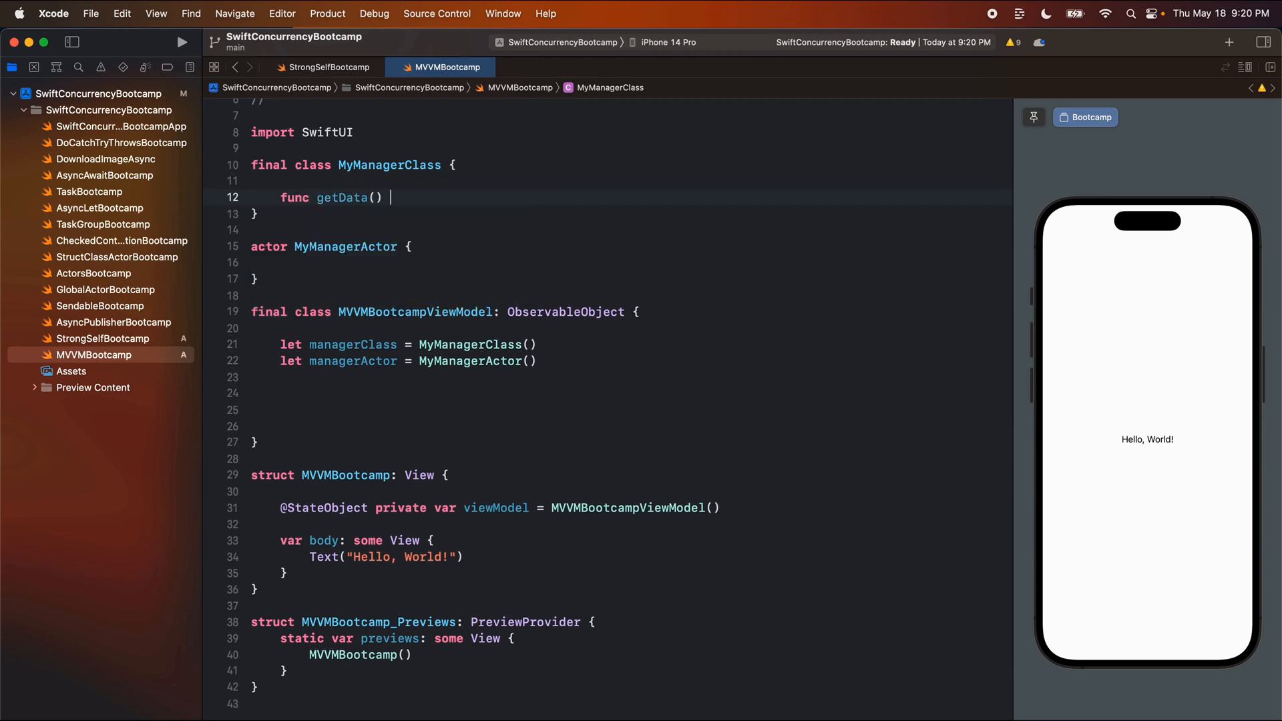
type("async throws -> String {")
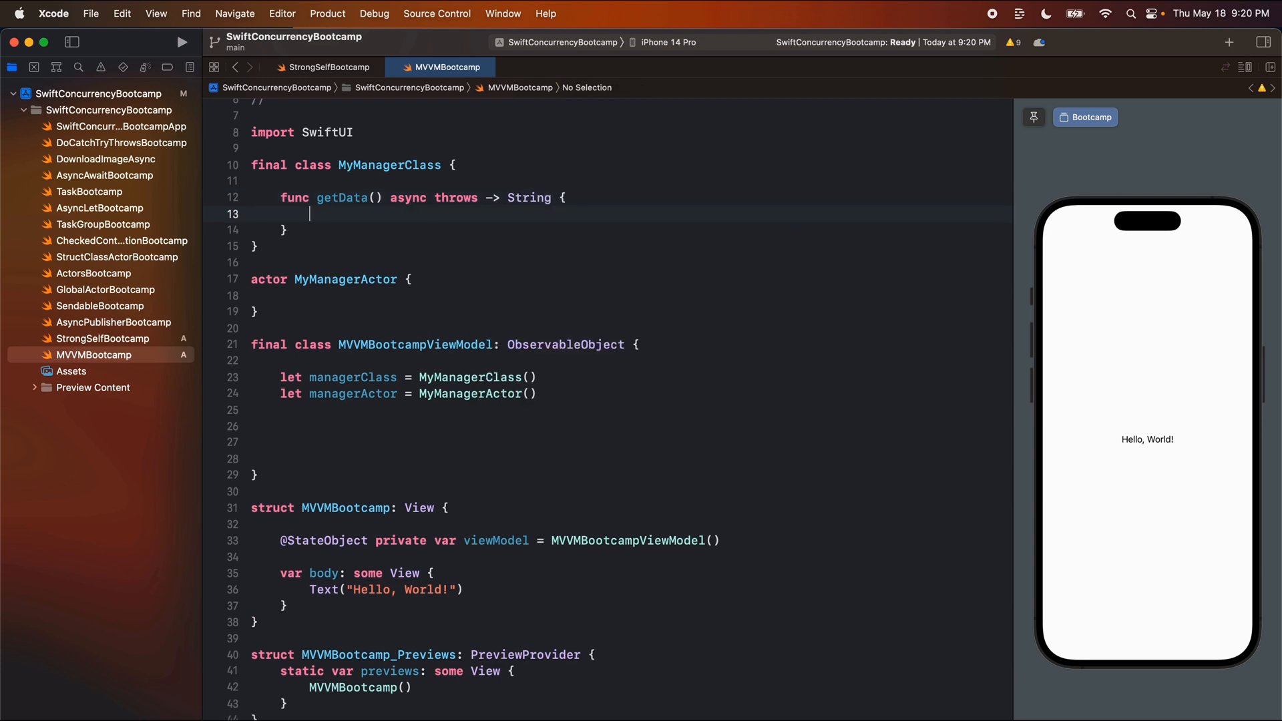
type("\"Some D\"")
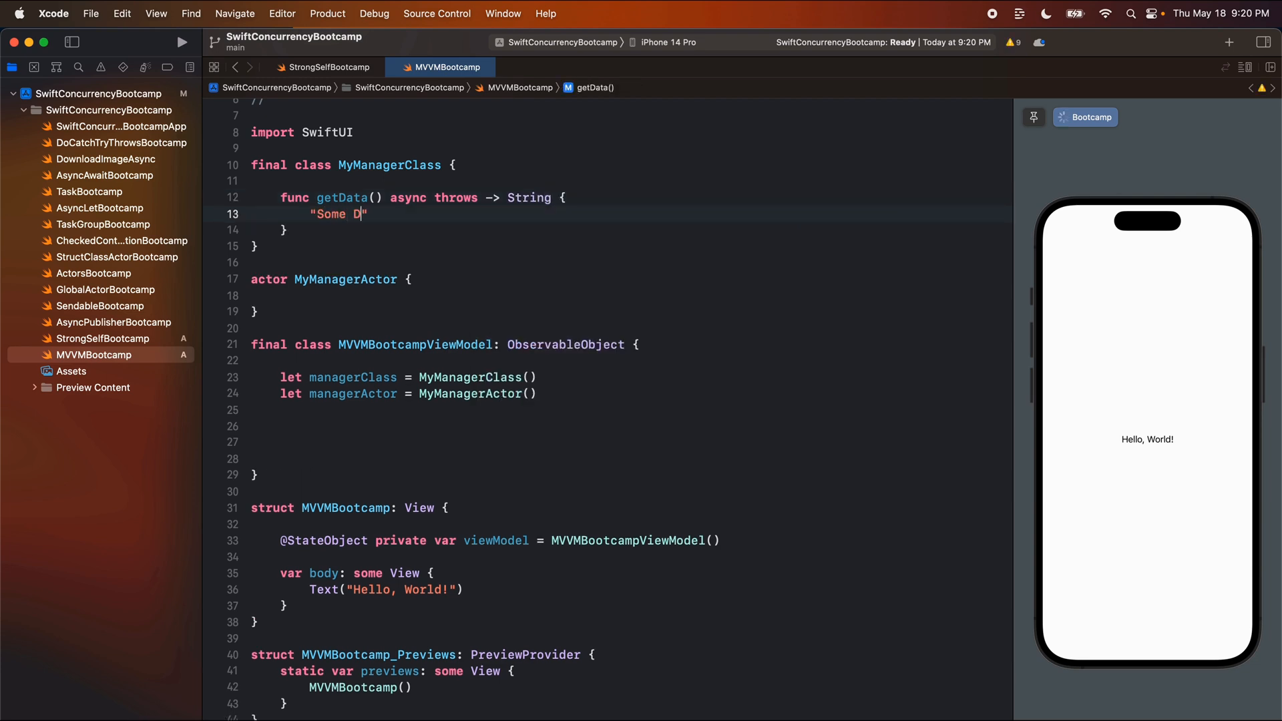
type("ata!")
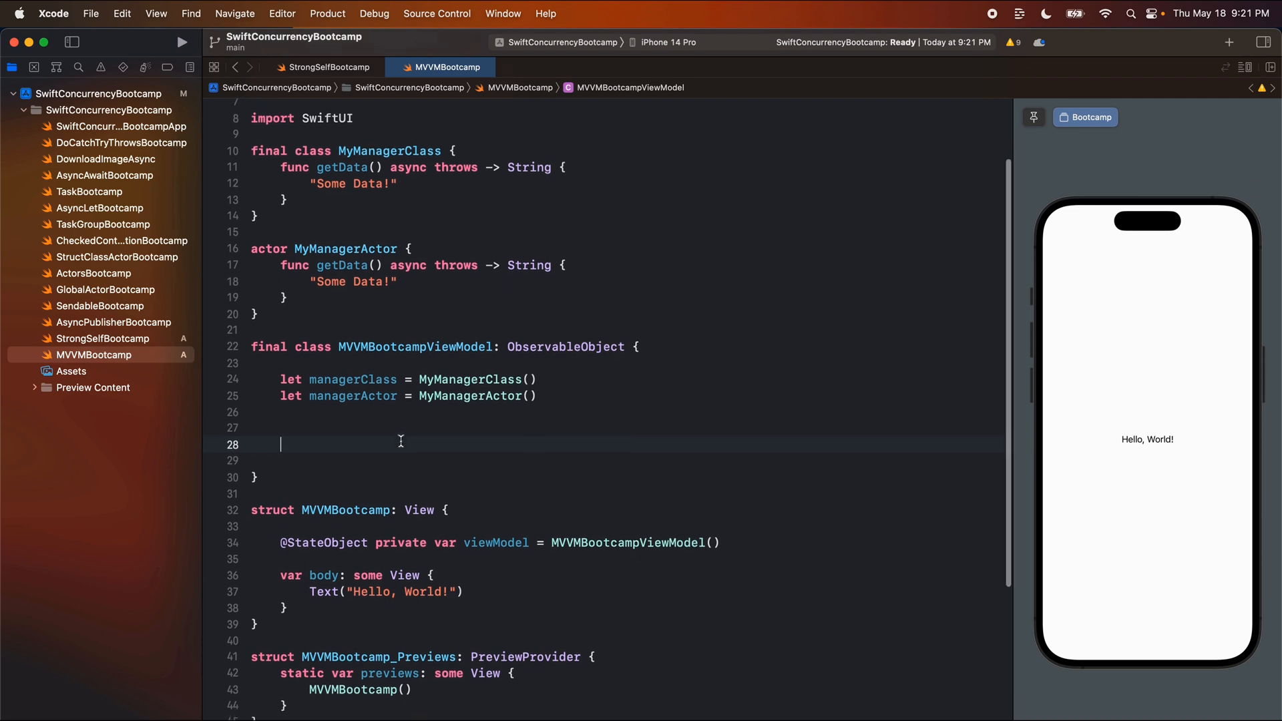
Replace Text("Hello, World!") with a Button("Click me").
scroll("down", 3)
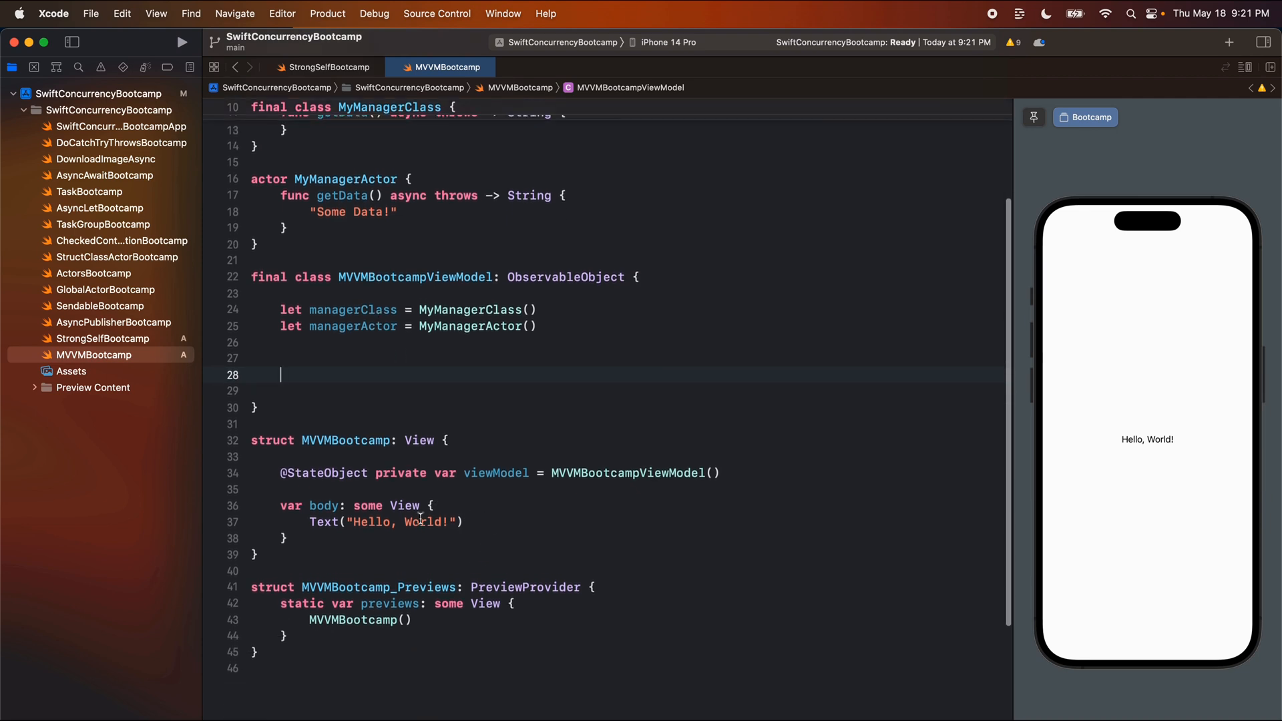
double_click(372, 522)
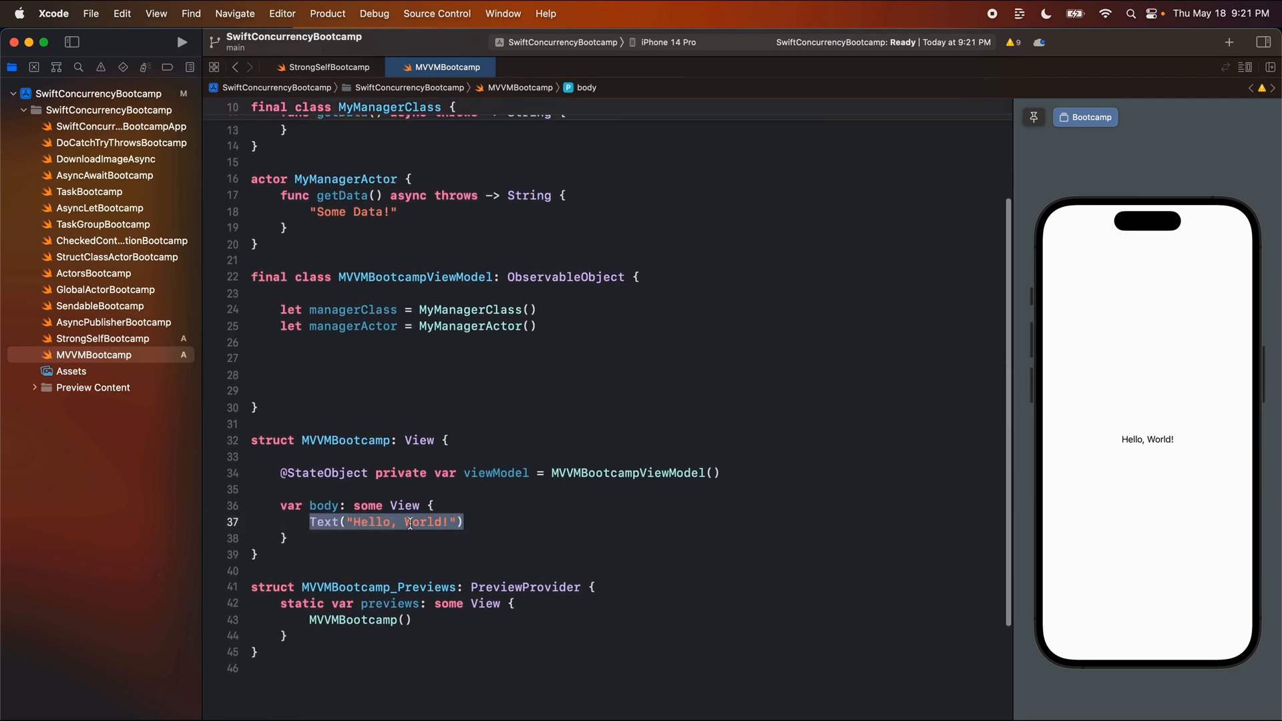
type("Button(\"Click me\") {")
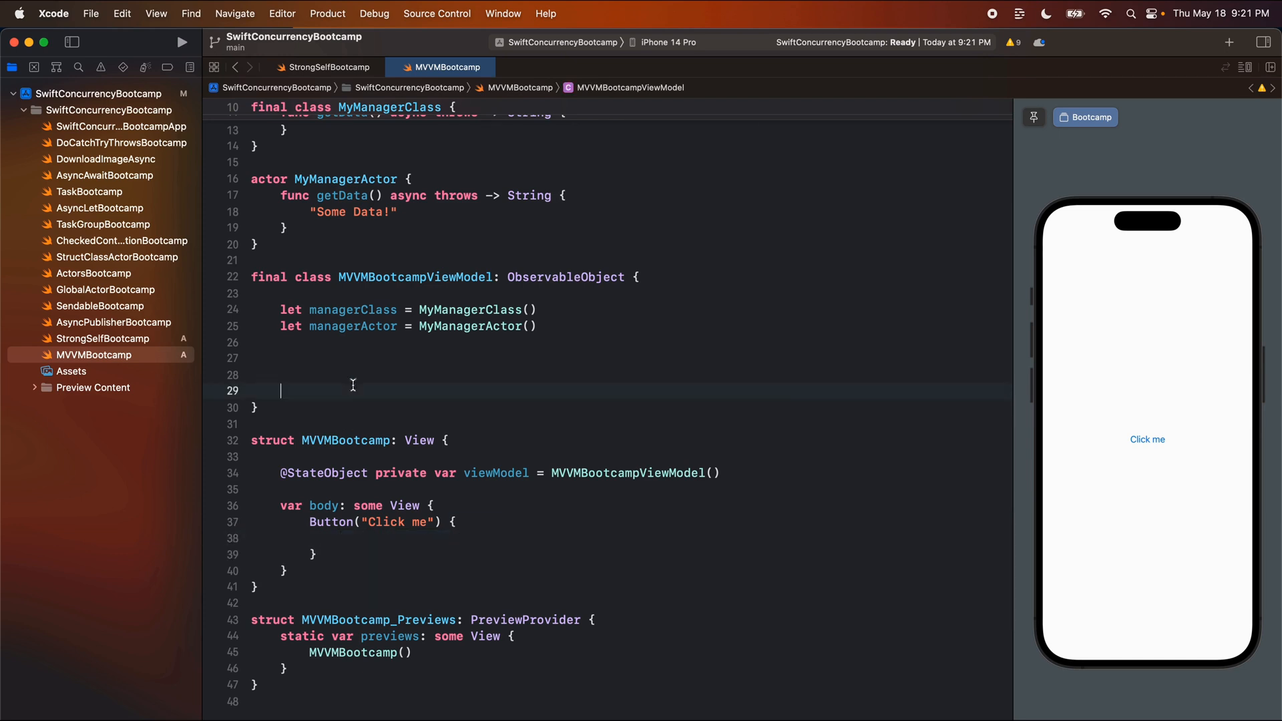
Declare an empty onCallToActionButtonPressed() function in the view model.
type("func")
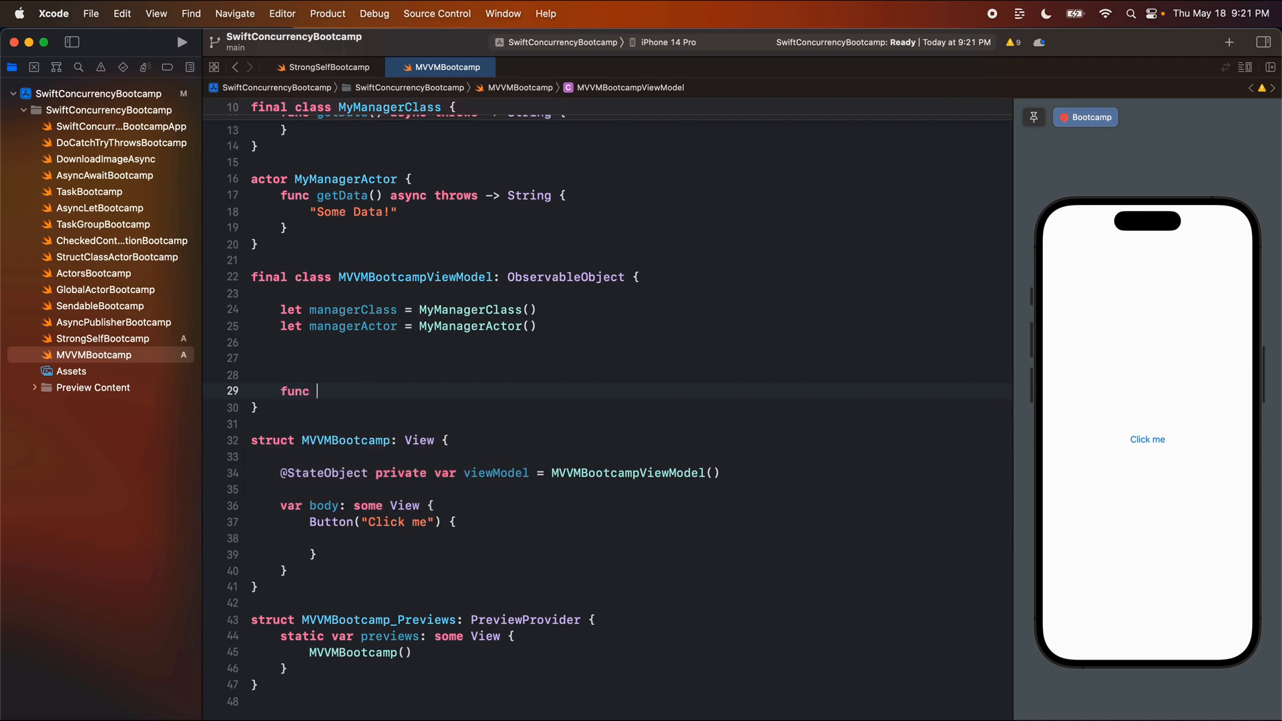
type("on")
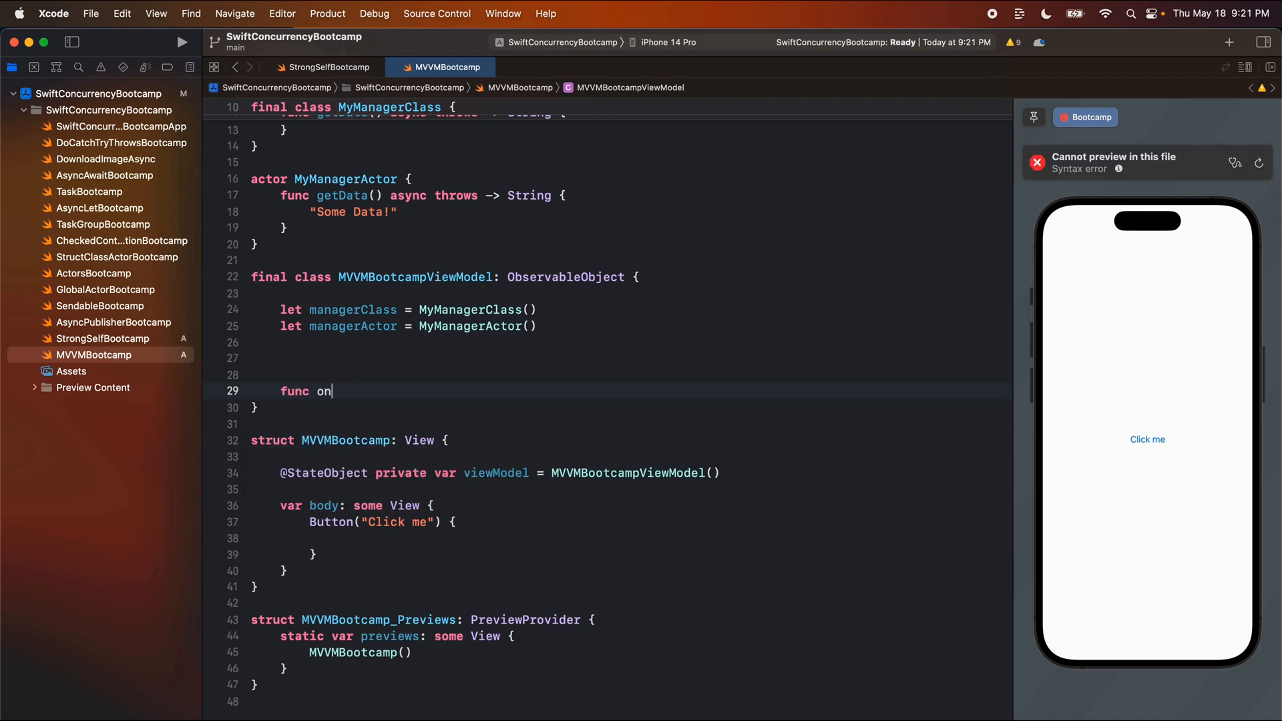
type("C")
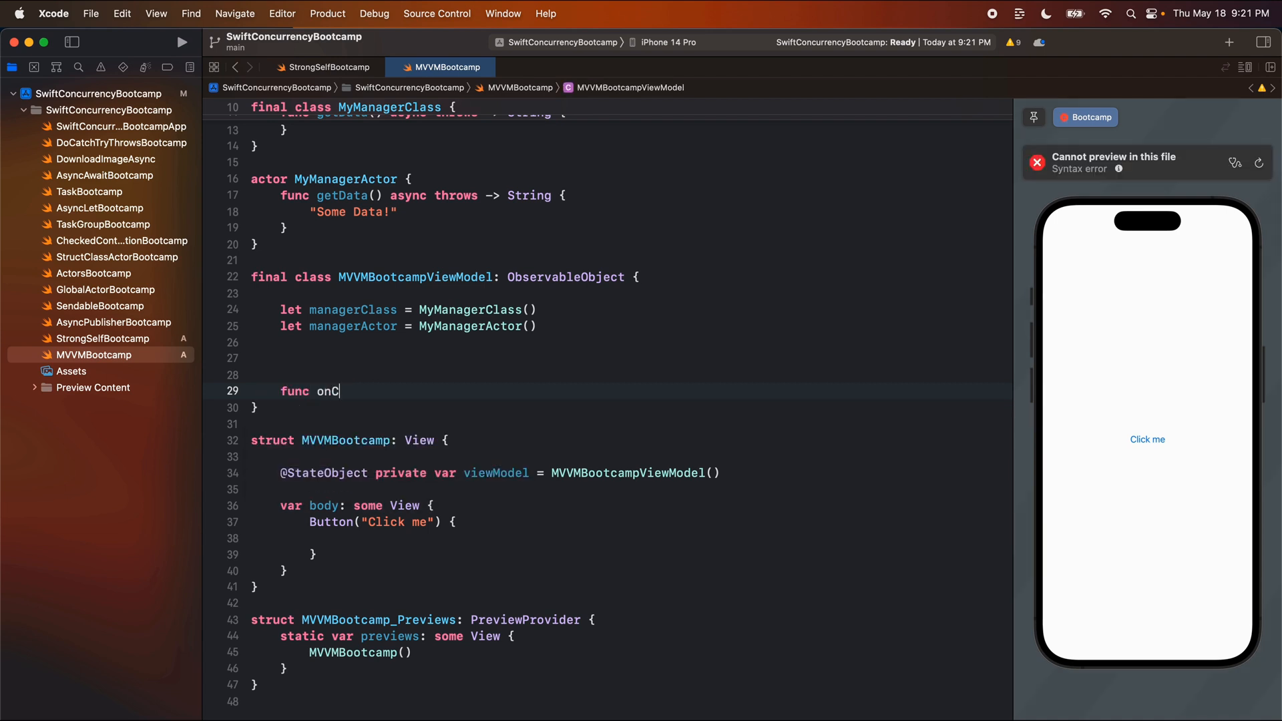
type("allToActionButtonPressed() {")
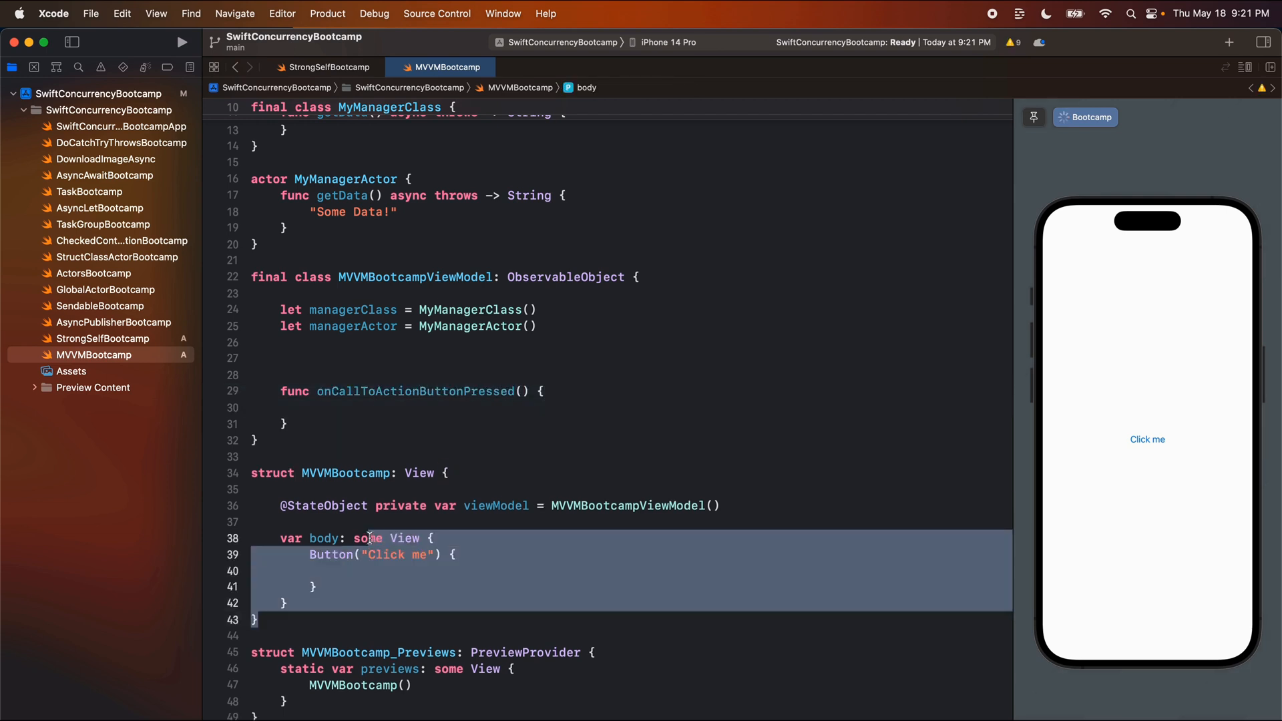
Add an empty Task { } inside onCallToActionButtonPressed().
double_click(416, 392)
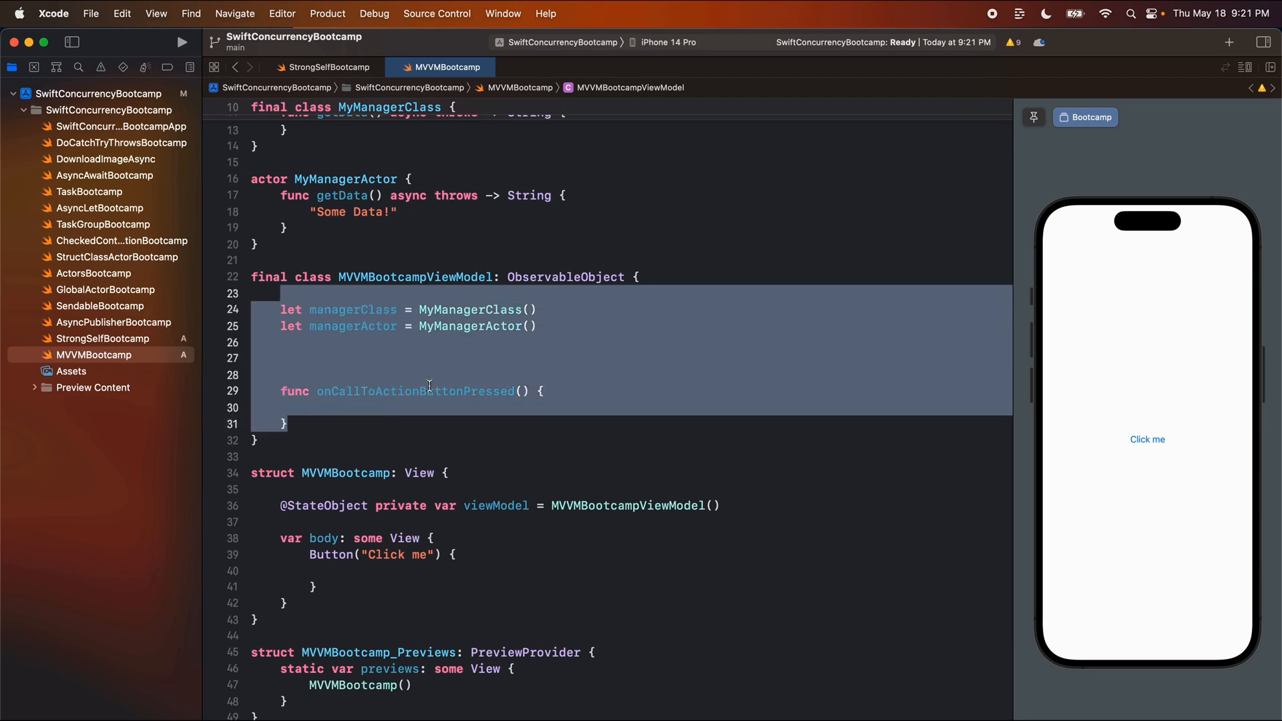
scroll("down", 3)
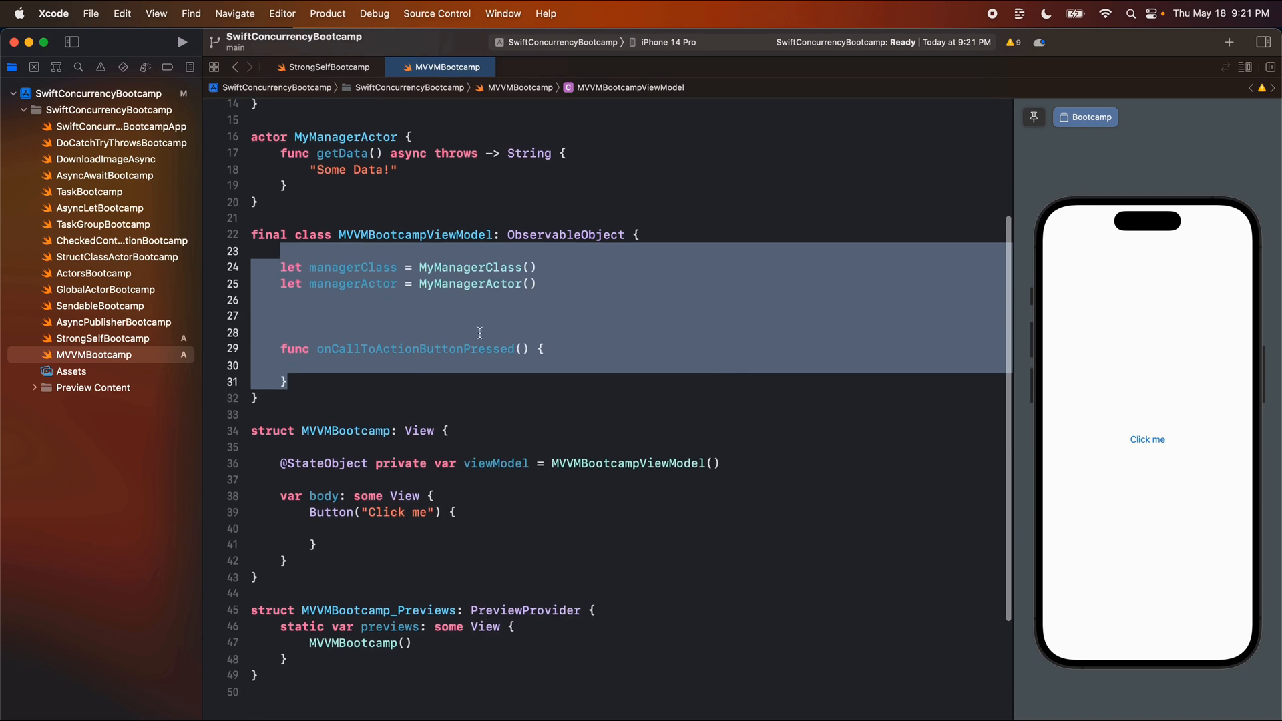
double_click(415, 348)
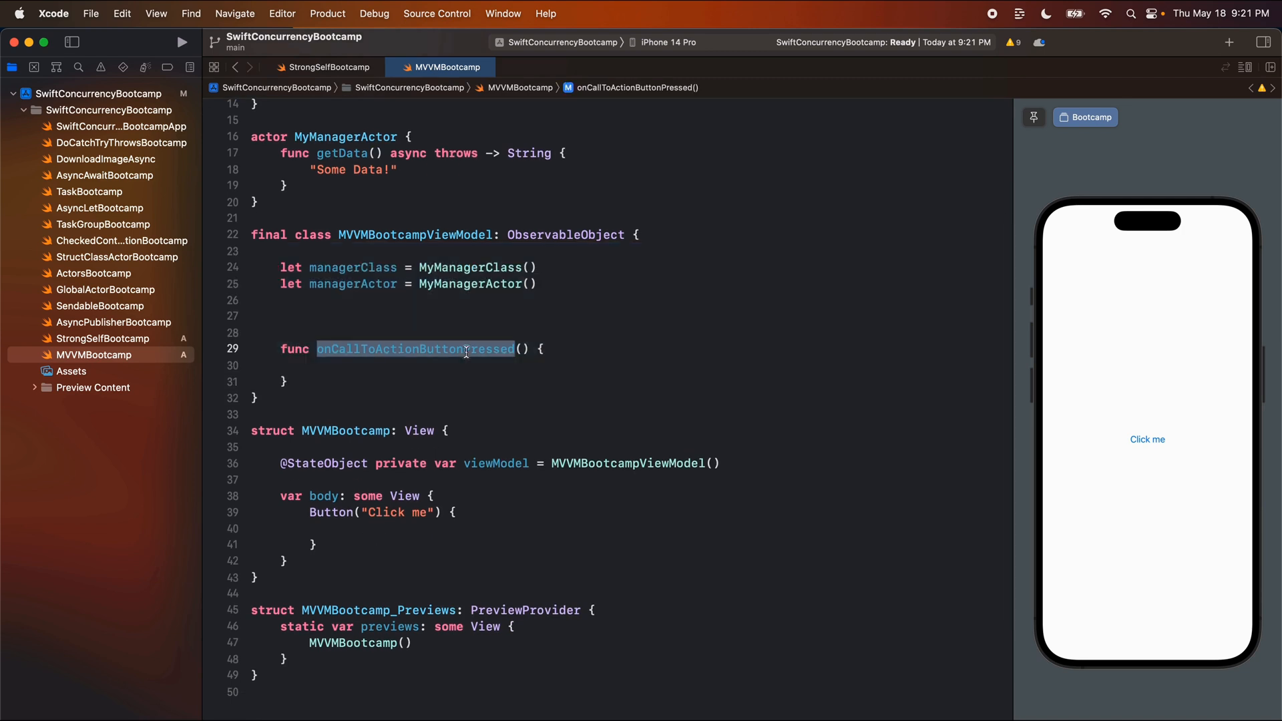
left_click(523, 348)
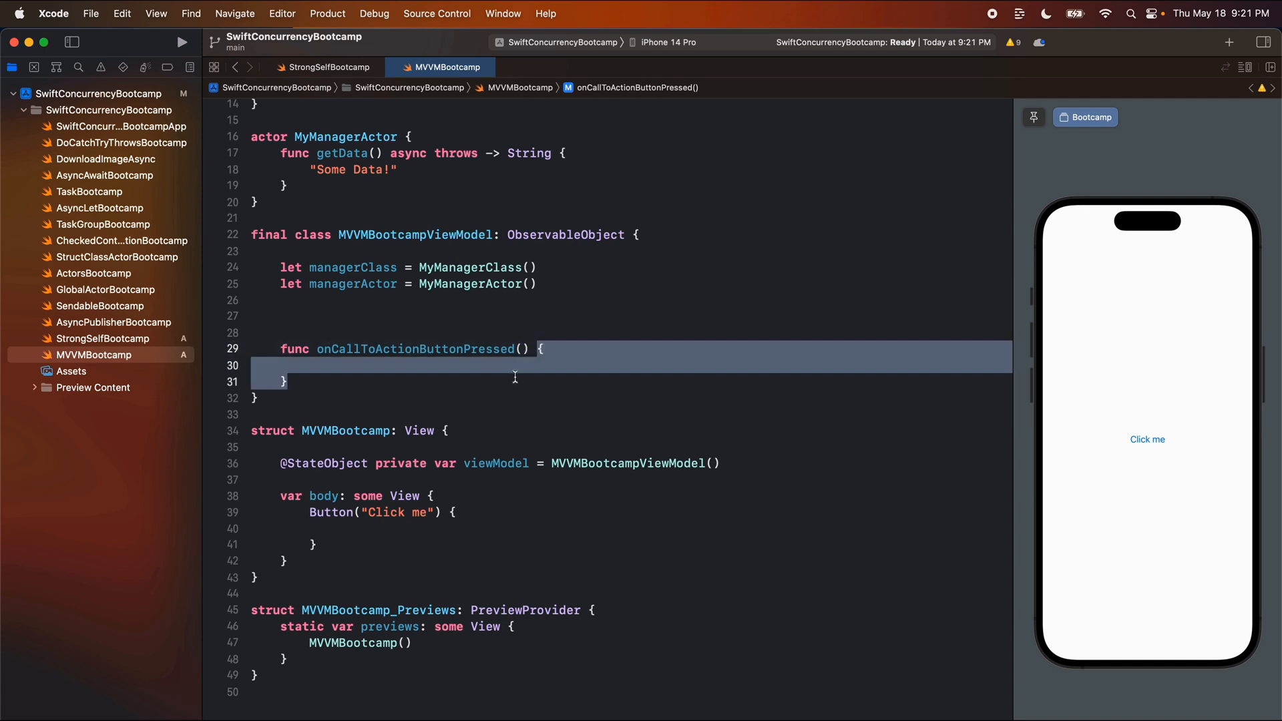
mouse_move(512, 366)
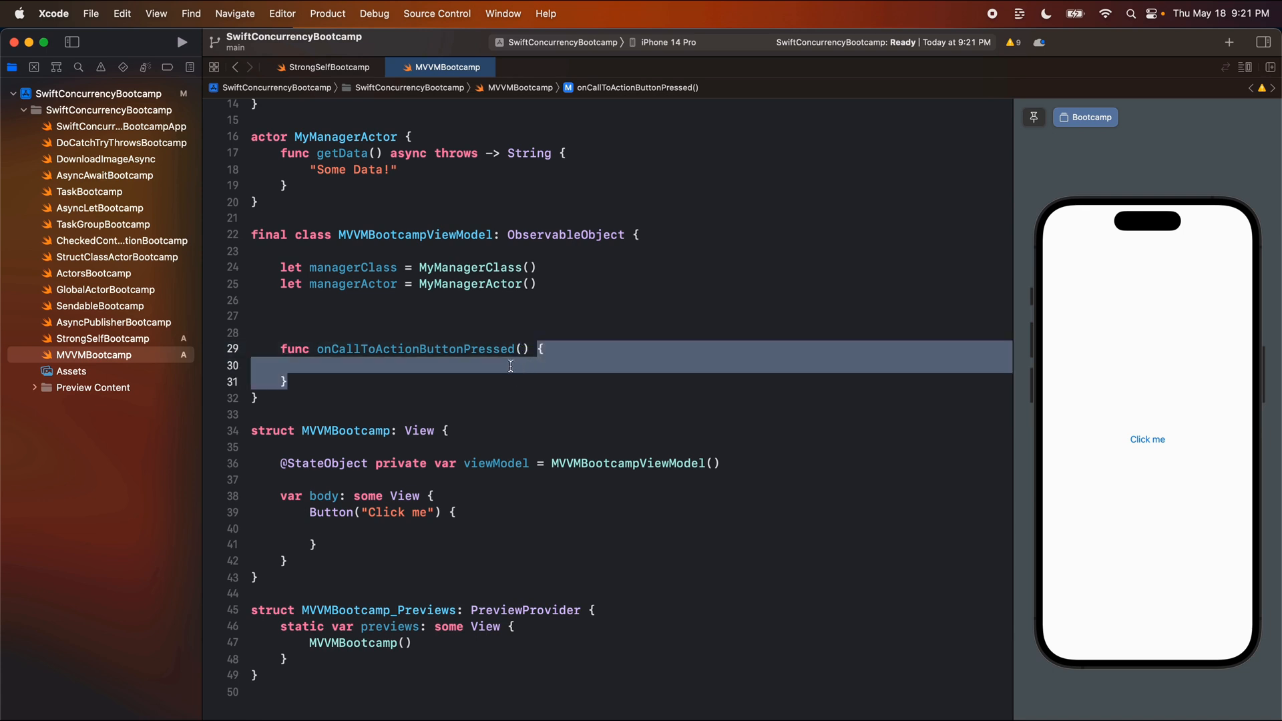
type("Task {")
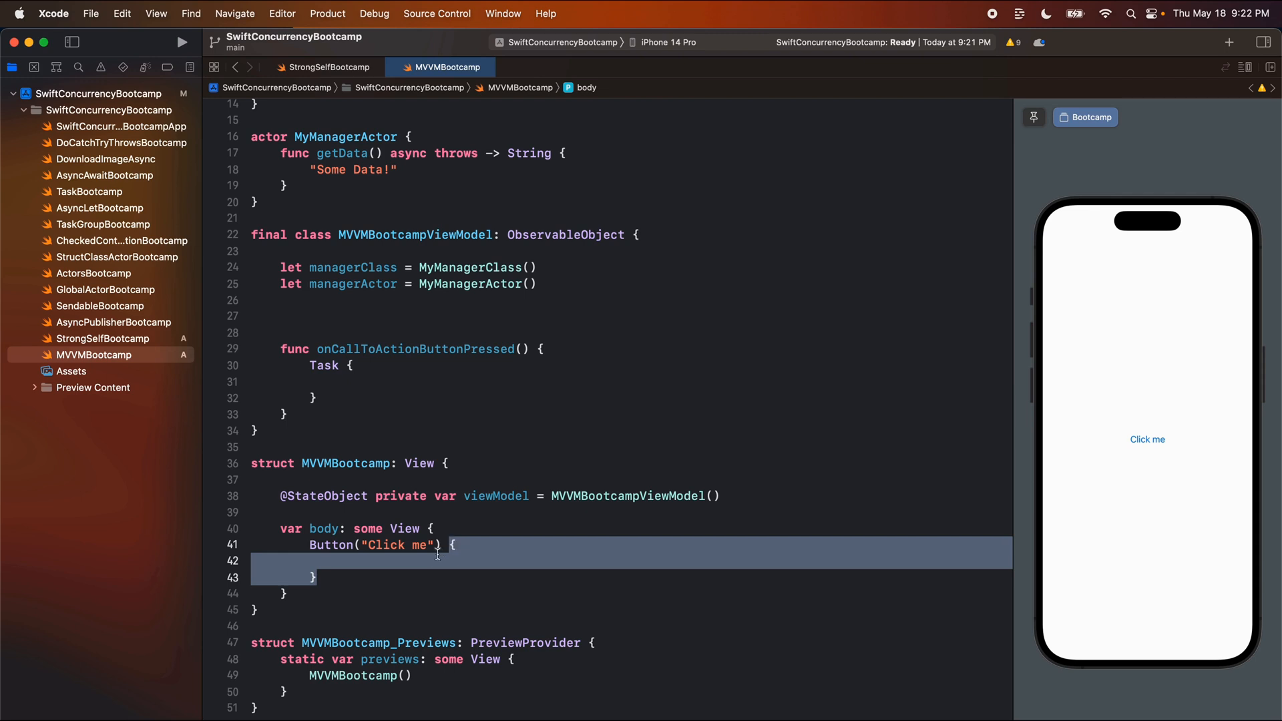
Have the Click me button call viewModel.onCallToActionButtonPressed().
type("viewModel.onCallToActionButtonPressed(")
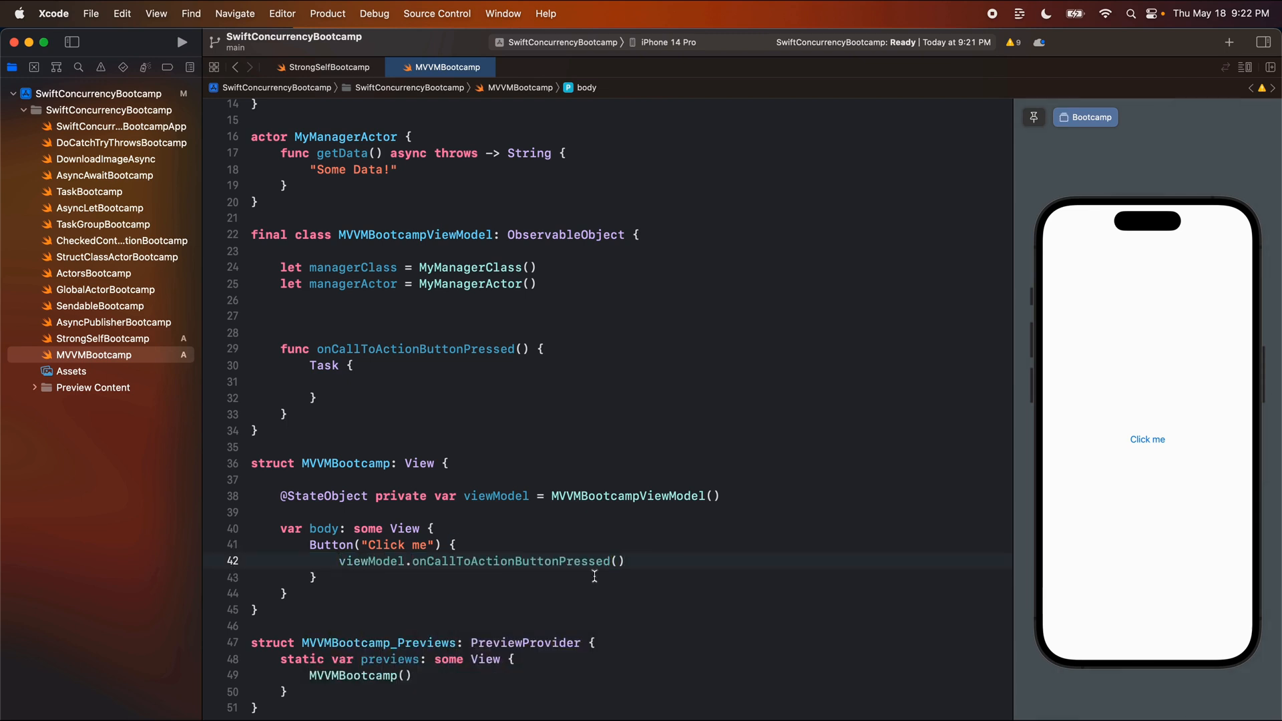
triple_click(481, 562)
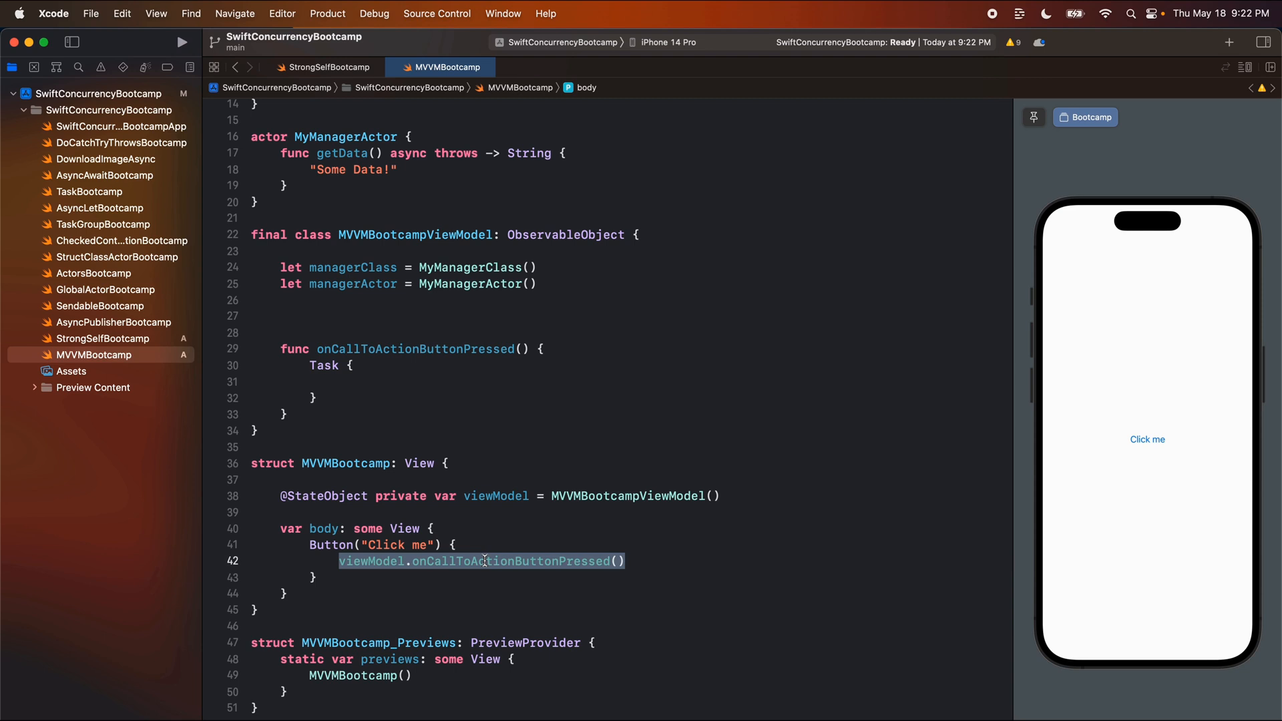
mouse_move(458, 568)
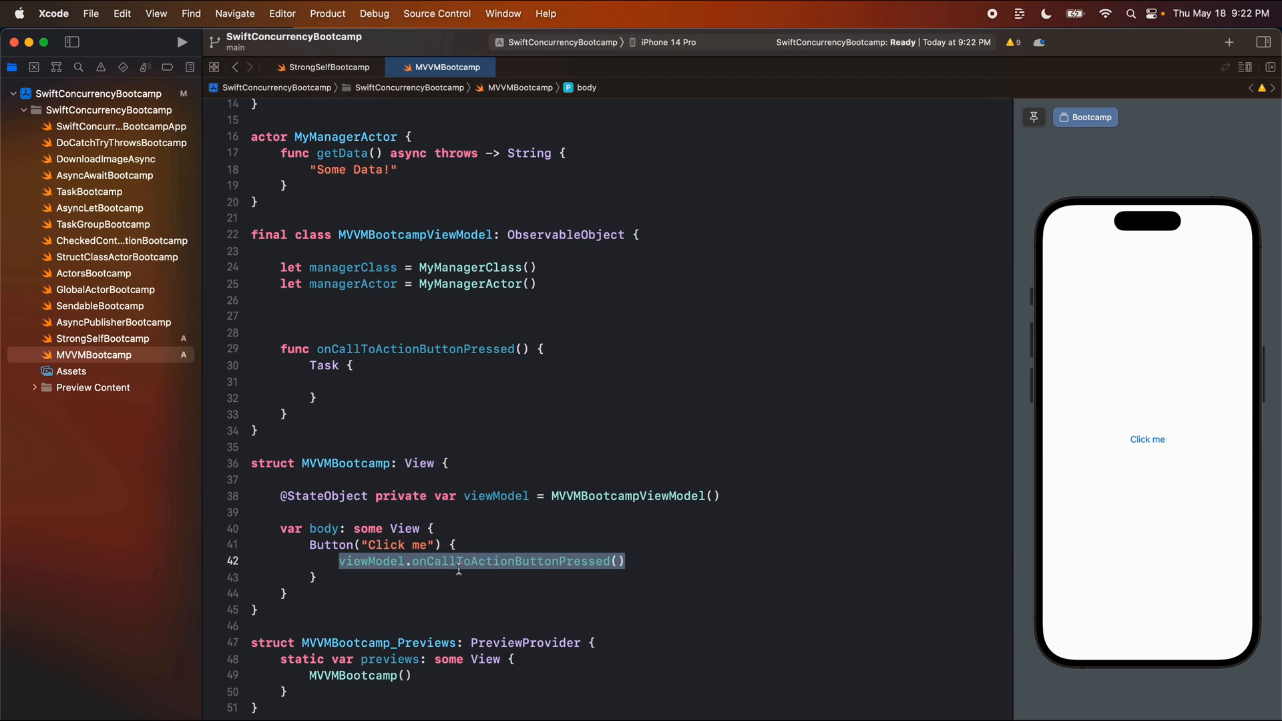
mouse_move(423, 545)
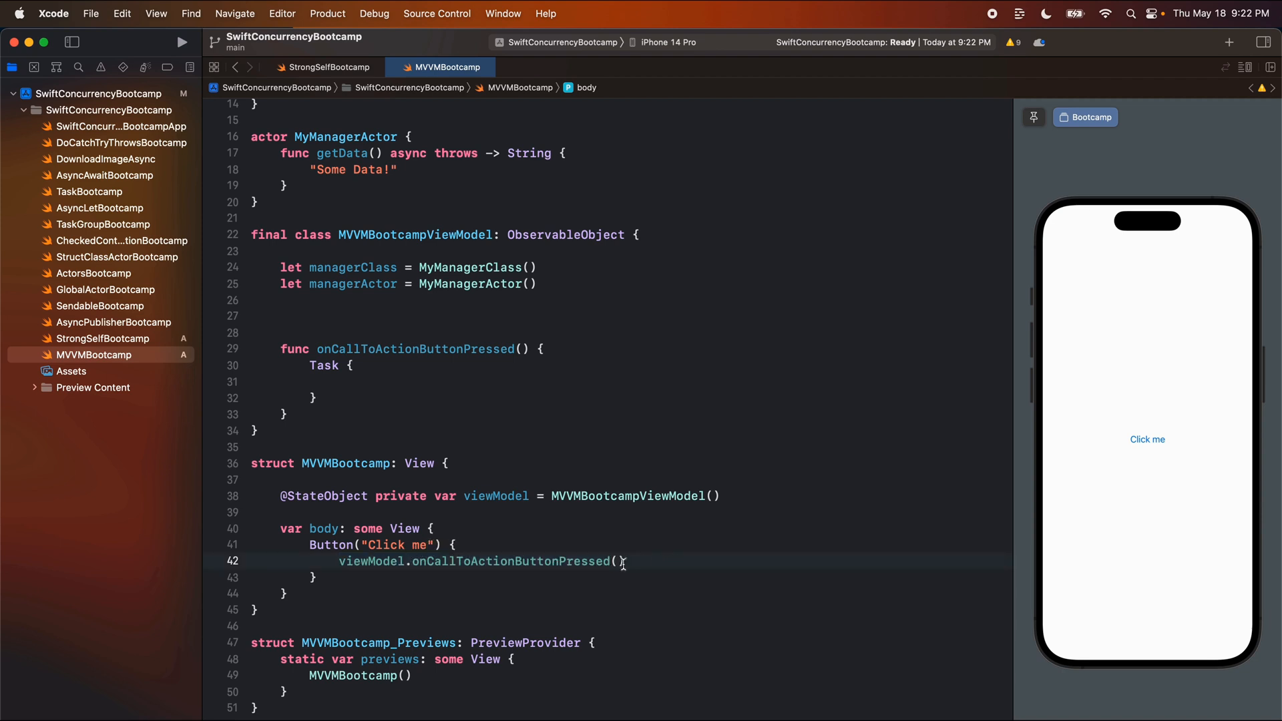
double_click(509, 561)
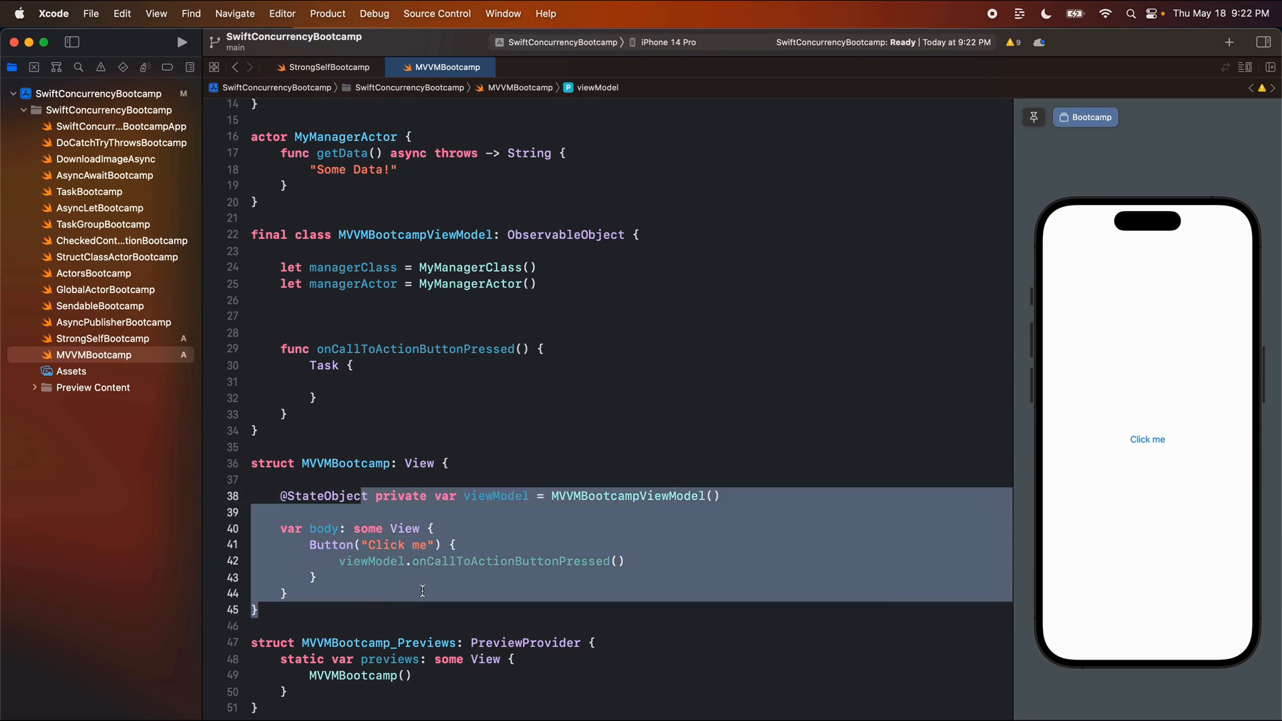
left_click(593, 561)
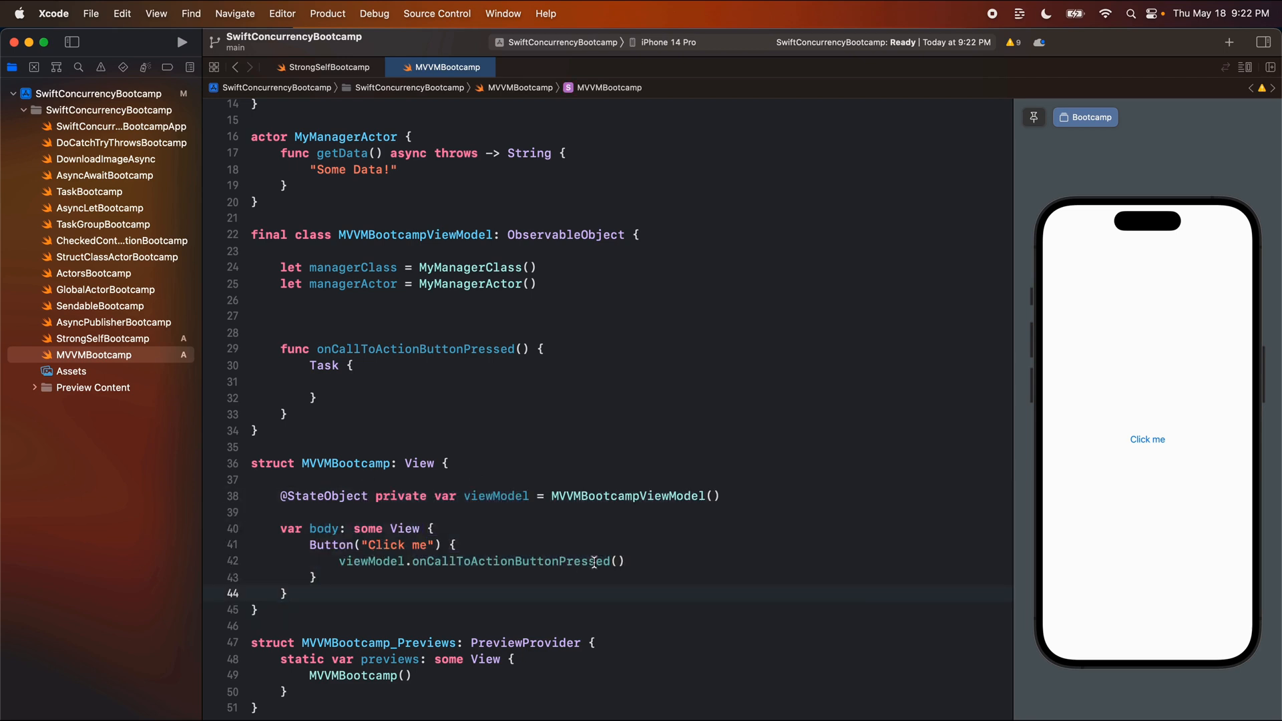
double_click(509, 561)
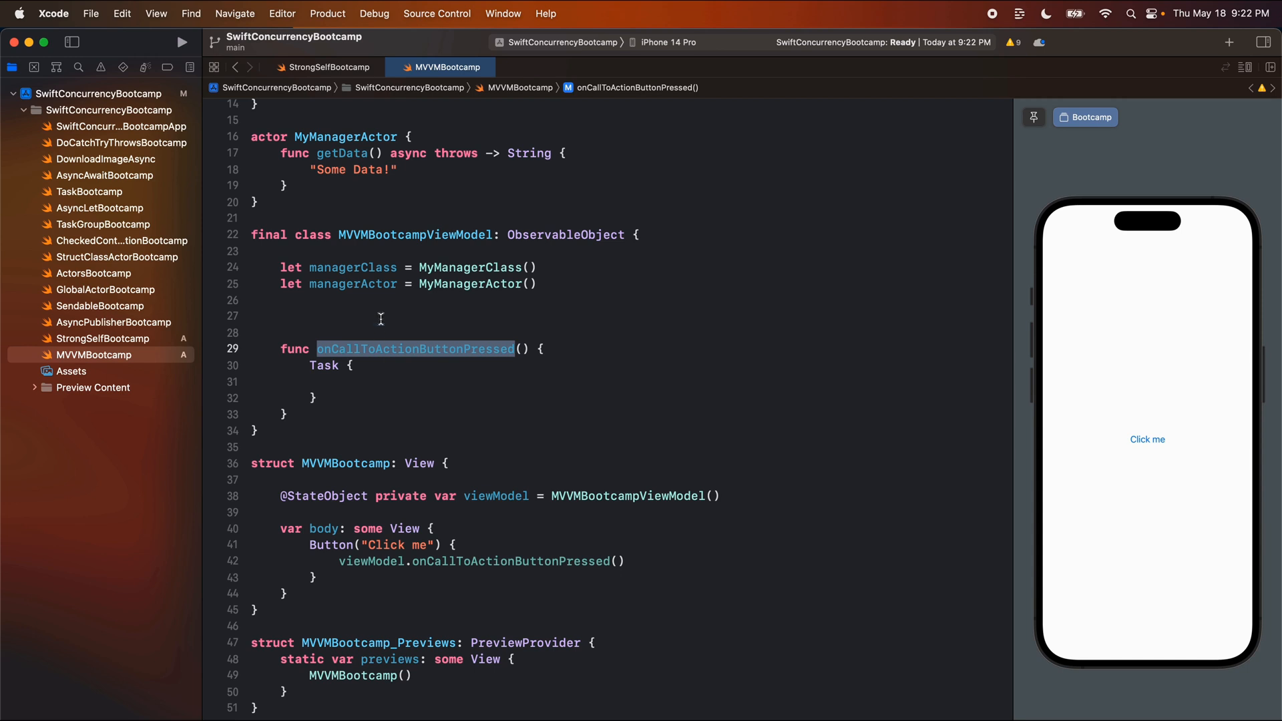
Declare private var tasks: [Task<Void, Never>] = [] in the view model.
type("var")
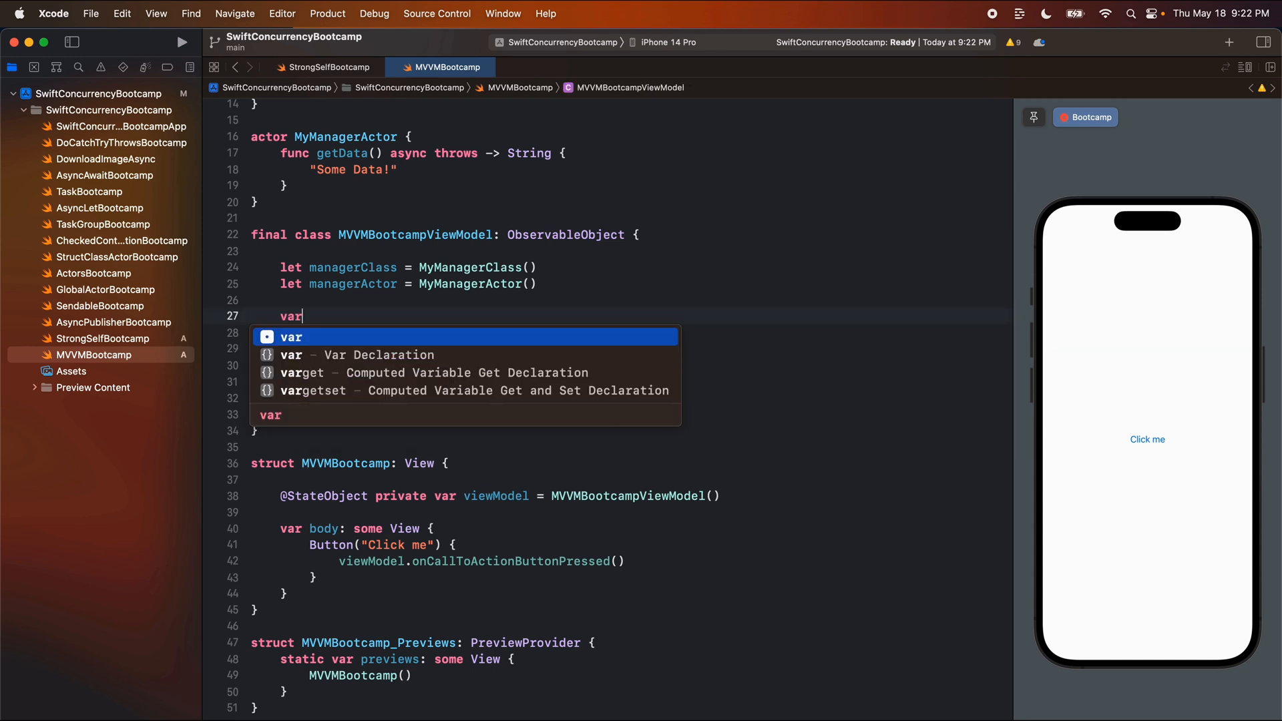
type("private")
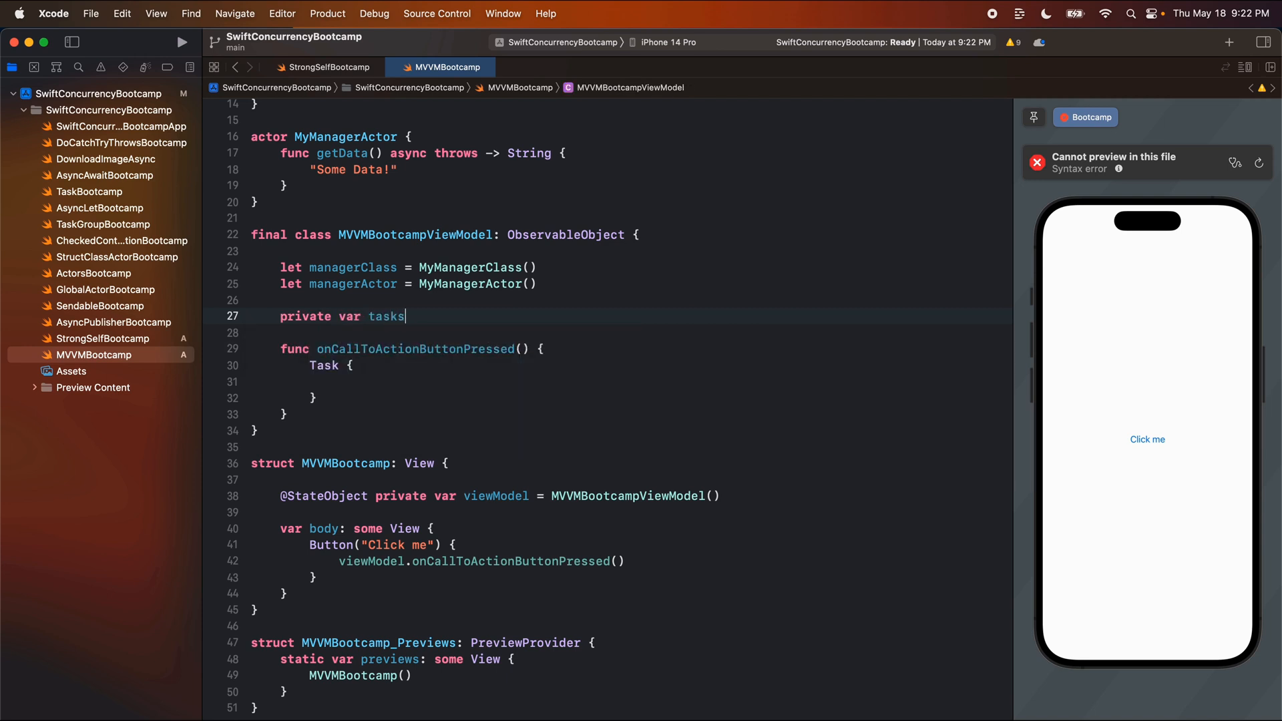
type(": [")
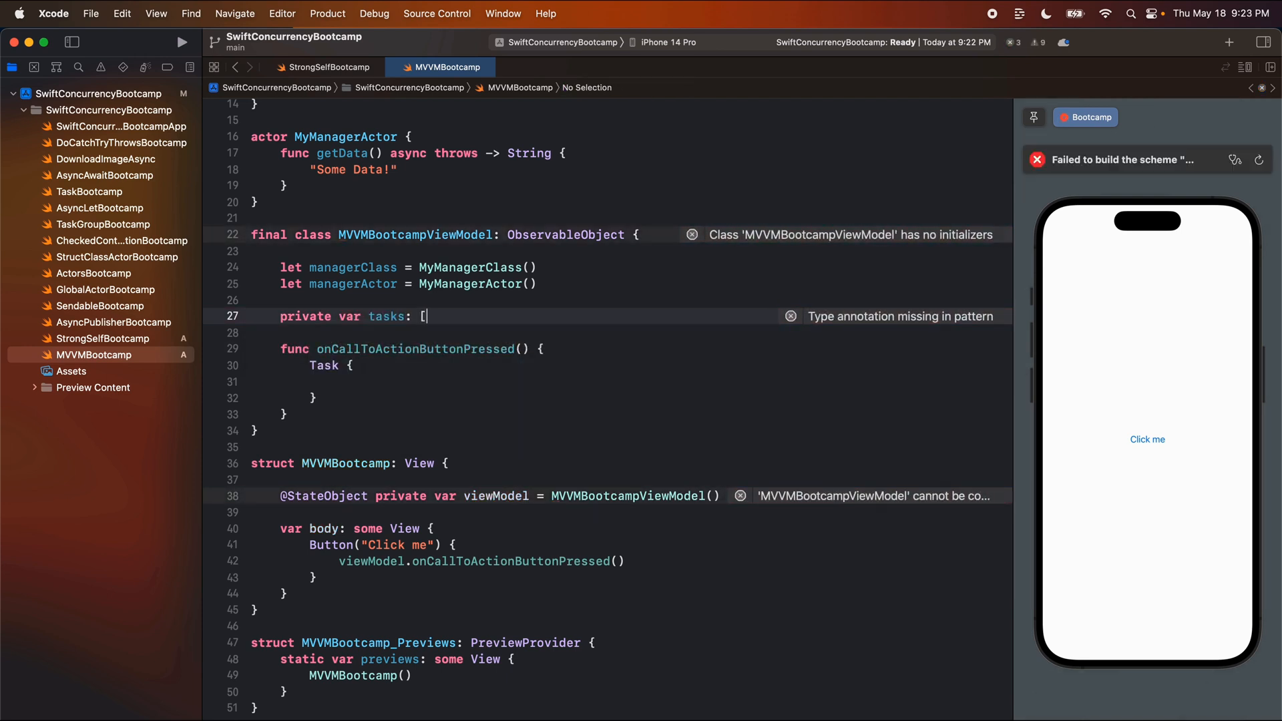
type("Task<")
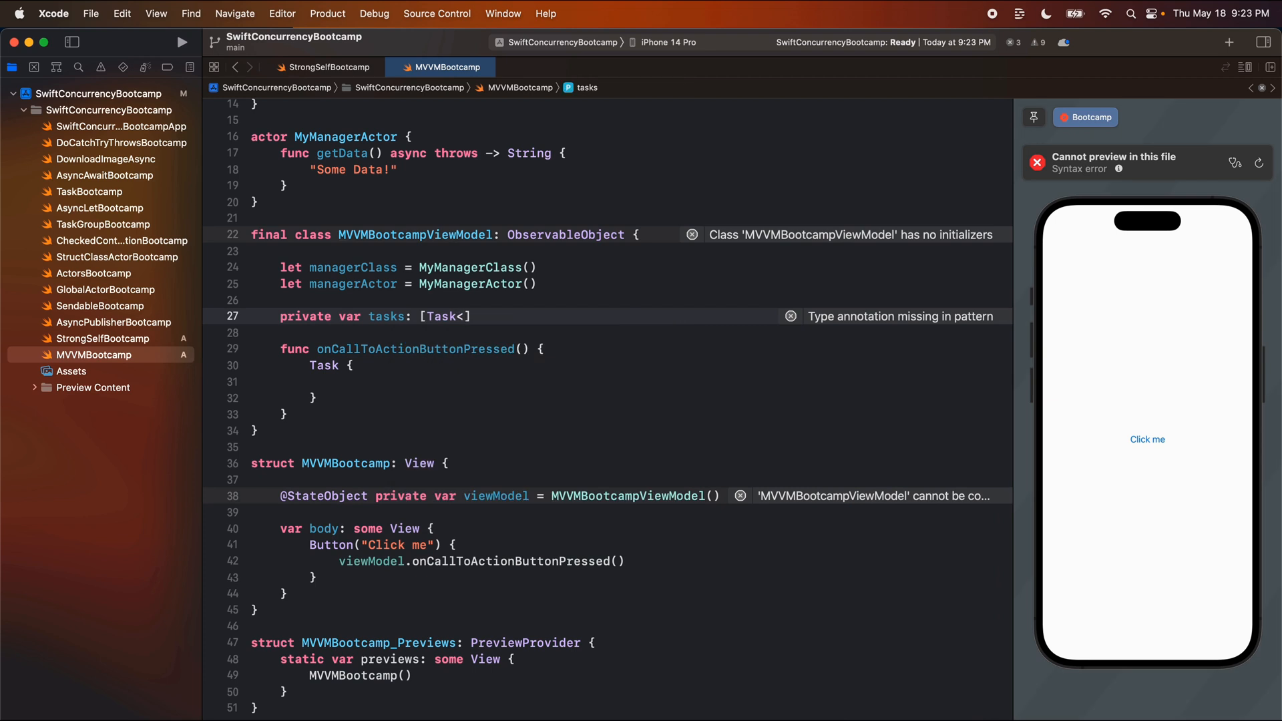
left_click(465, 317)
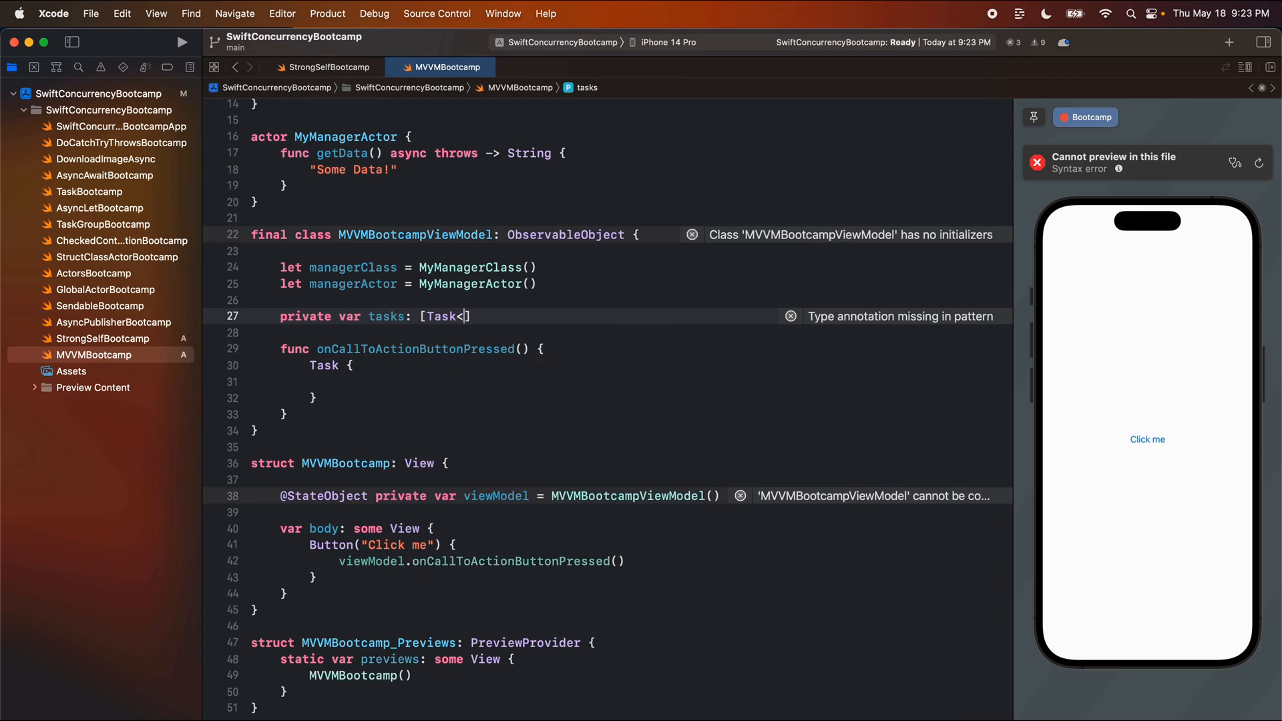
type("Void")
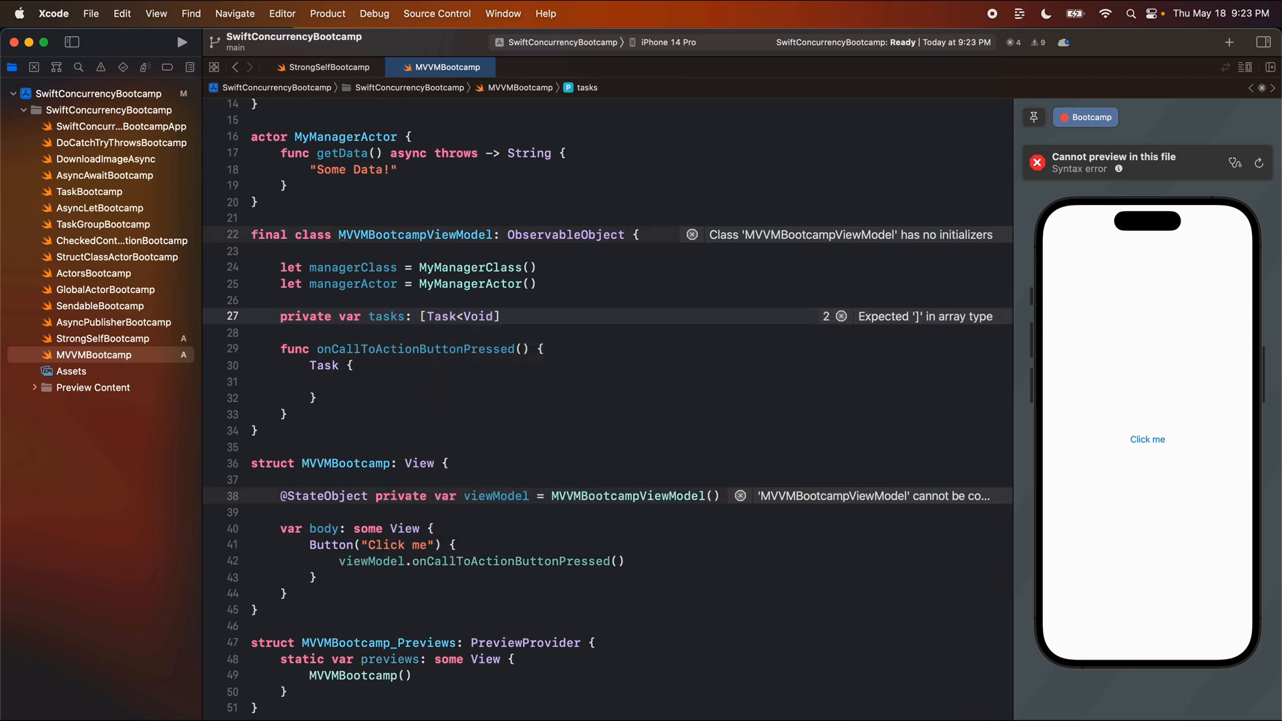
type(",")
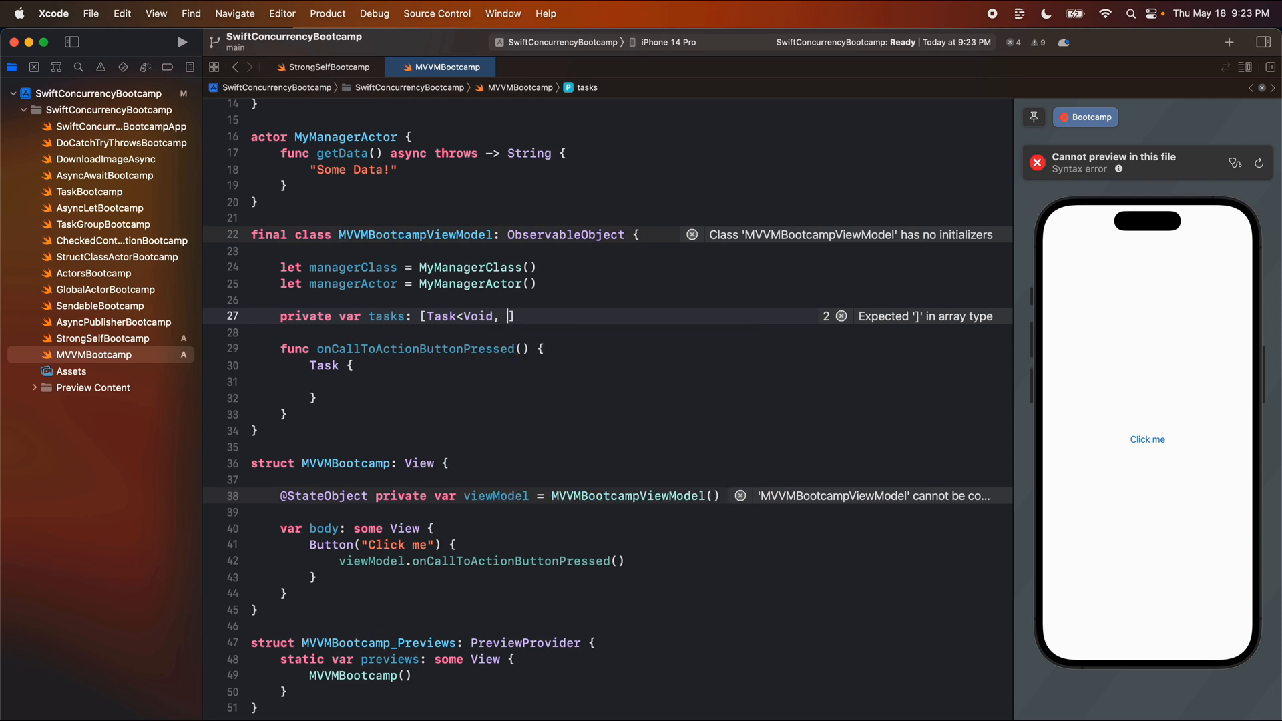
type("Never>")
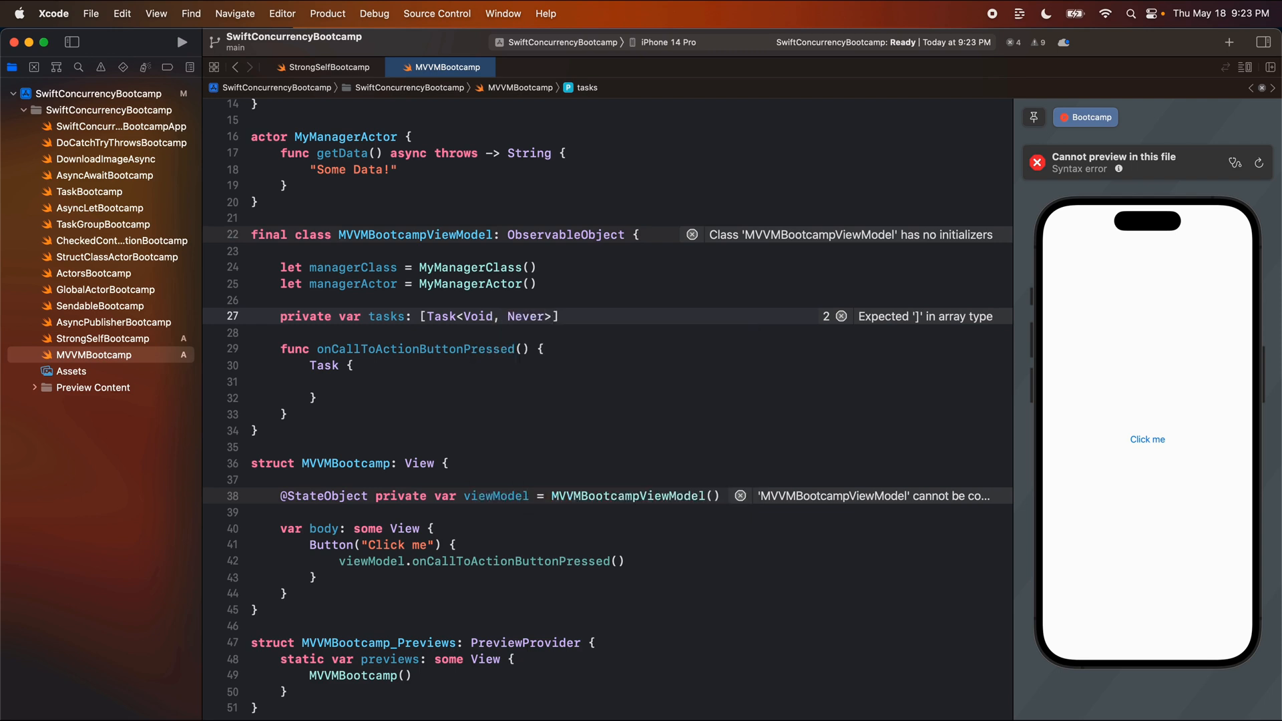
type("= []")
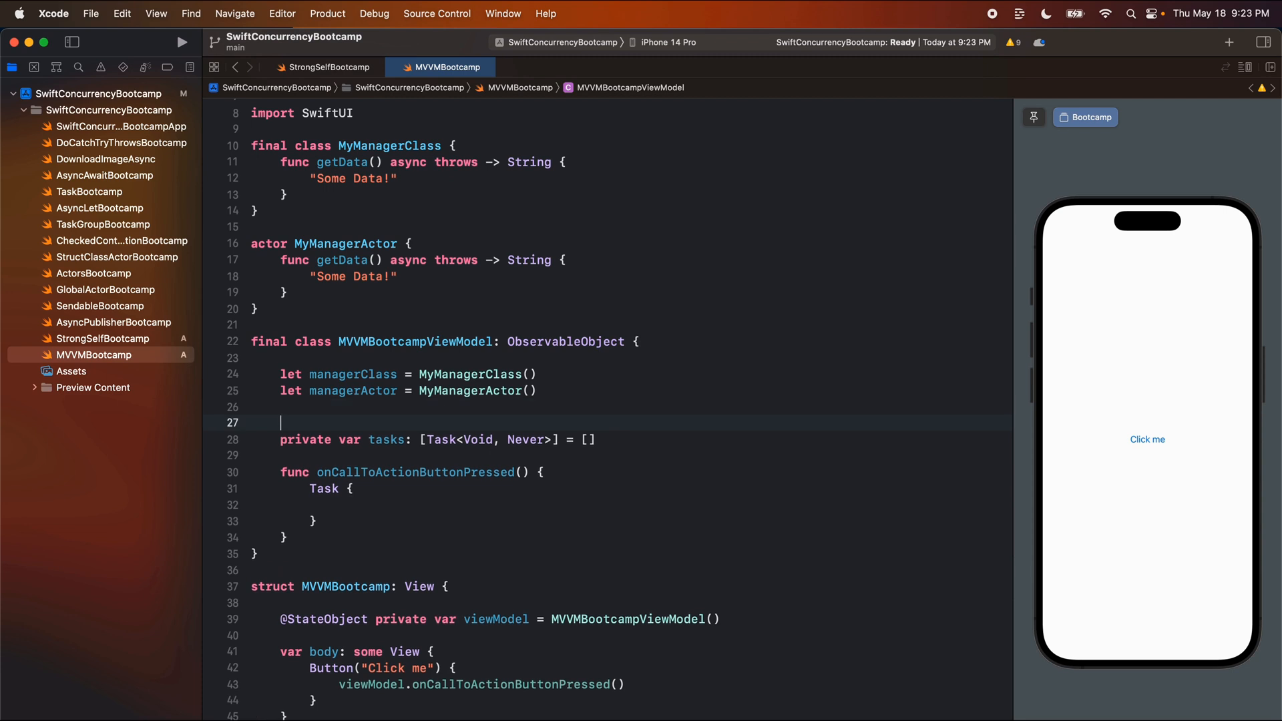
type("@Published priva")
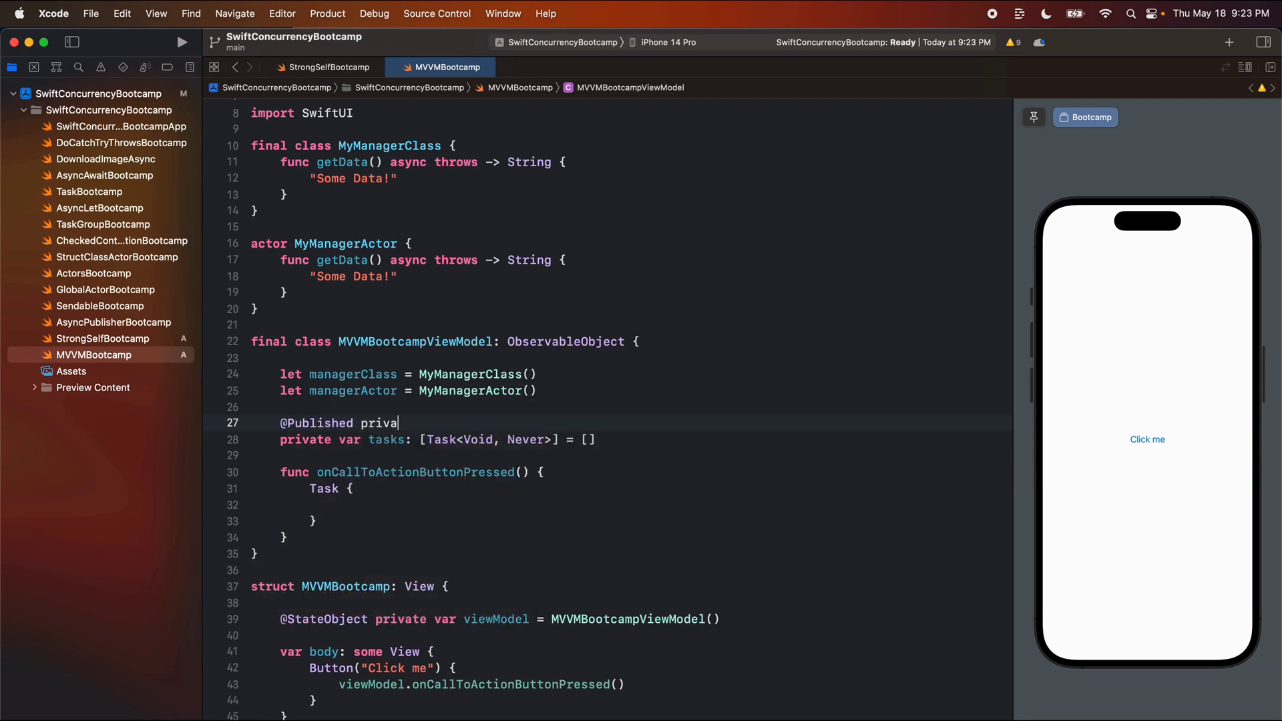
type("te(set)")
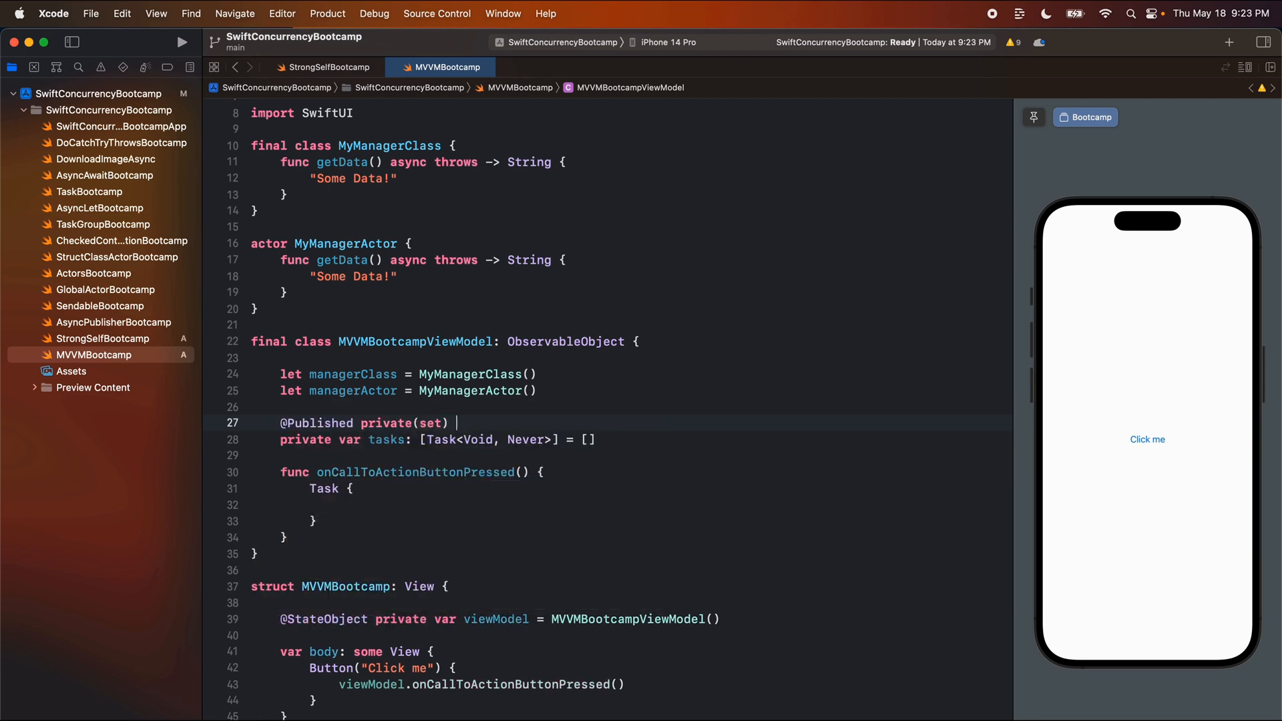
type("var myData: String")
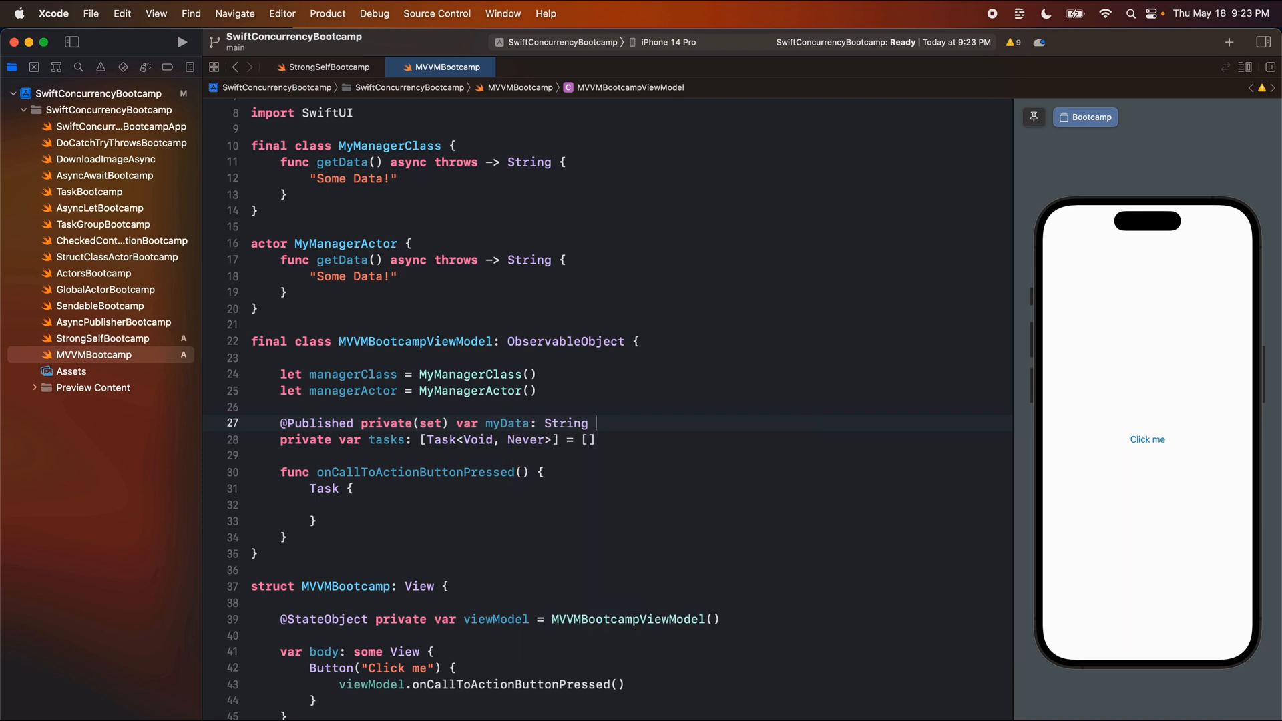
type("= \"Starting text")
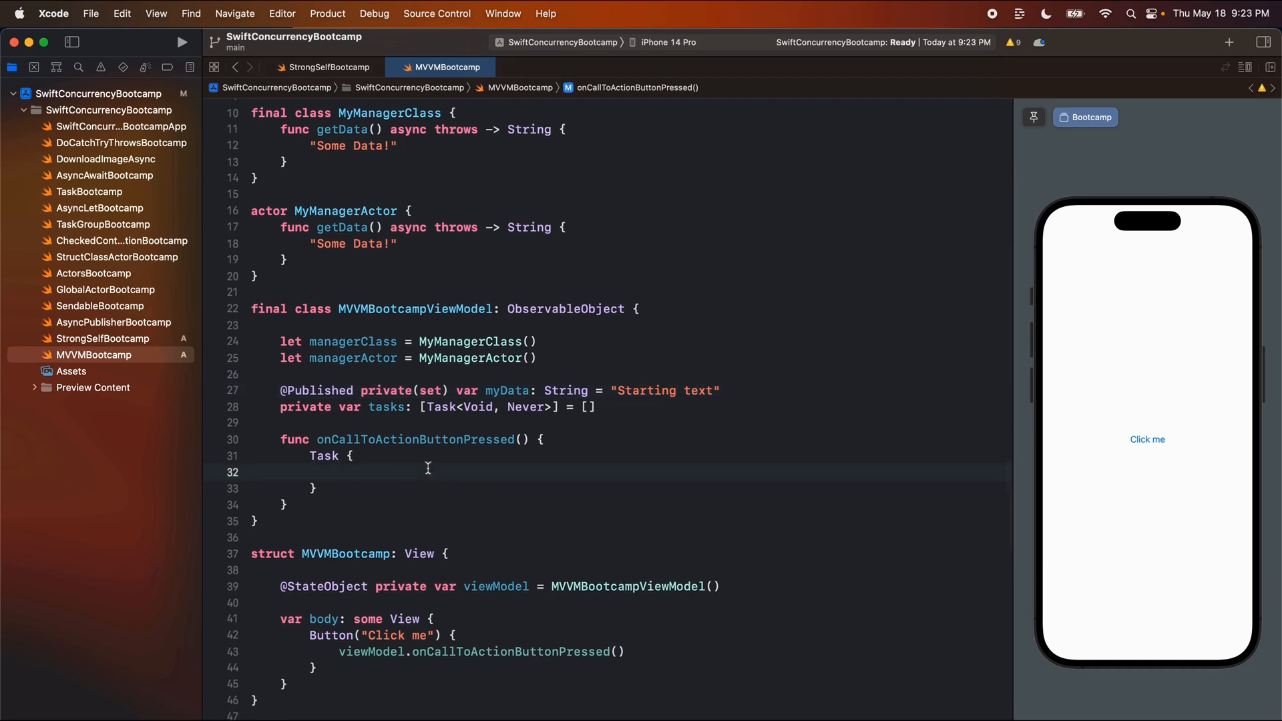
Assign myData = try await managerClass.getData() inside the Task.
type("myData =")
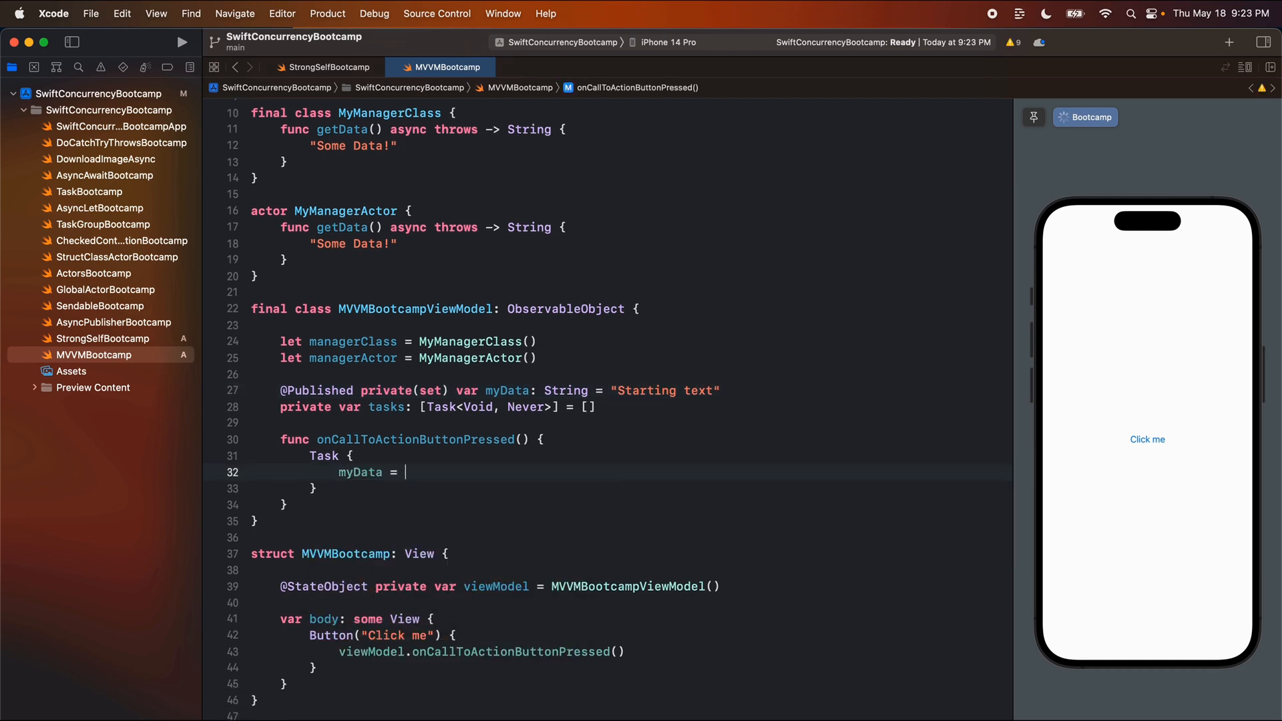
type("managerClass.getData(")
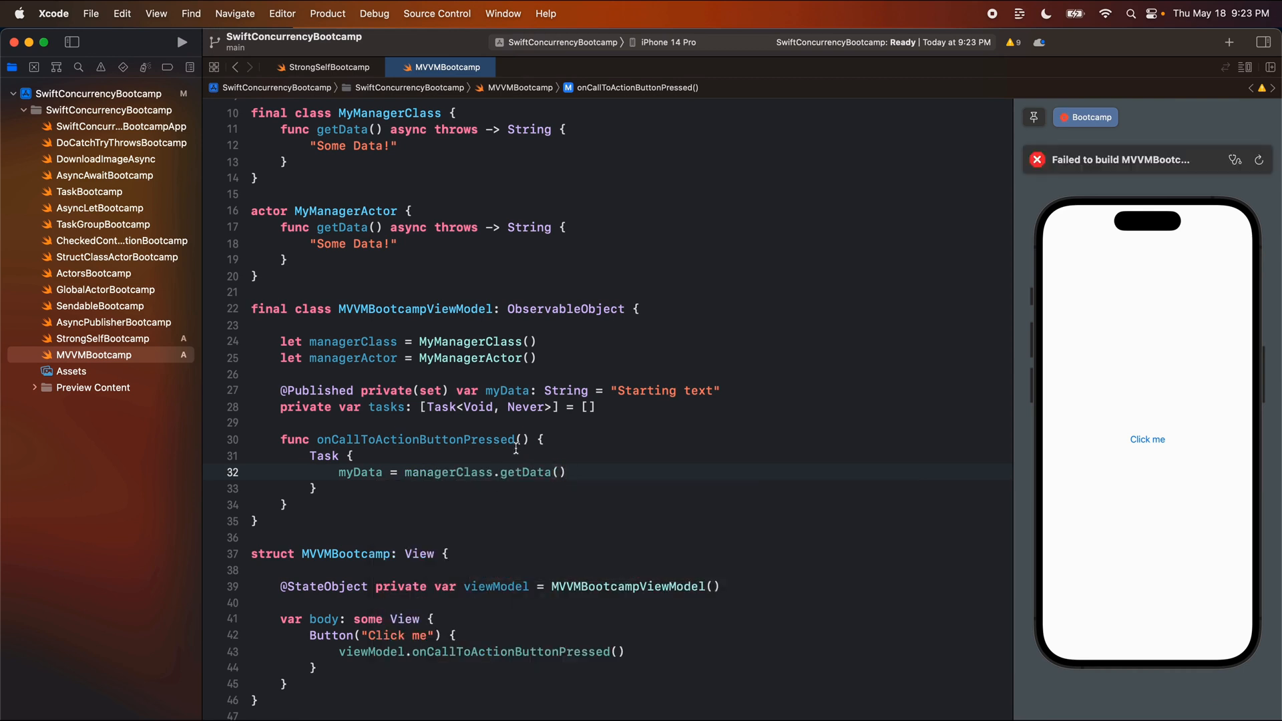
double_click(409, 129)
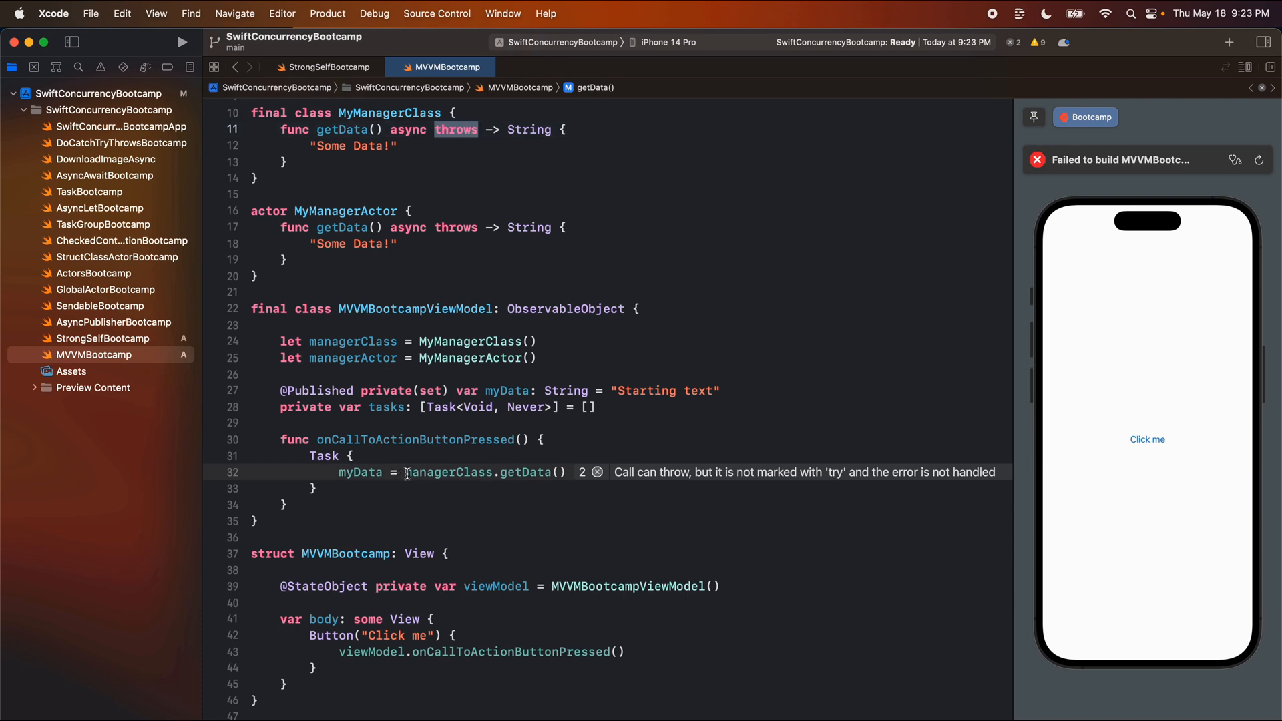
type("try await")
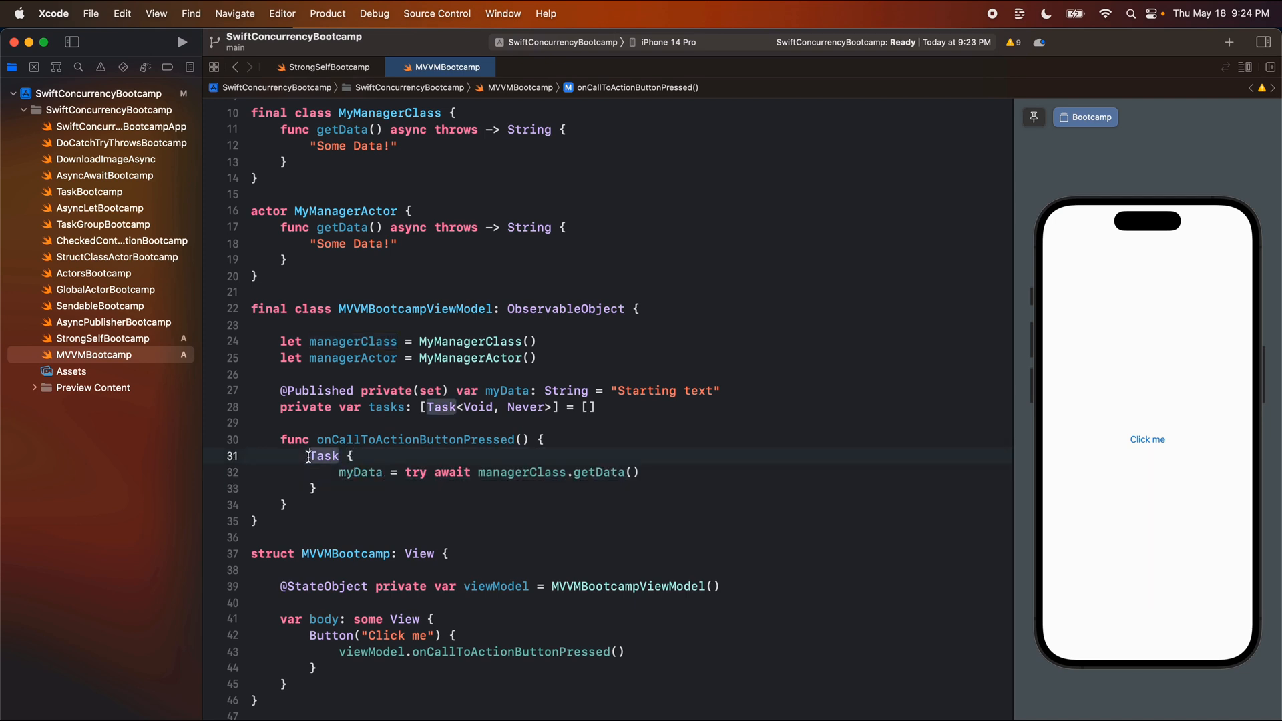
Assign the Task to let task and append it to tasks.
type("let task =")
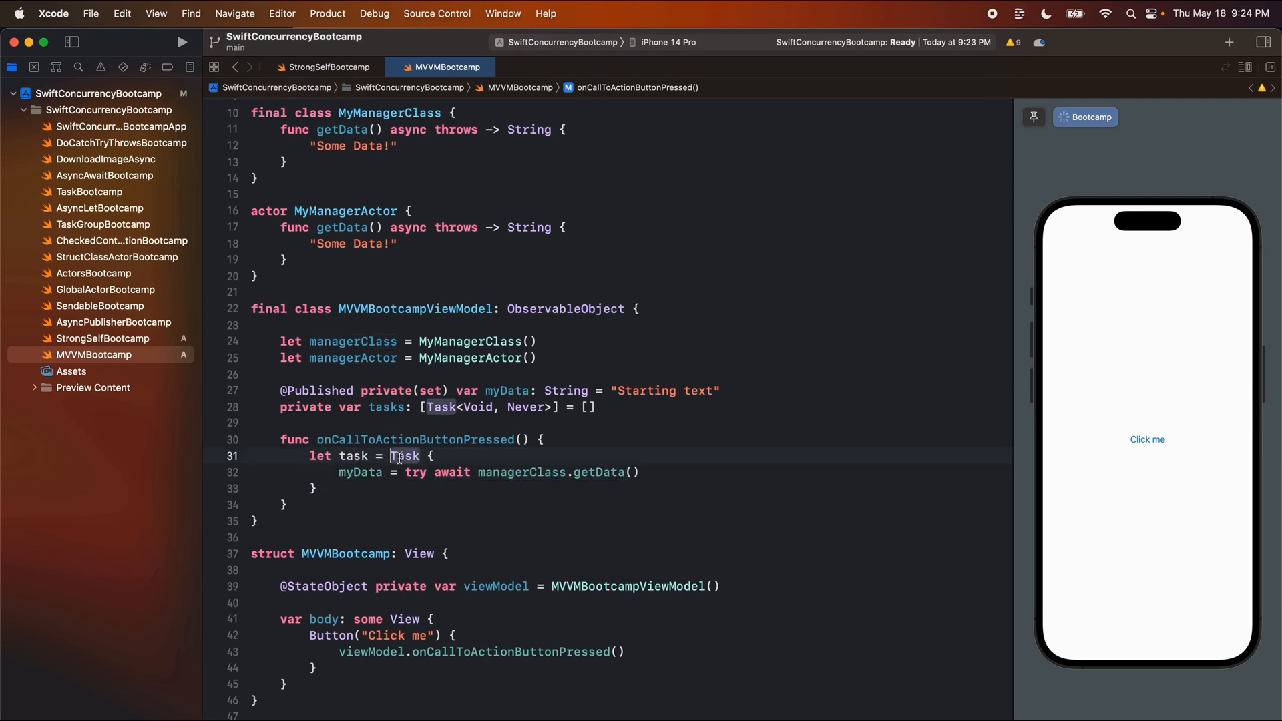
type("tasks")
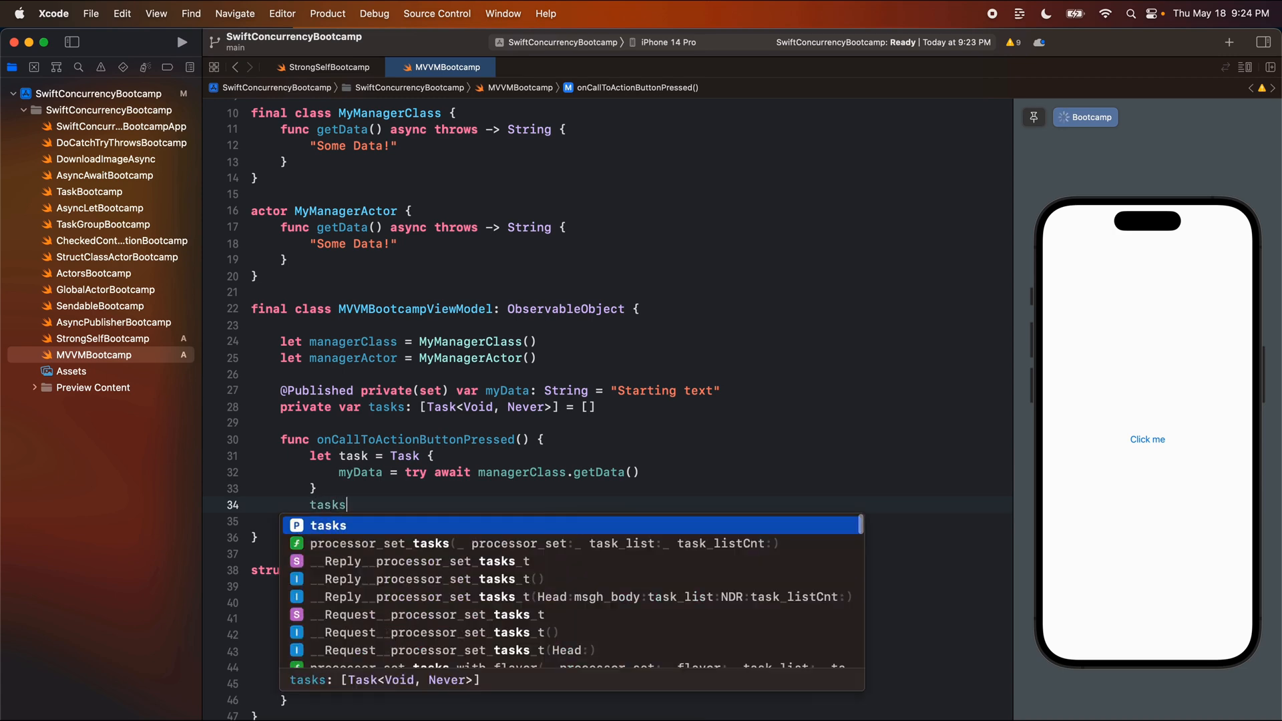
type(".append(ta")
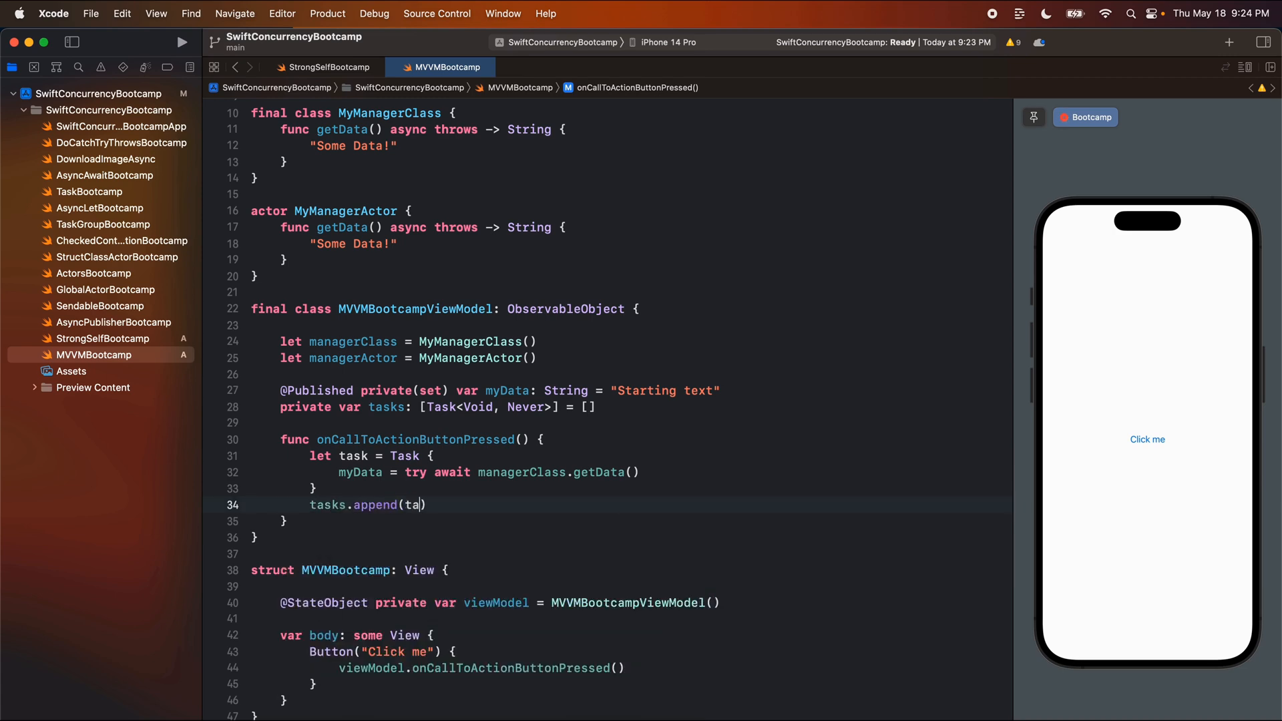
type("sk")
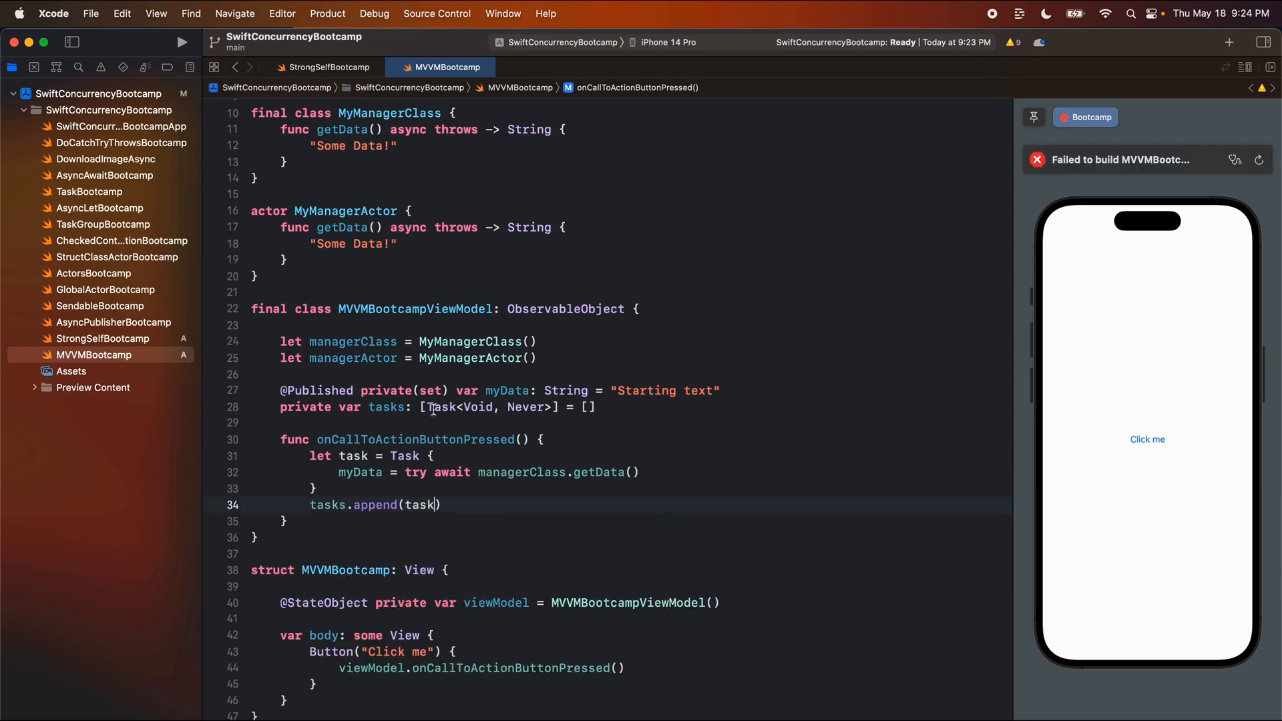
Add an empty .onDisappear { } modifier after the Button.
double_click(386, 408)
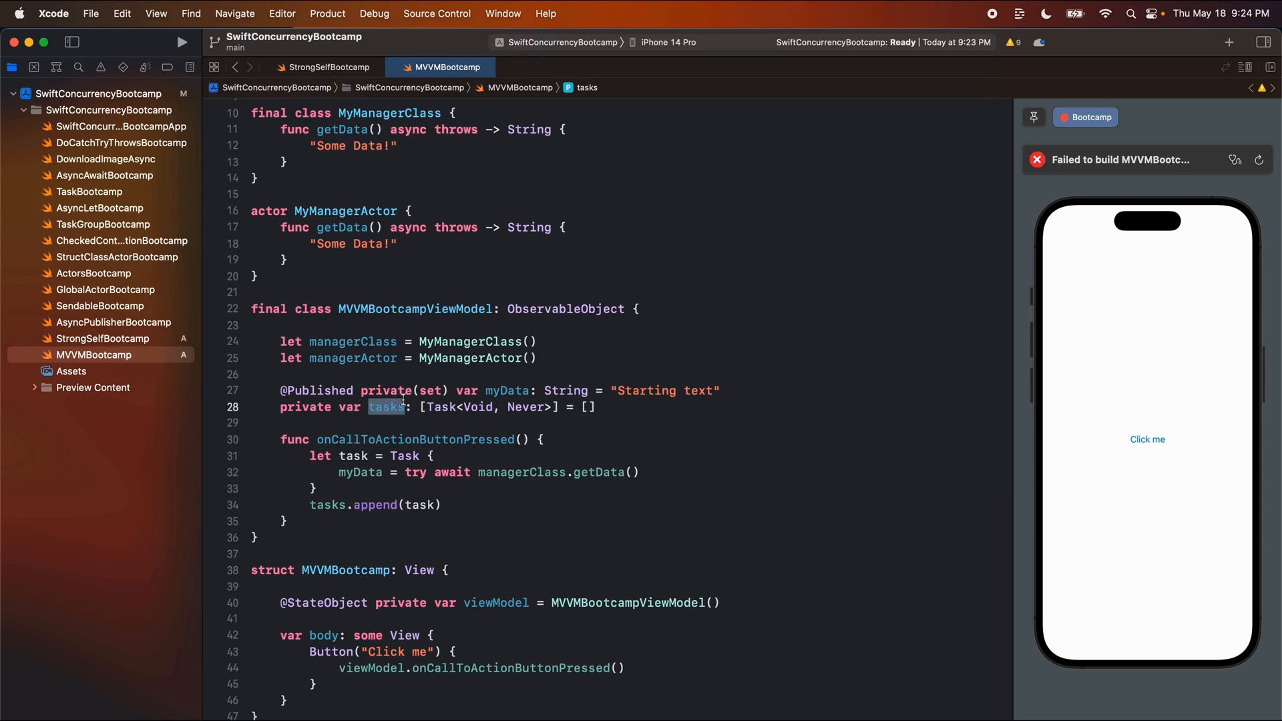
type(".onDisappear {")
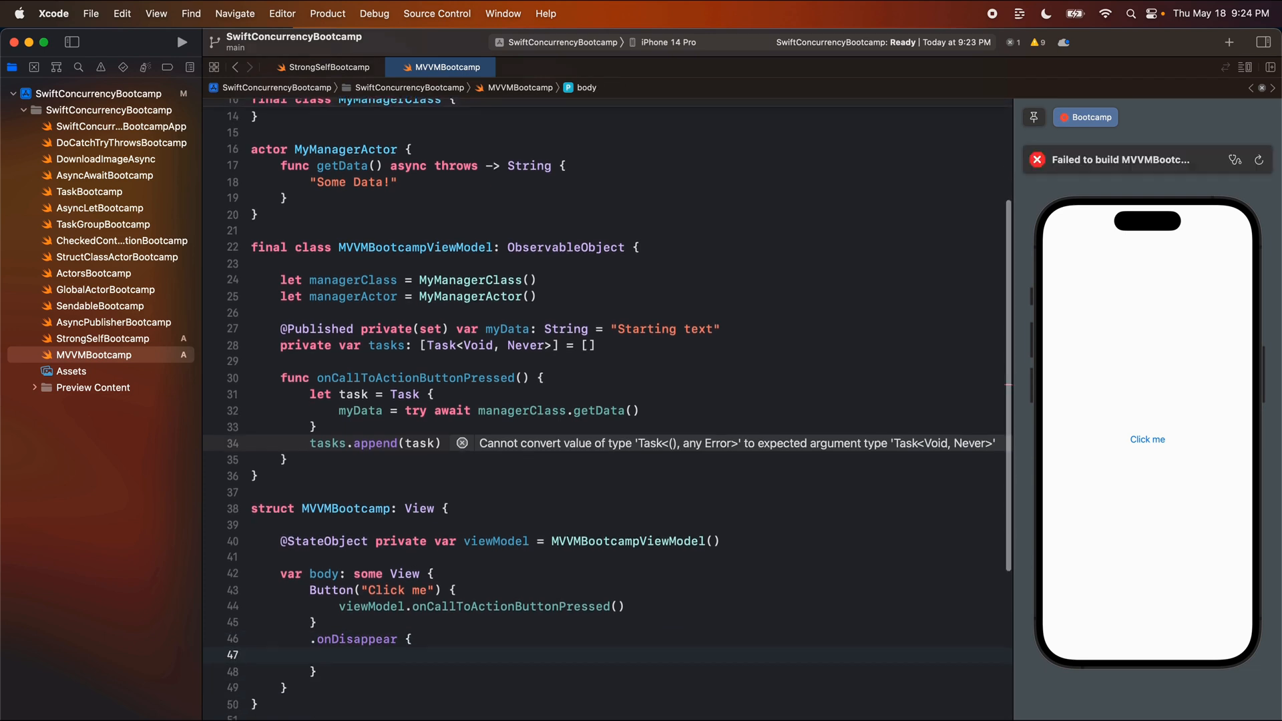
left_click(585, 342)
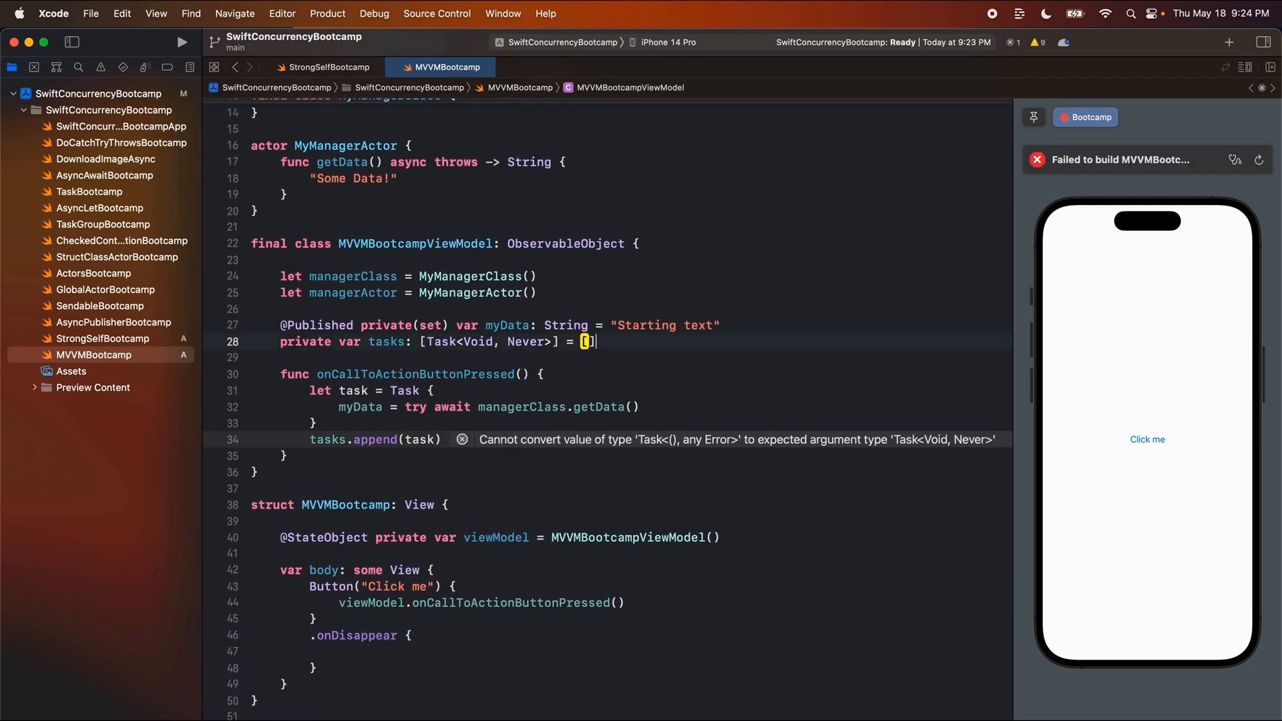
Write cancelTasks() that calls cancel() on each task and resets tasks = [].
type("func cancel")
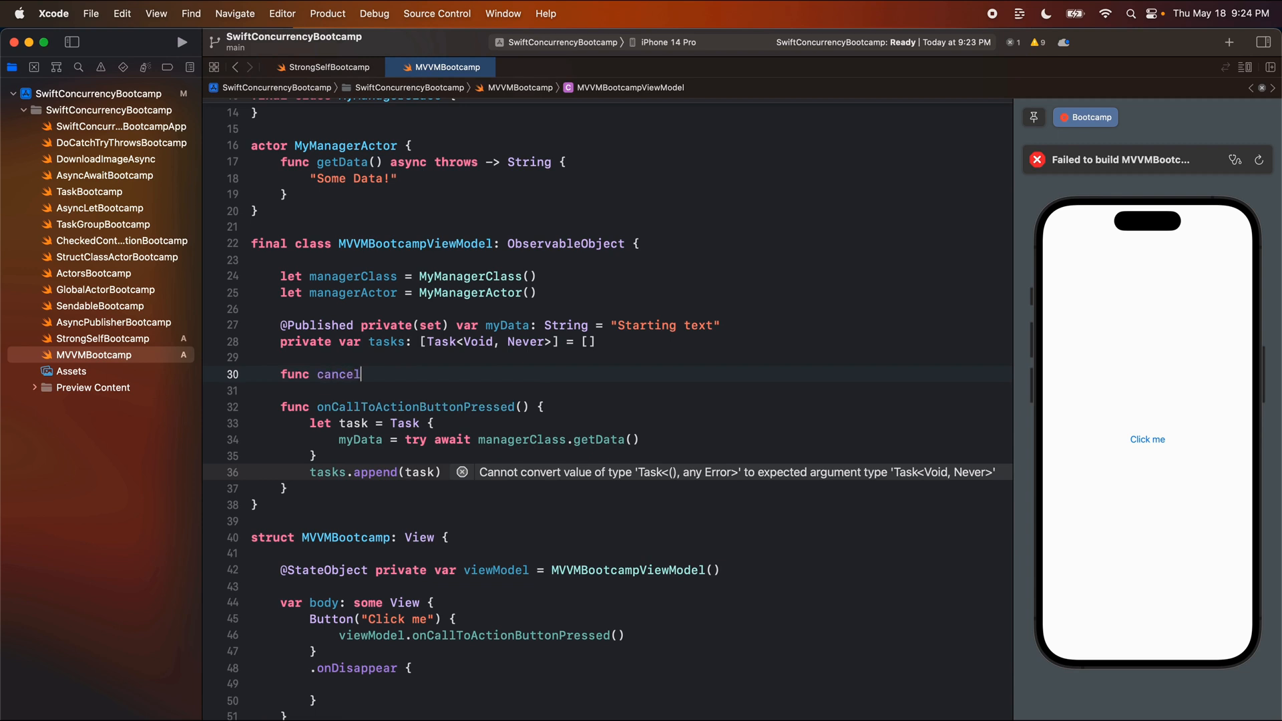
type("Tasks() {")
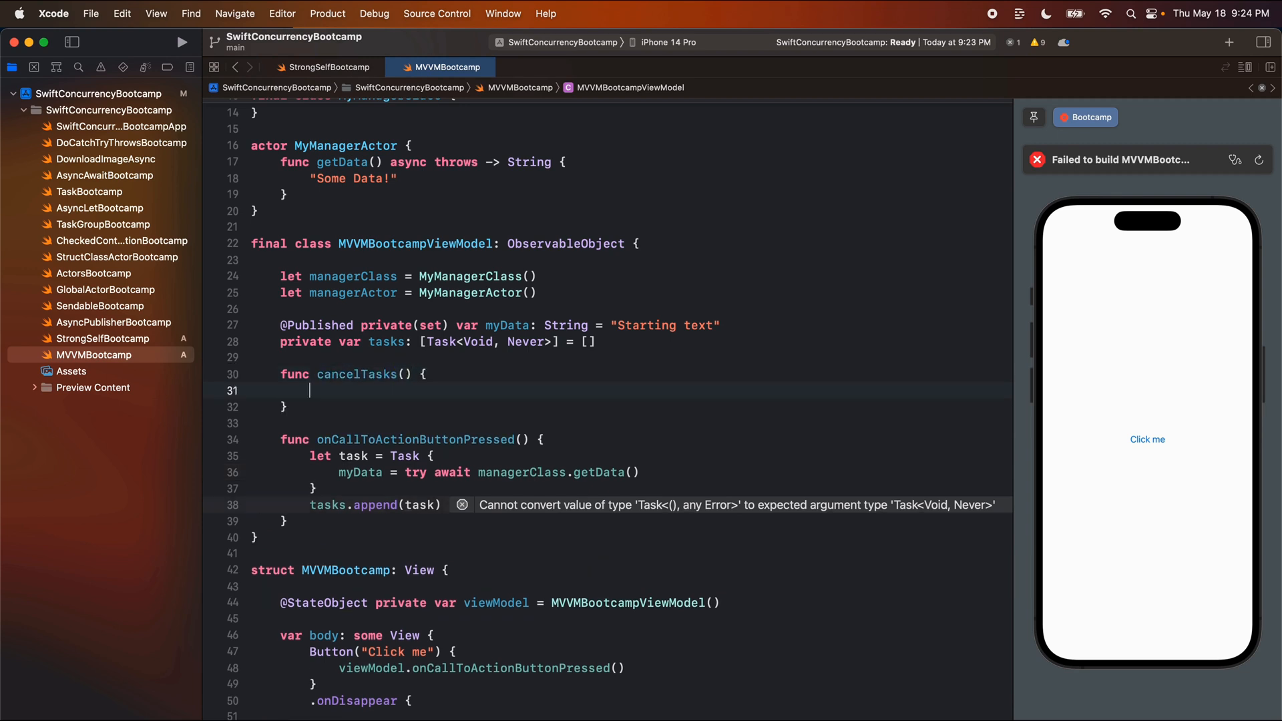
type("tasks.forEach({ $")
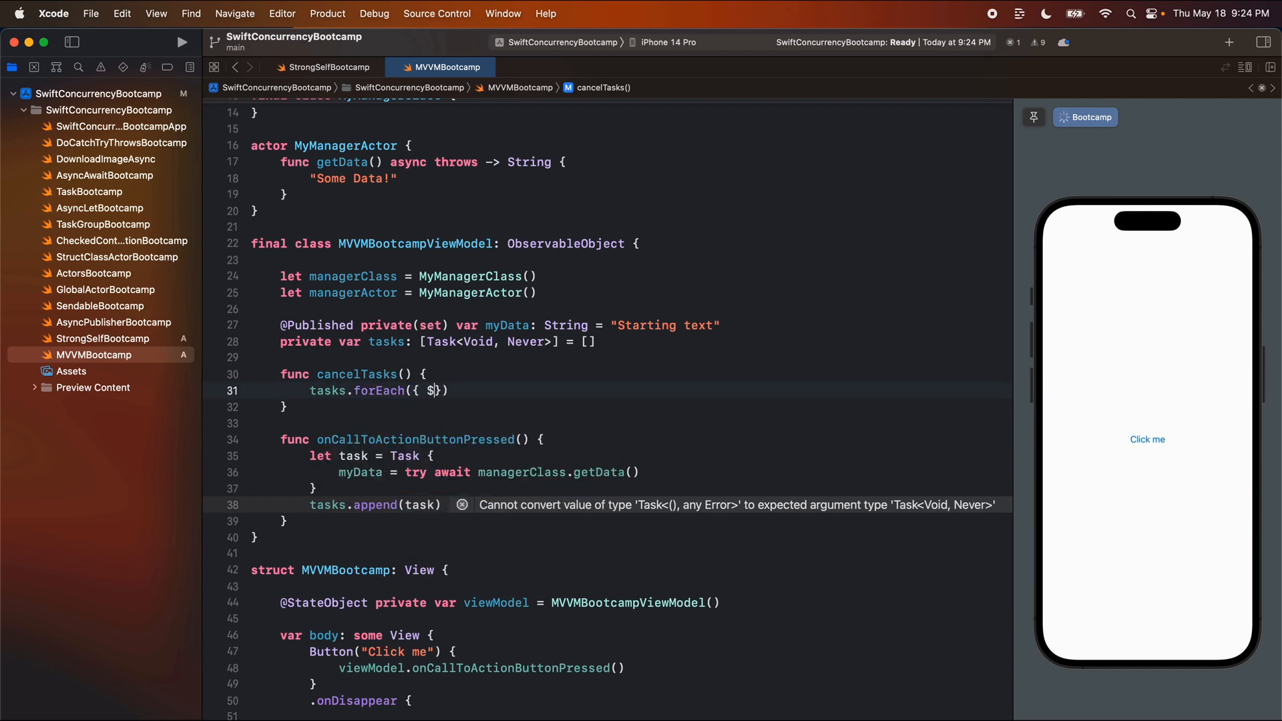
type("0.cancel() })")
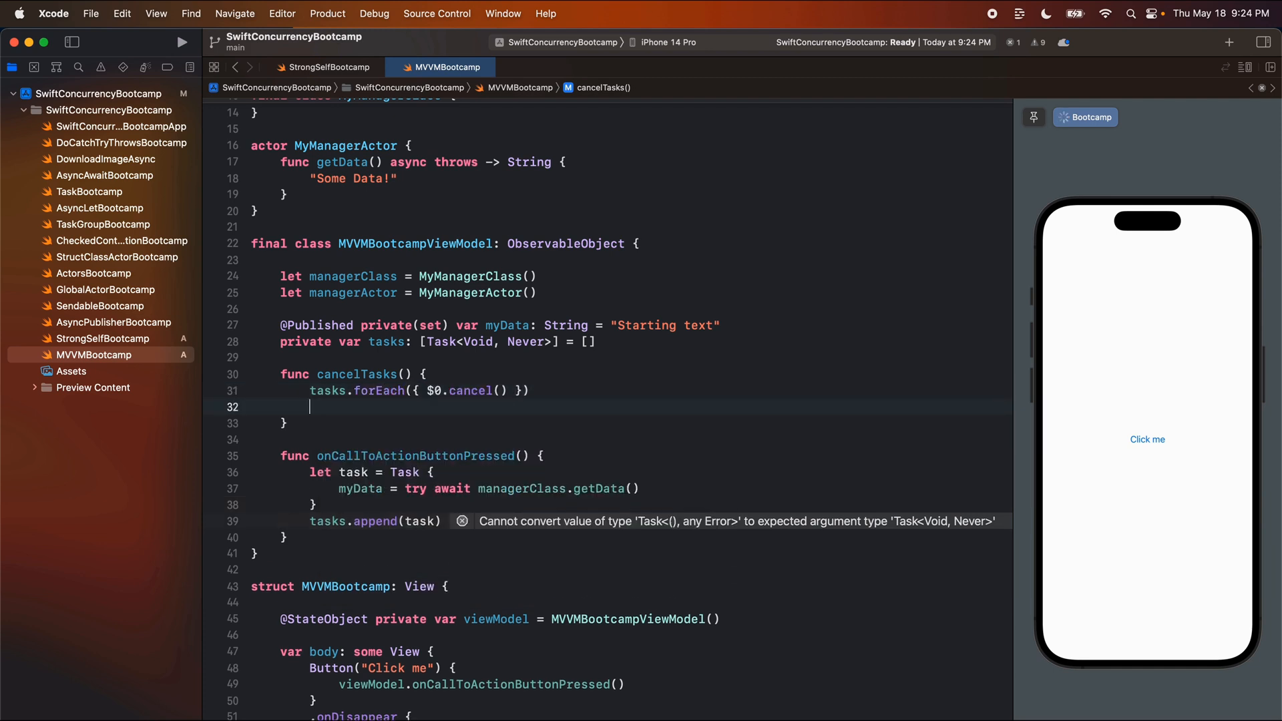
type("tasks = []")
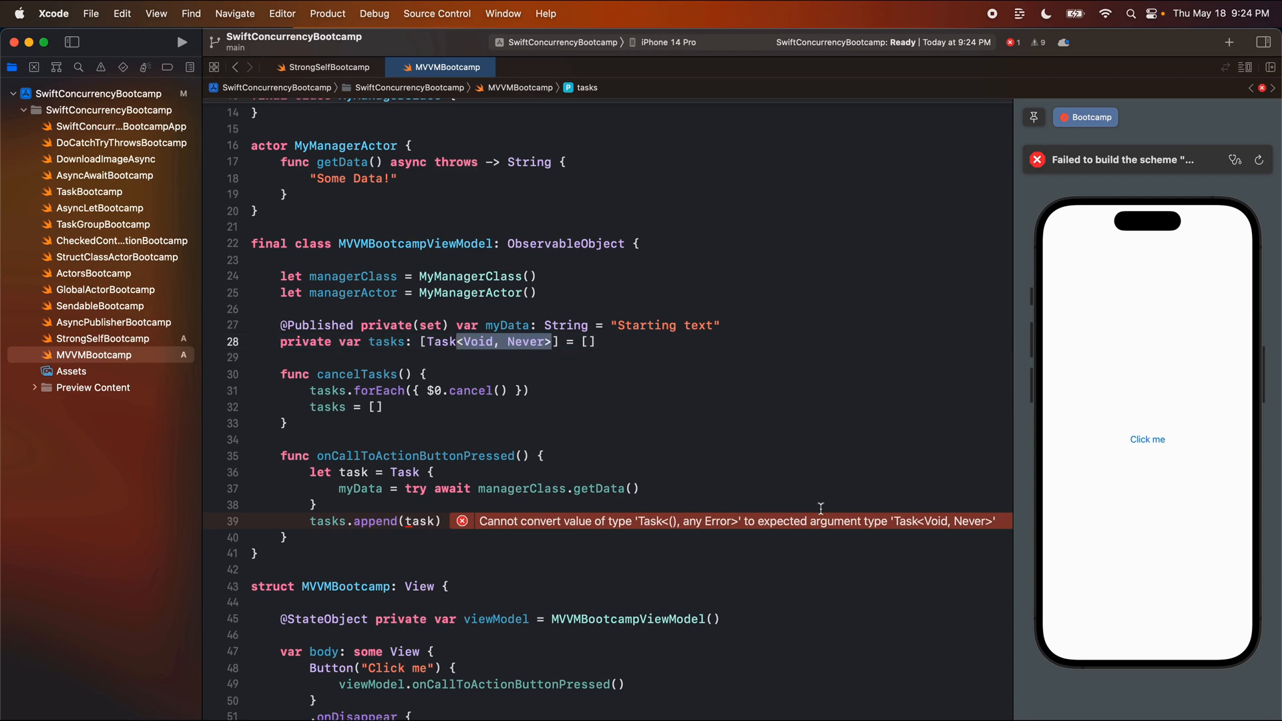
mouse_move(443, 340)
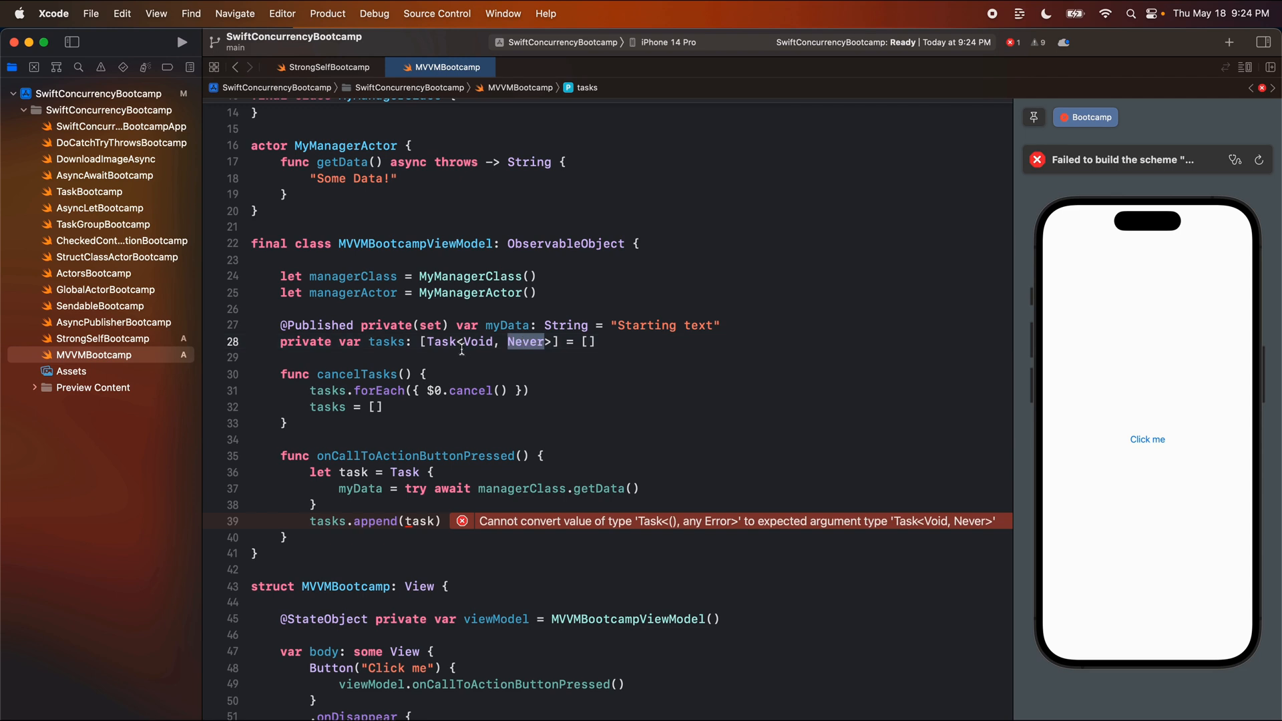
double_click(439, 342)
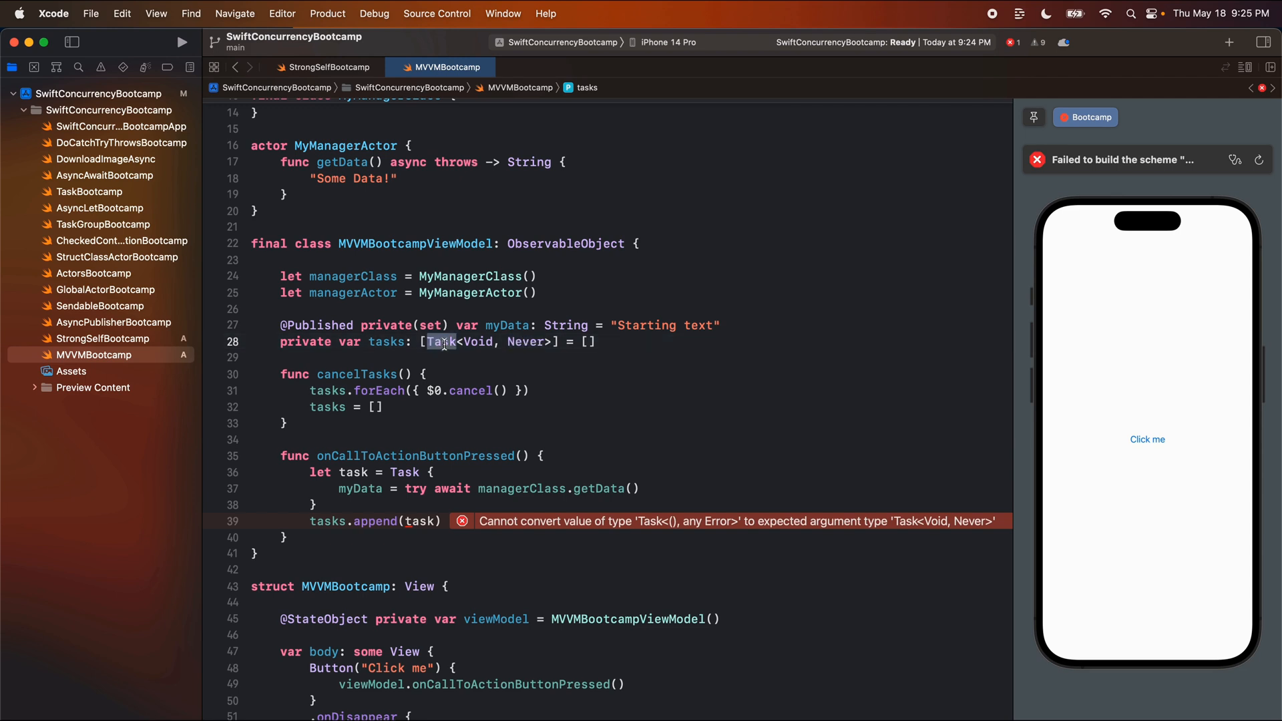
double_click(478, 342)
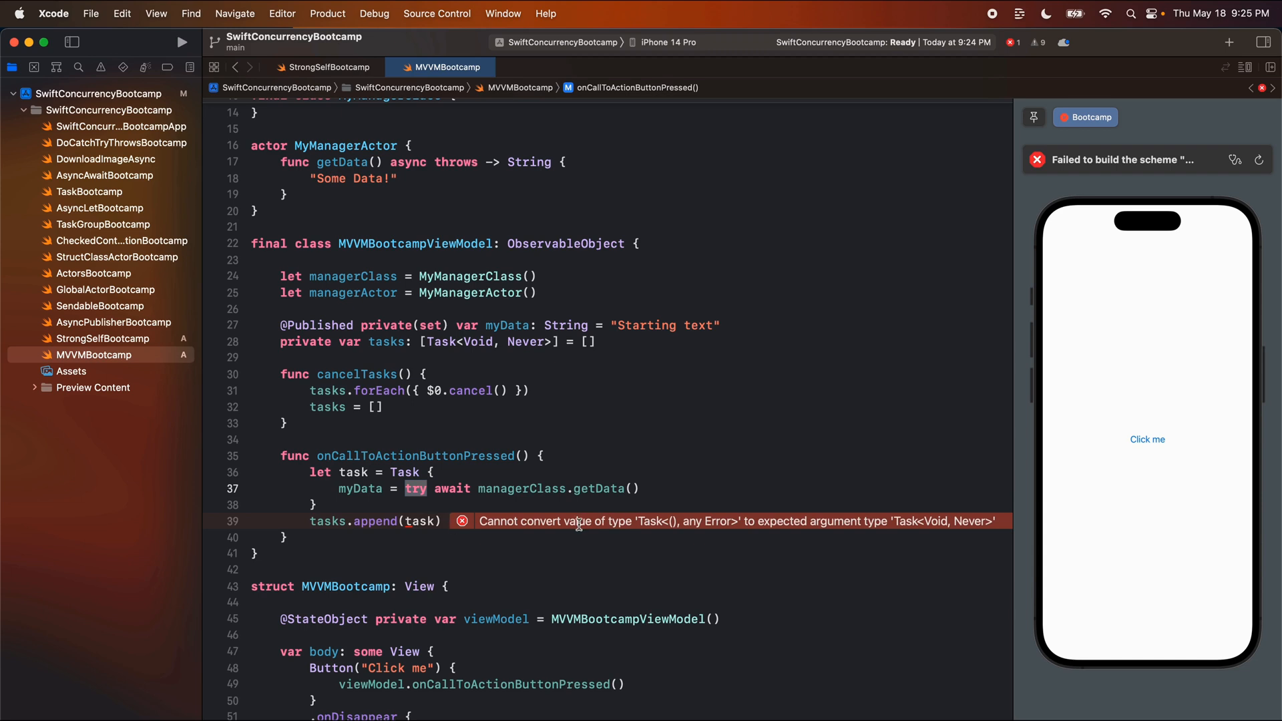
mouse_move(432, 529)
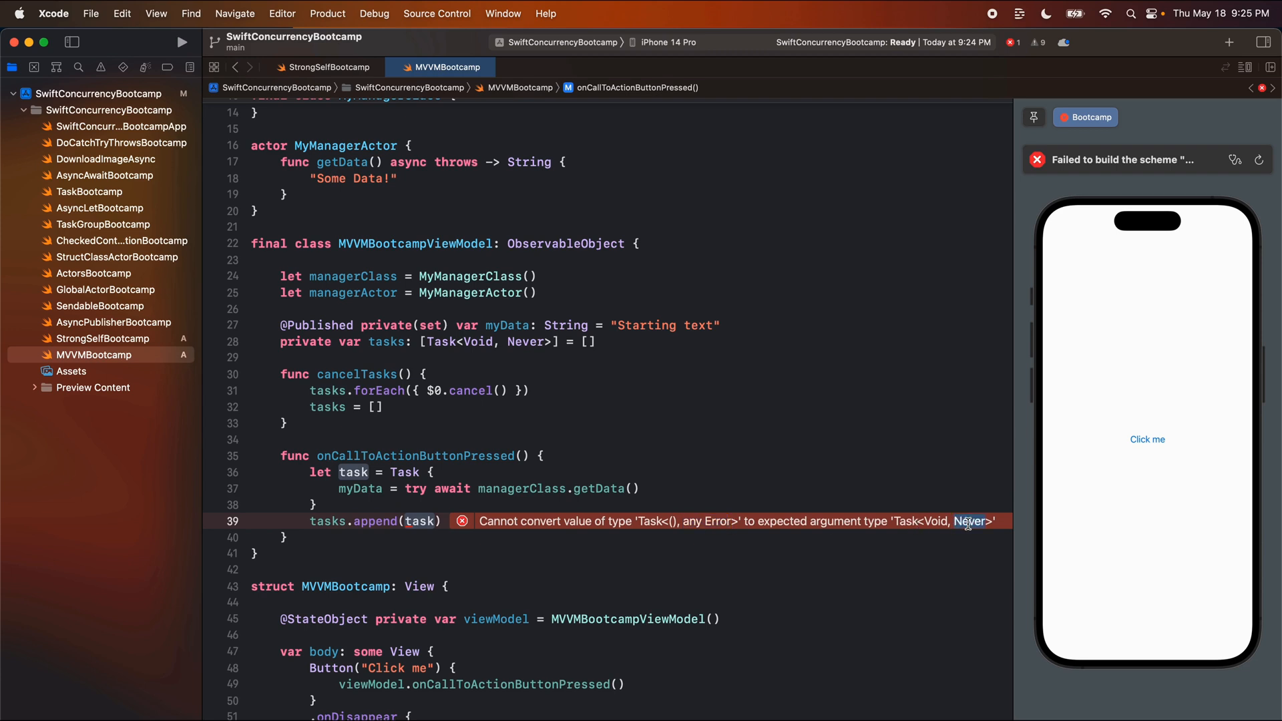
mouse_move(537, 348)
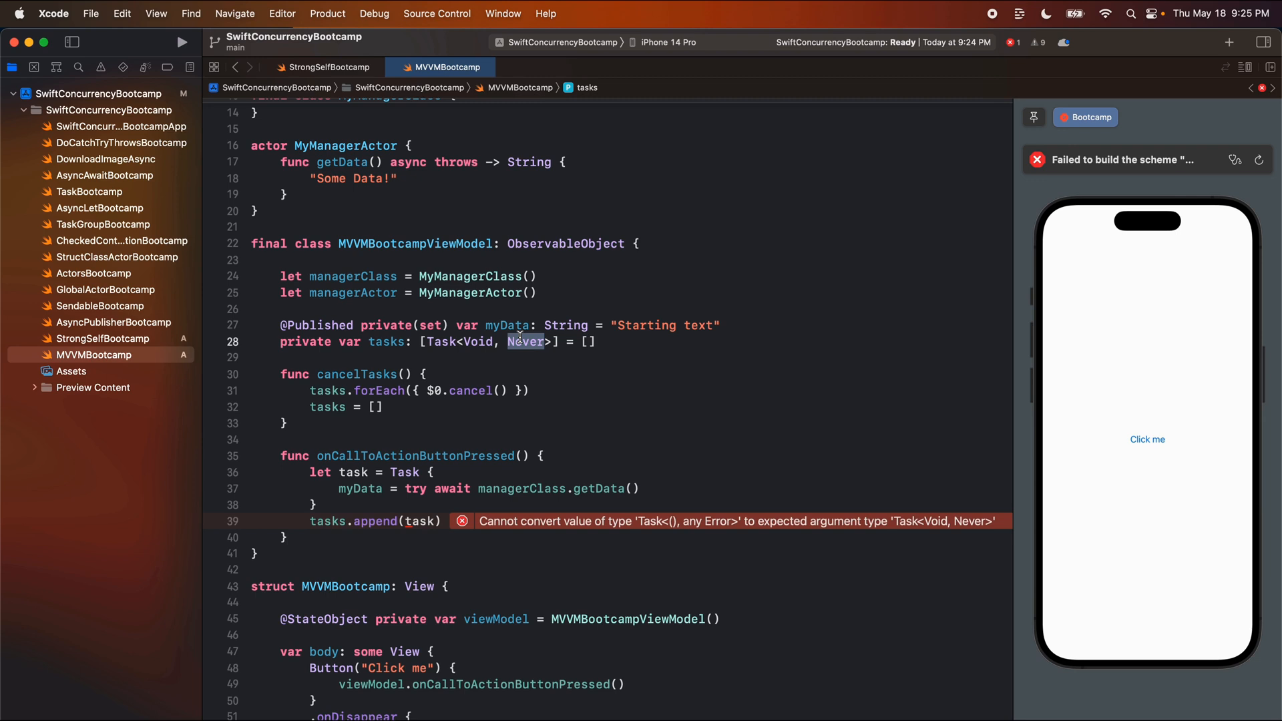
Wrap myData = try await managerClass.getData() in do-catch with print(error).
left_click(343, 489)
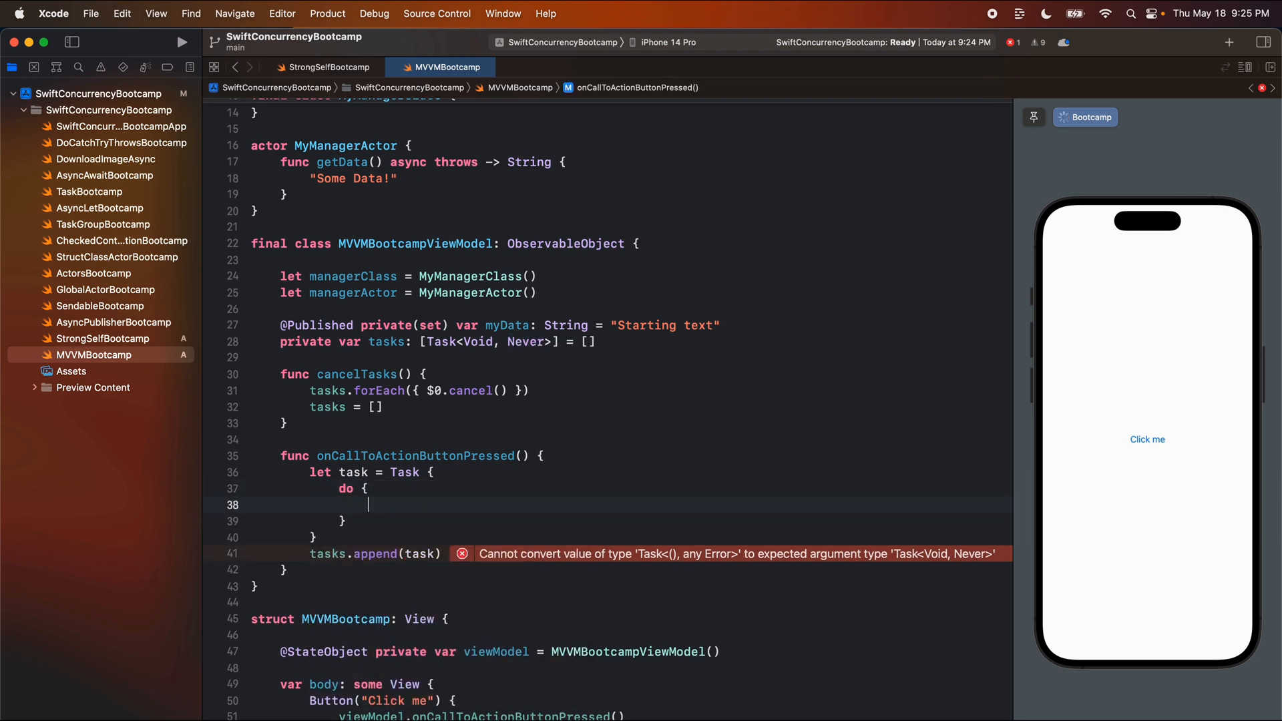
type("} catch P")
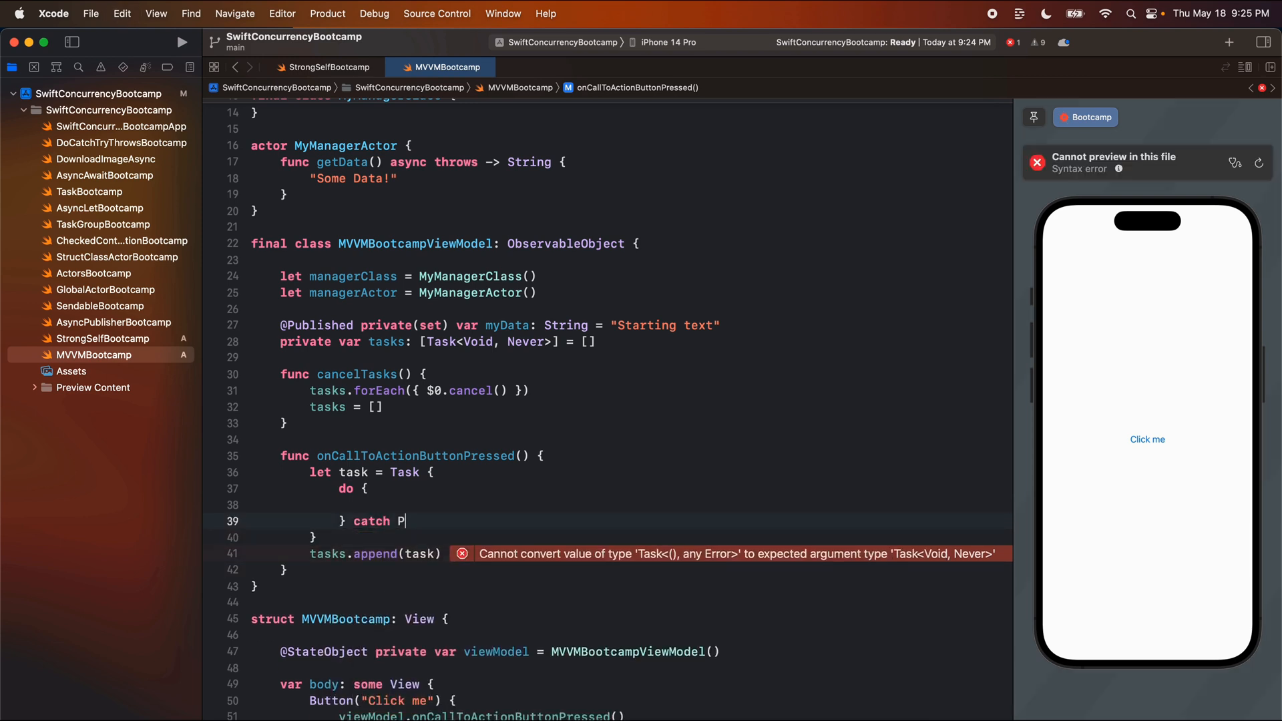
type("myData = try await managerClass.getData()")
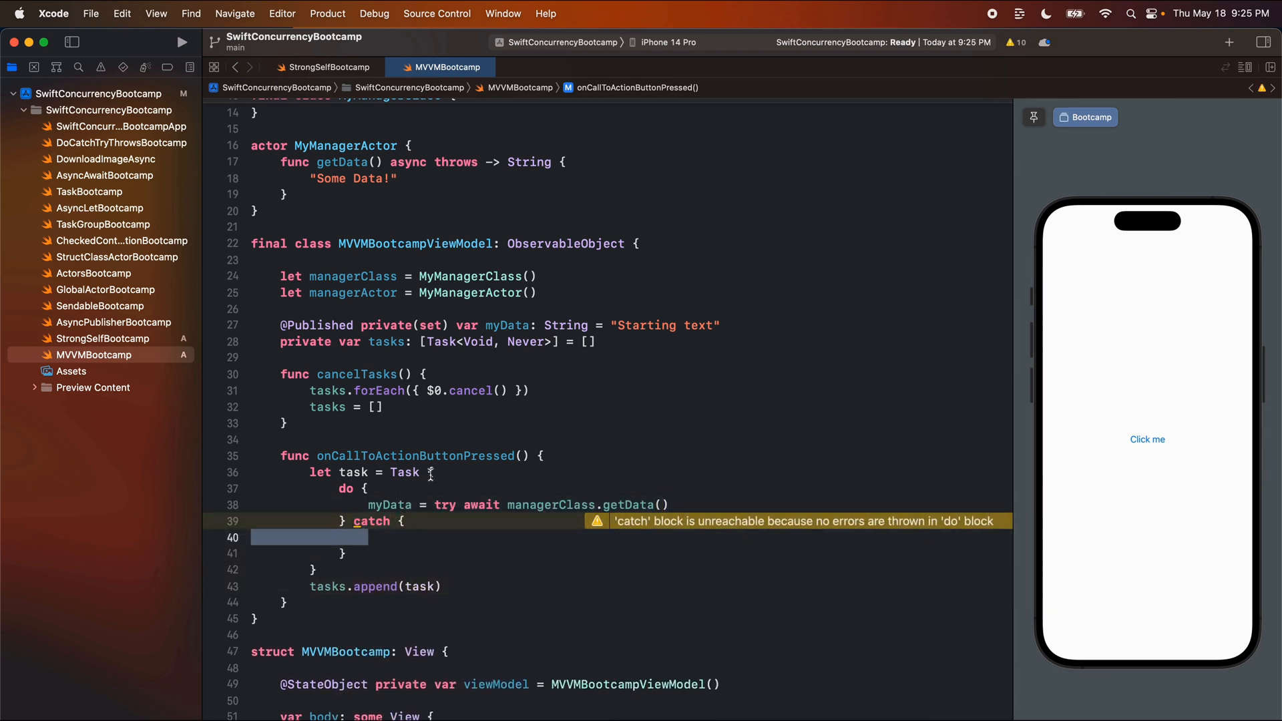
left_click(393, 548)
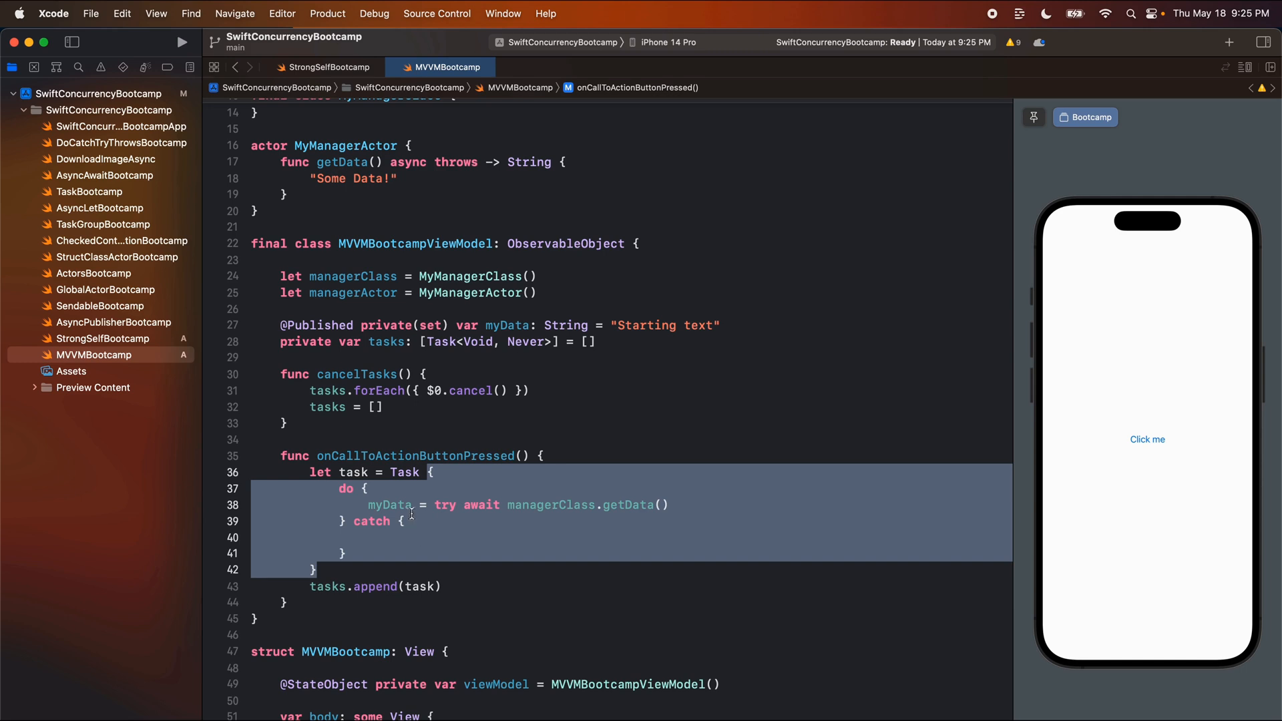
left_click(417, 505)
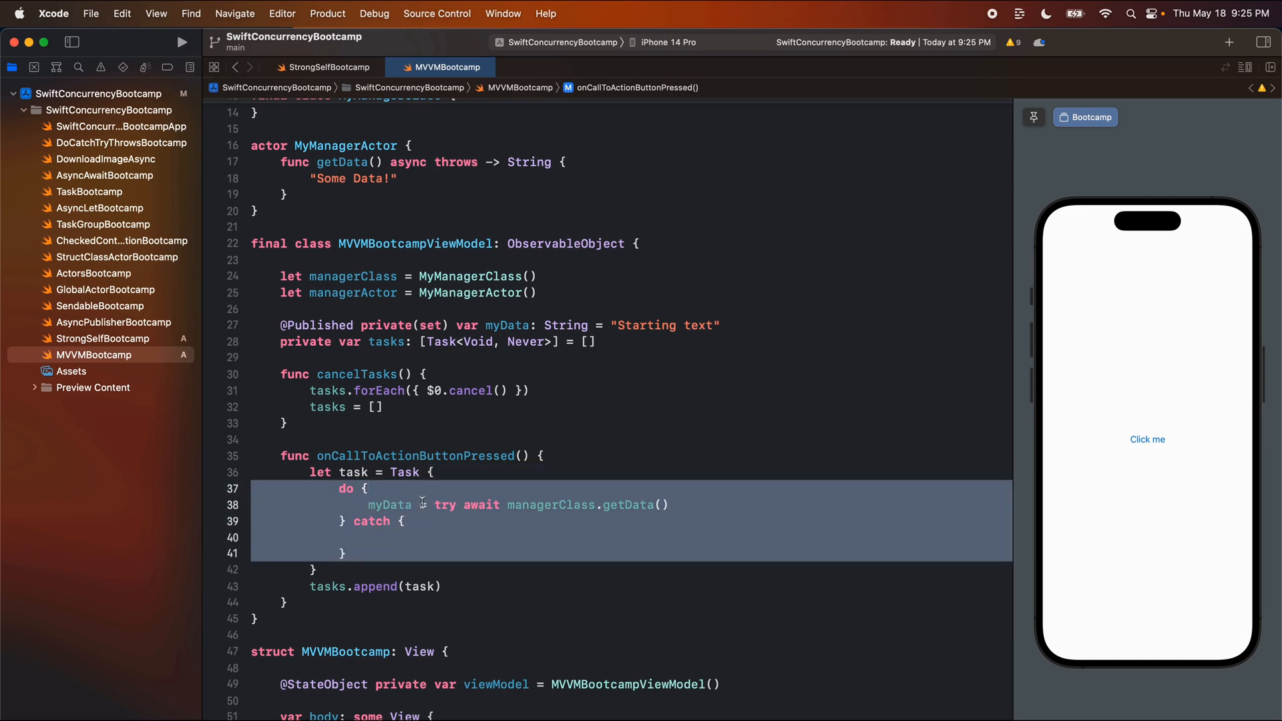
left_click(377, 537)
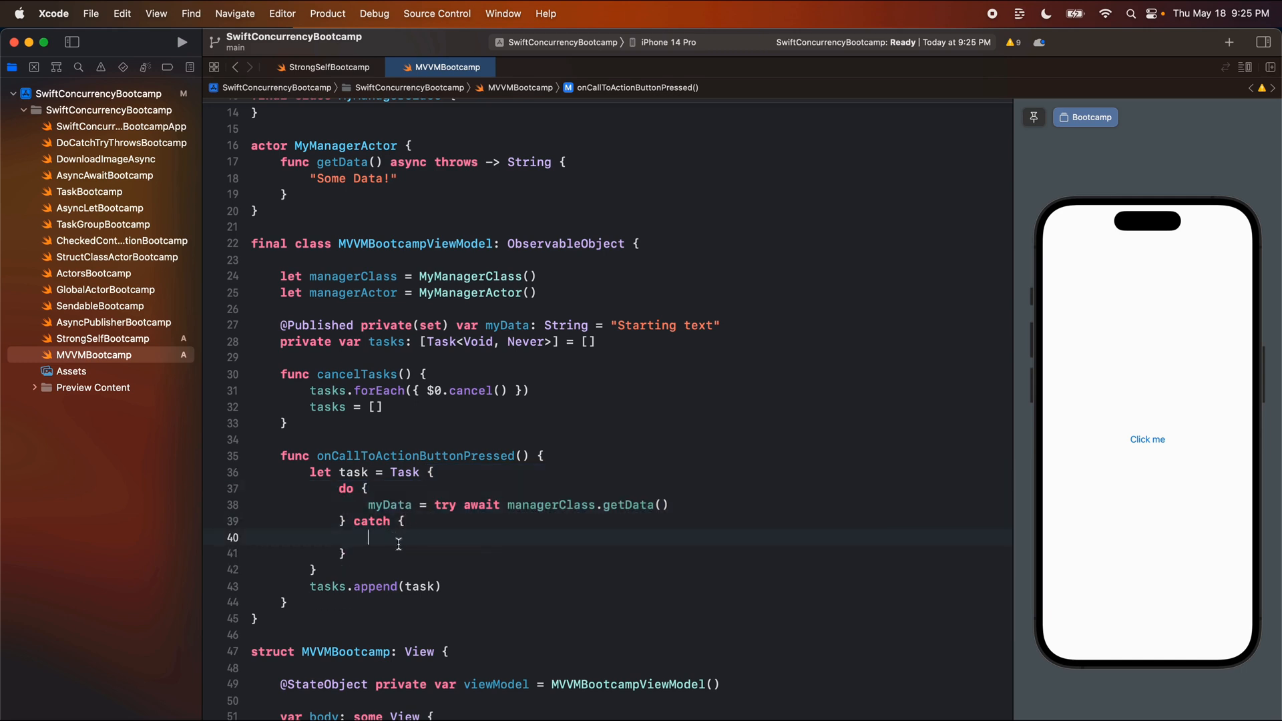
type("print(error")
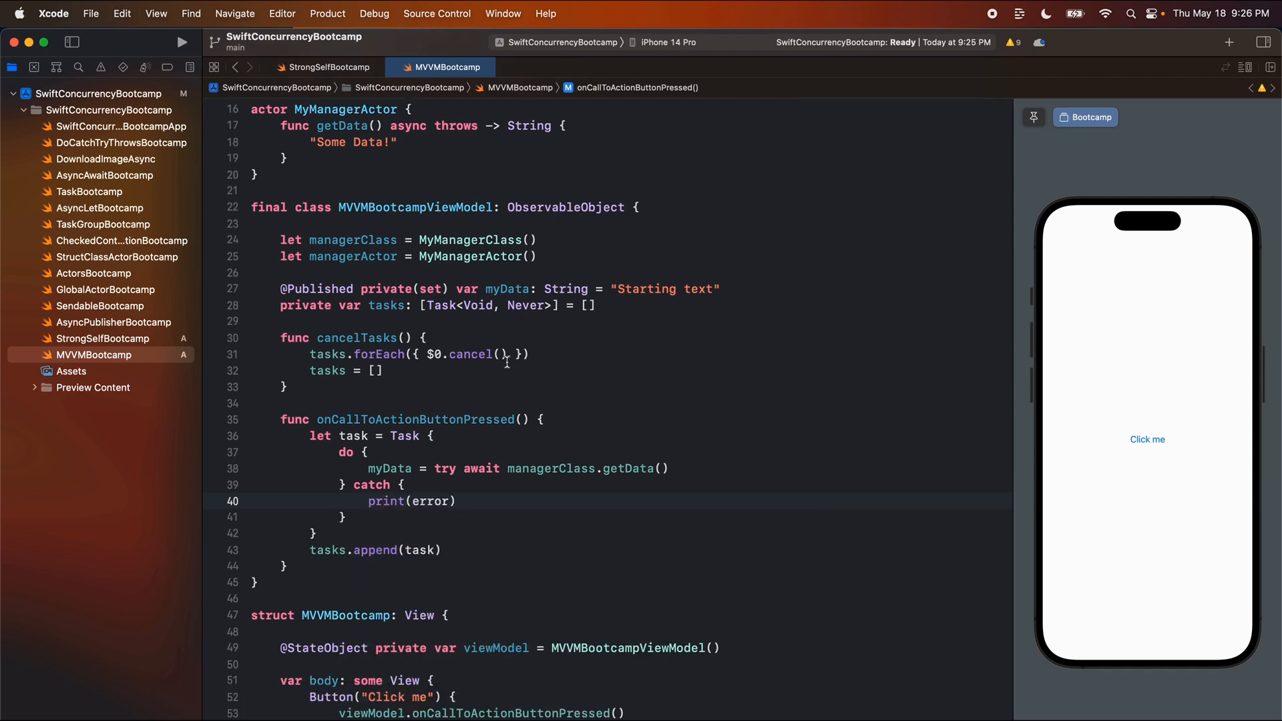
scroll("down", 3)
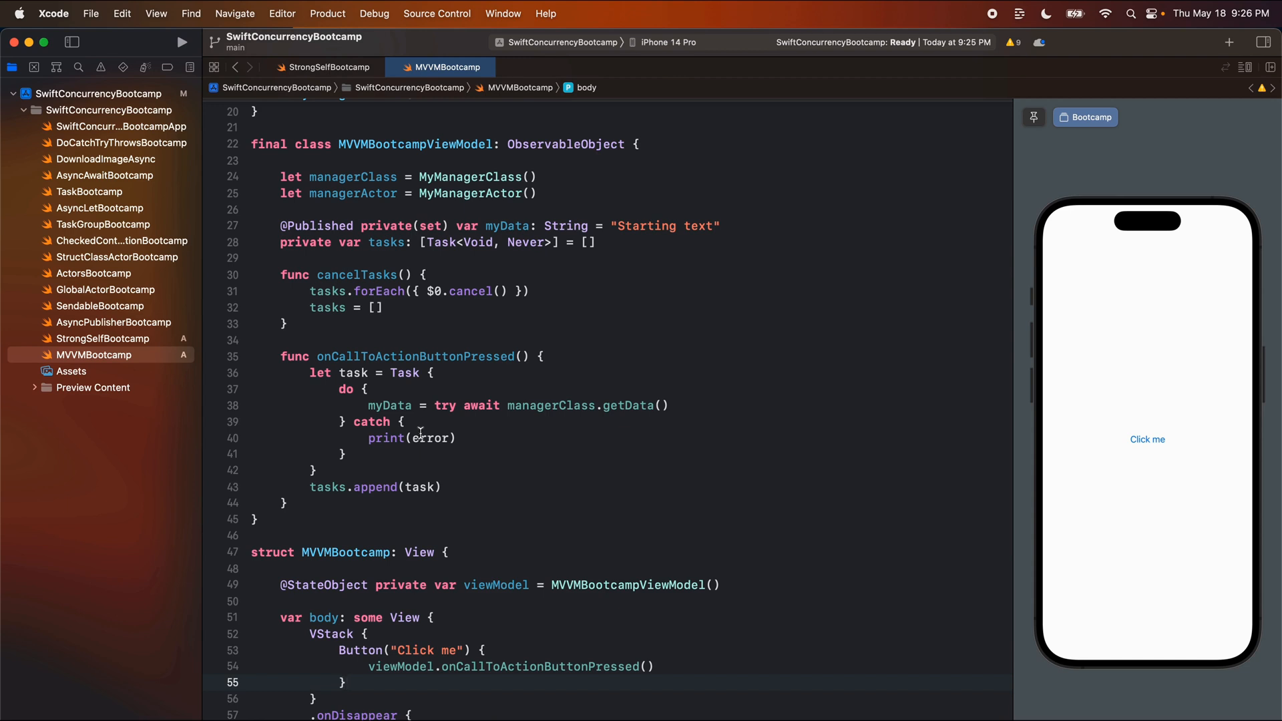
mouse_move(462, 423)
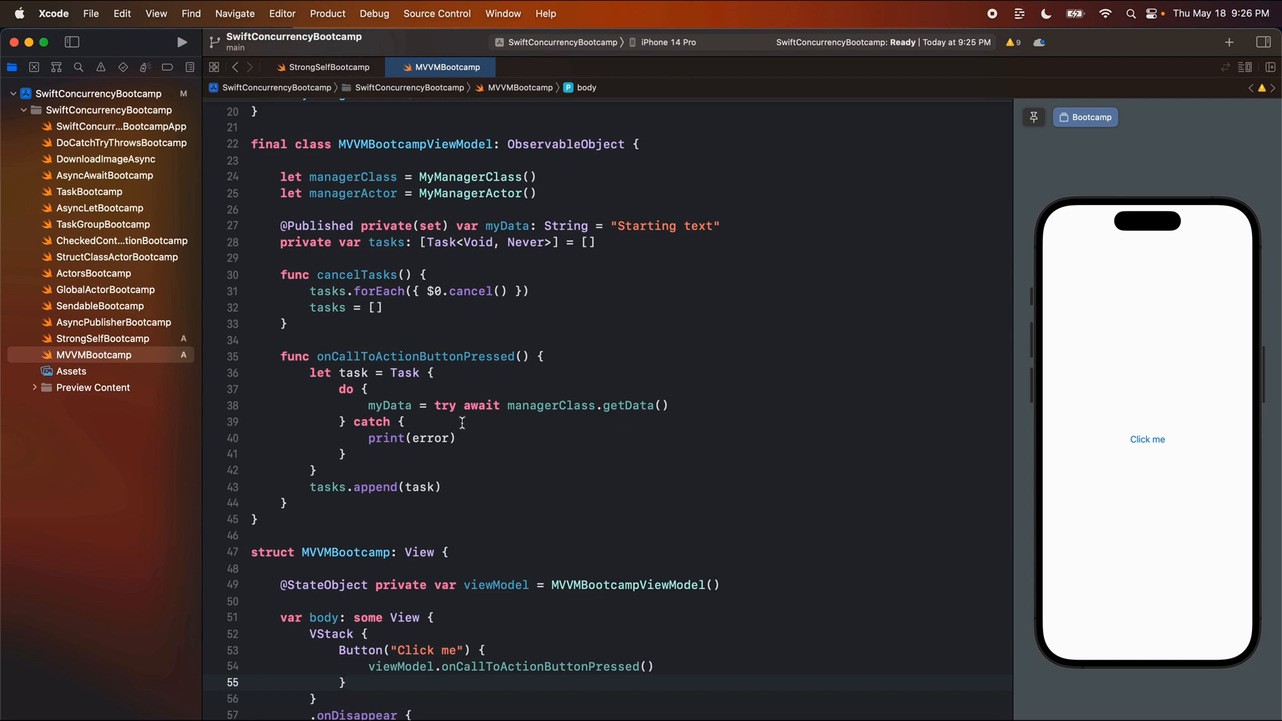
scroll("down", 3)
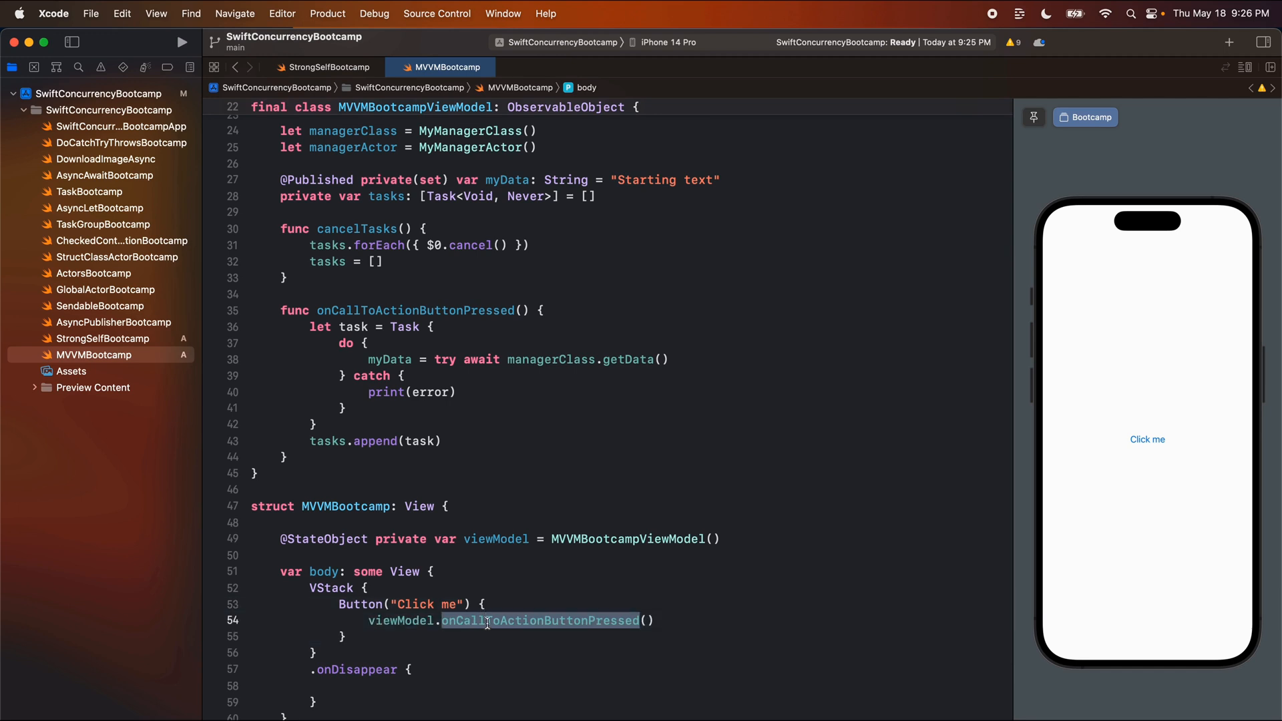
mouse_move(483, 416)
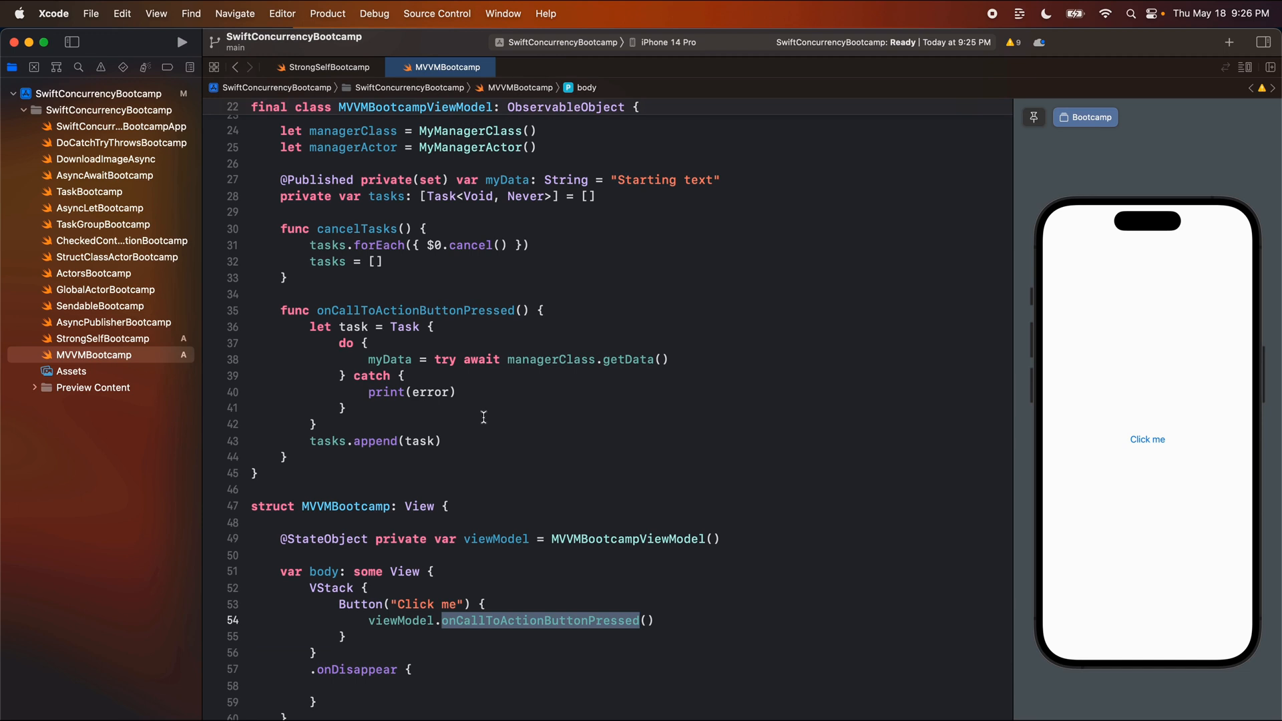
mouse_move(524, 378)
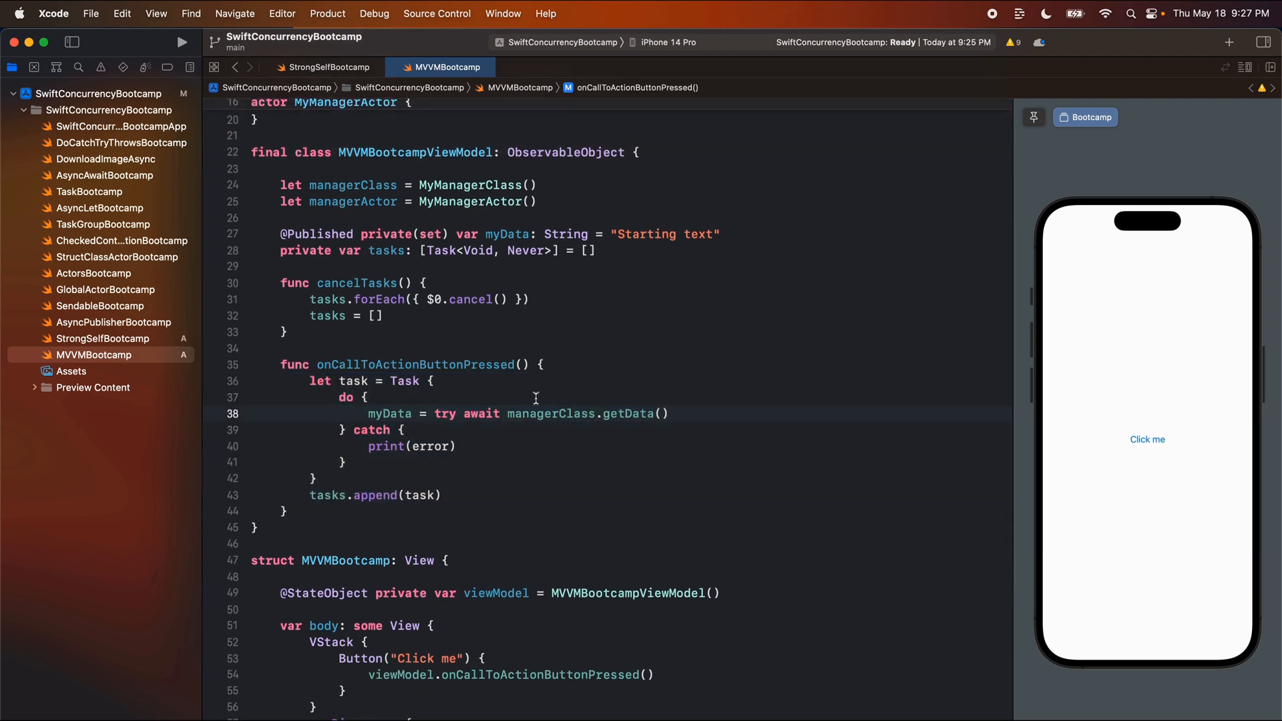
Use viewModel.myData as the button title so the preview reads "Starting text".
double_click(508, 264)
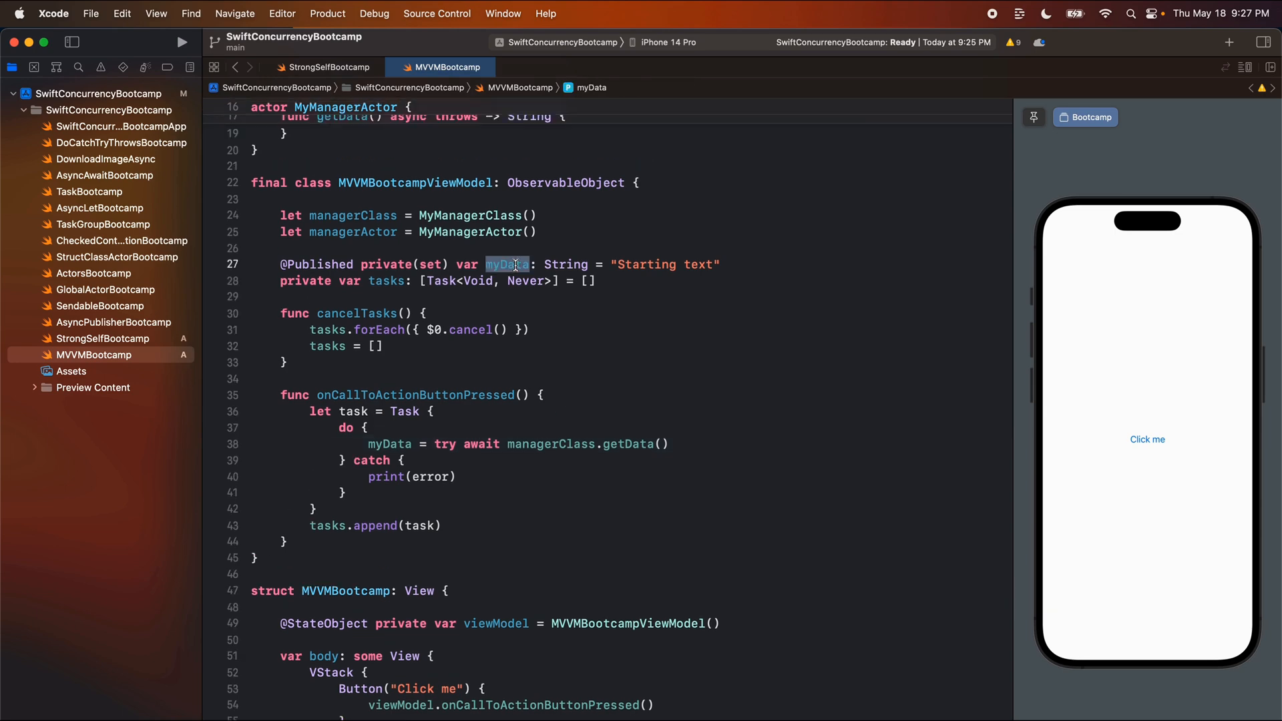
scroll("down", 3)
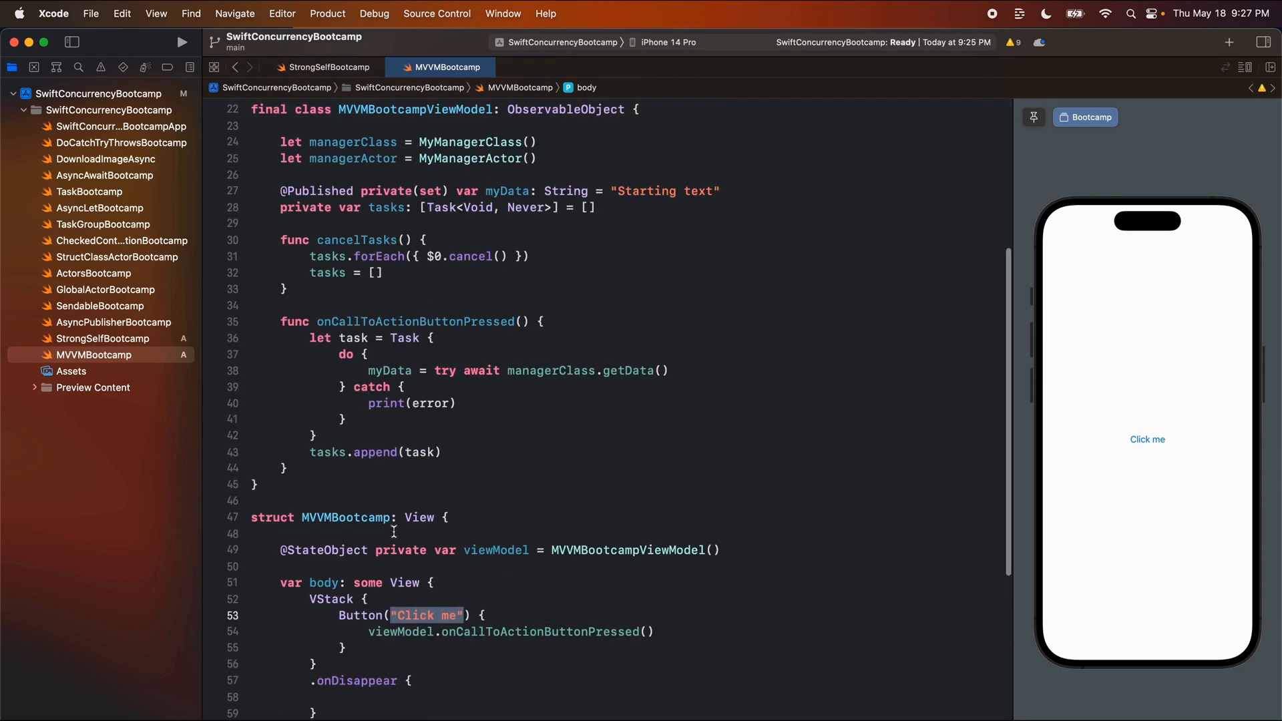
scroll("up", 3)
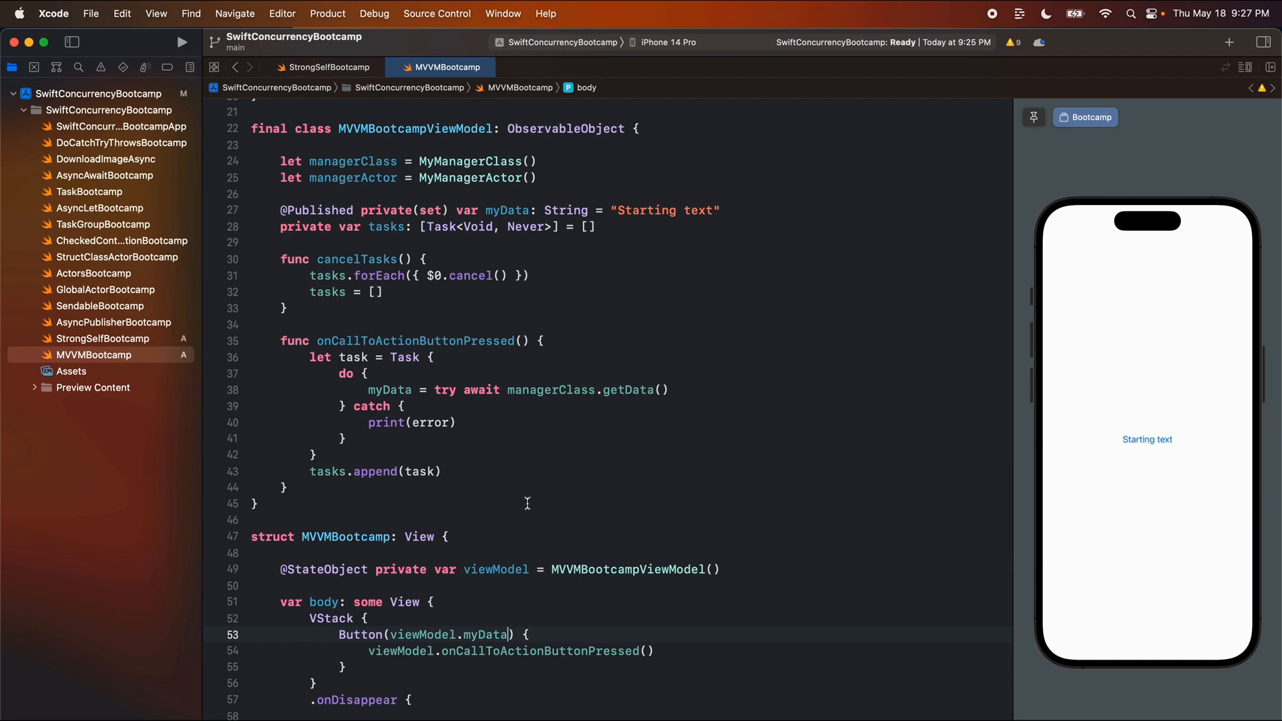
mouse_move(456, 210)
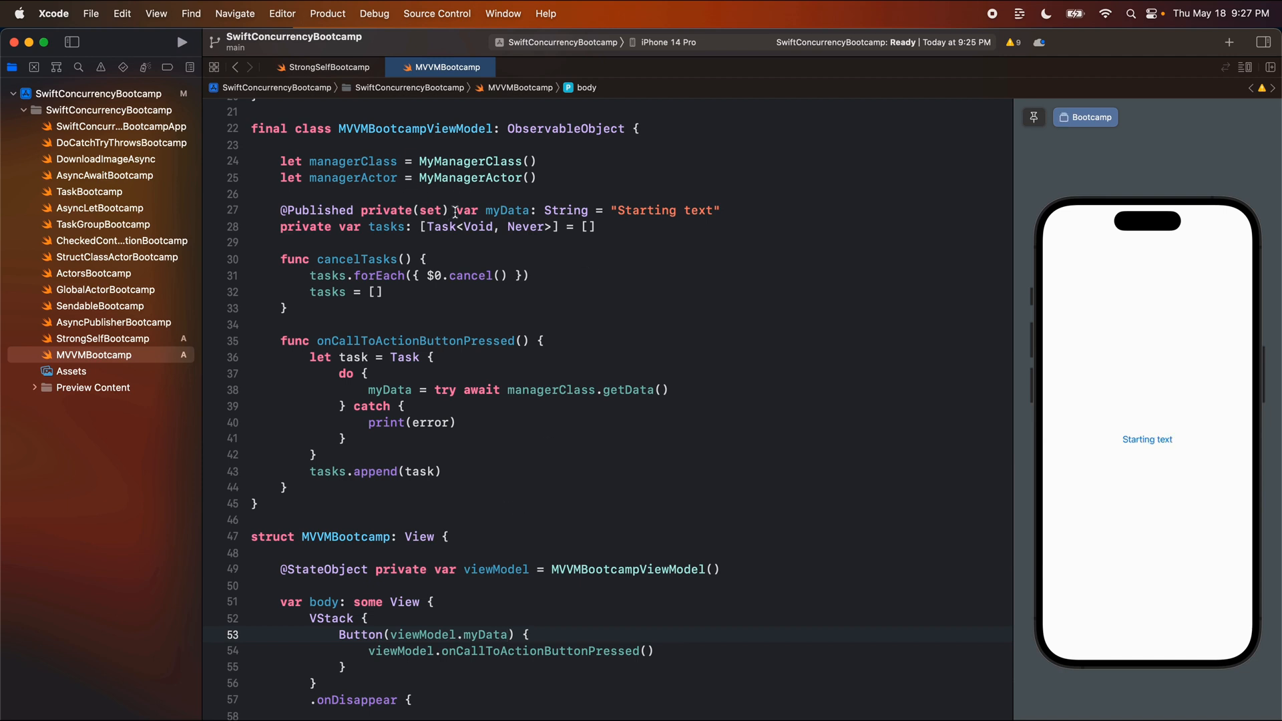
left_click(508, 210)
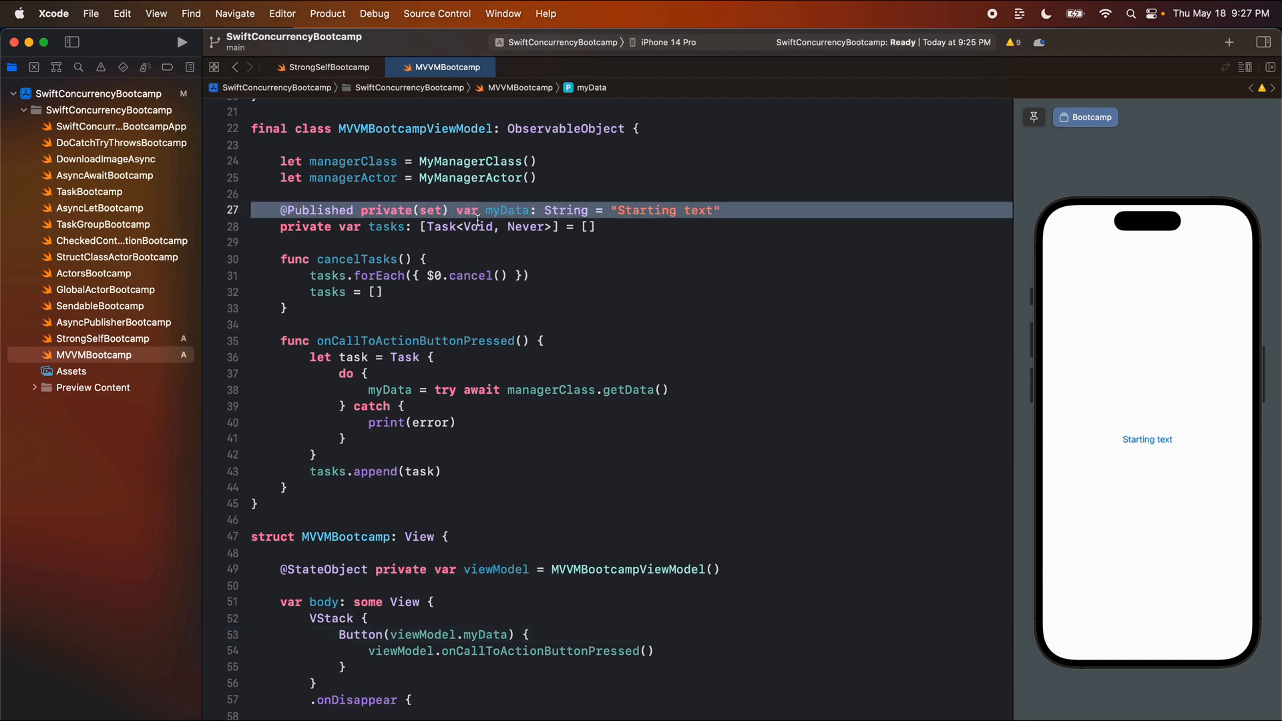
mouse_move(432, 227)
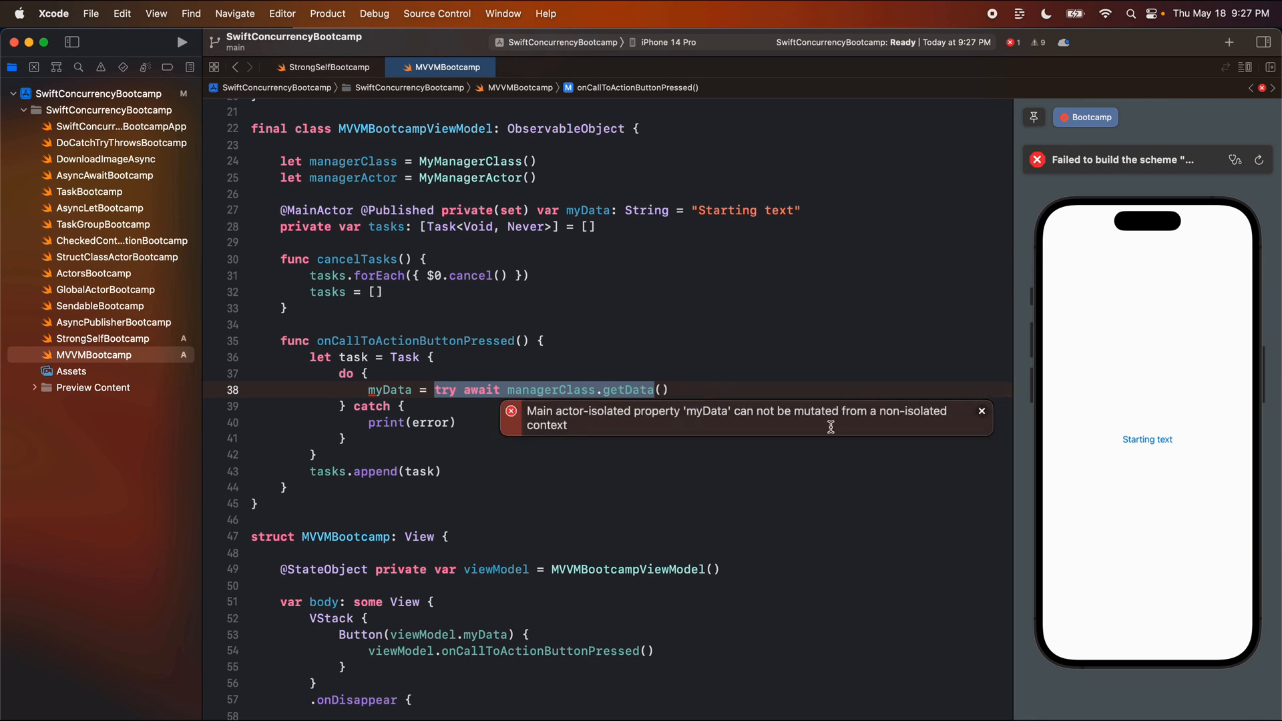
mouse_move(741, 413)
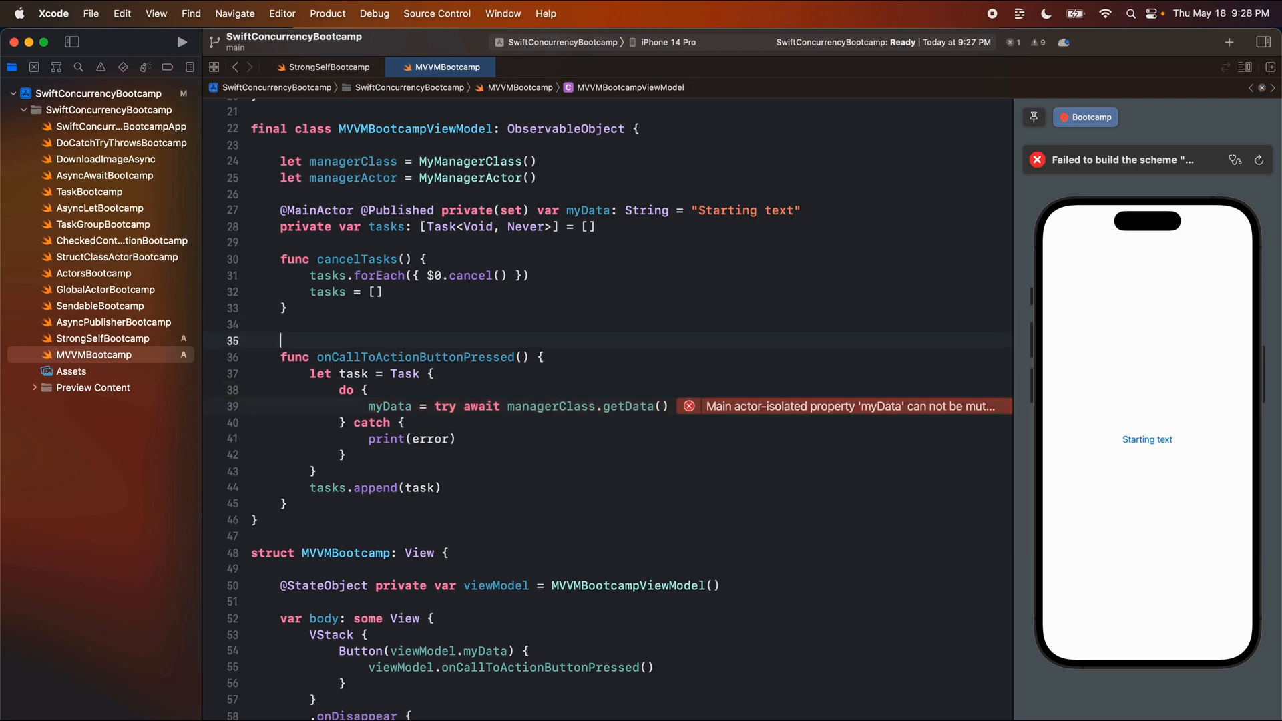
type("@ma")
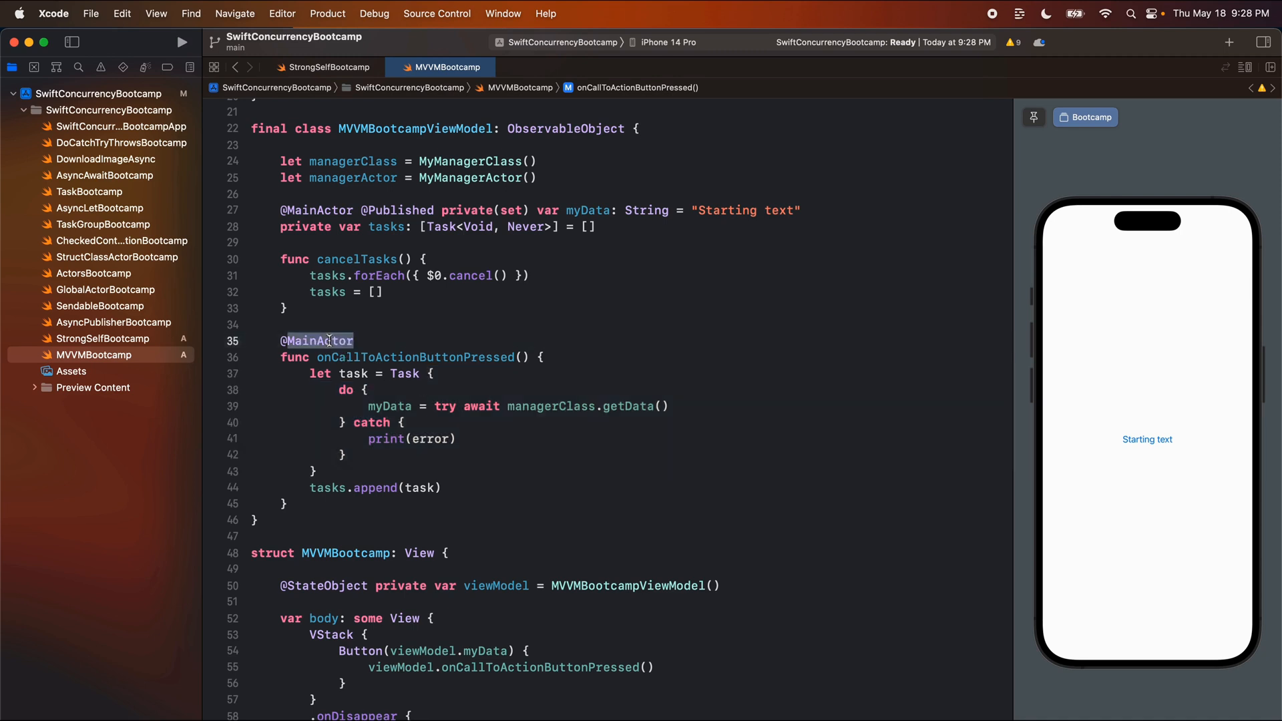
key("Delete")
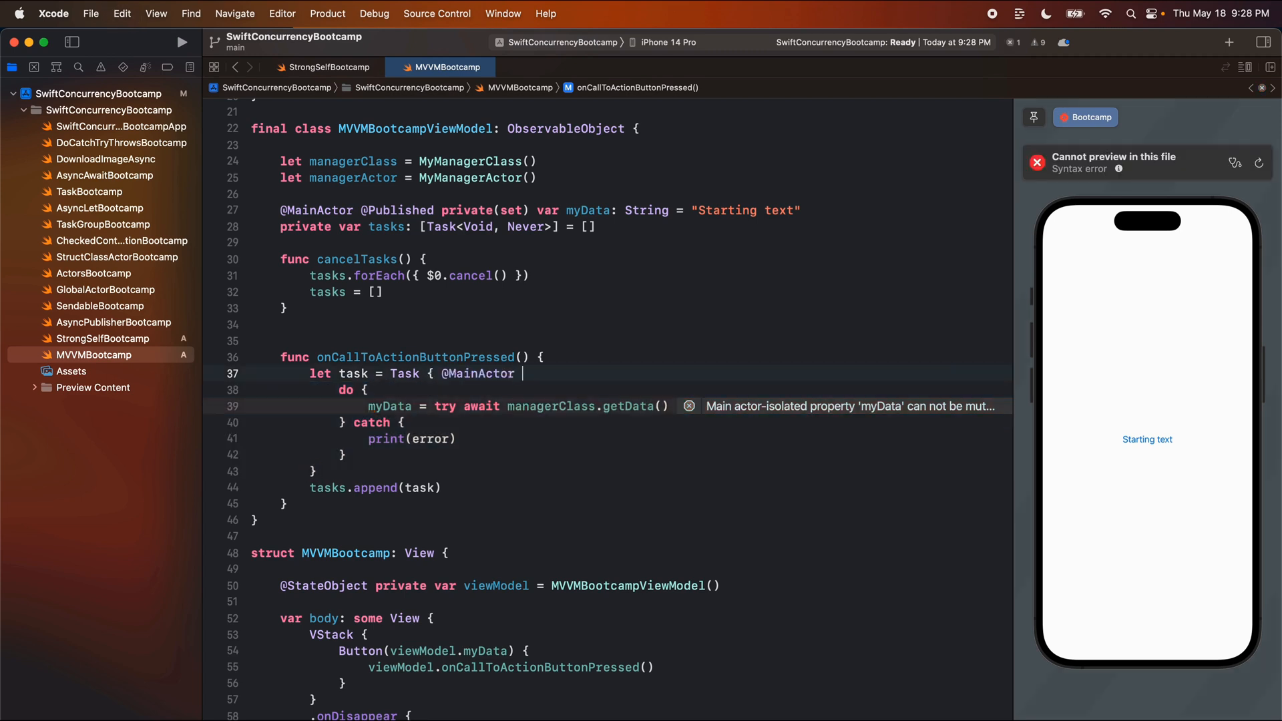
type("in")
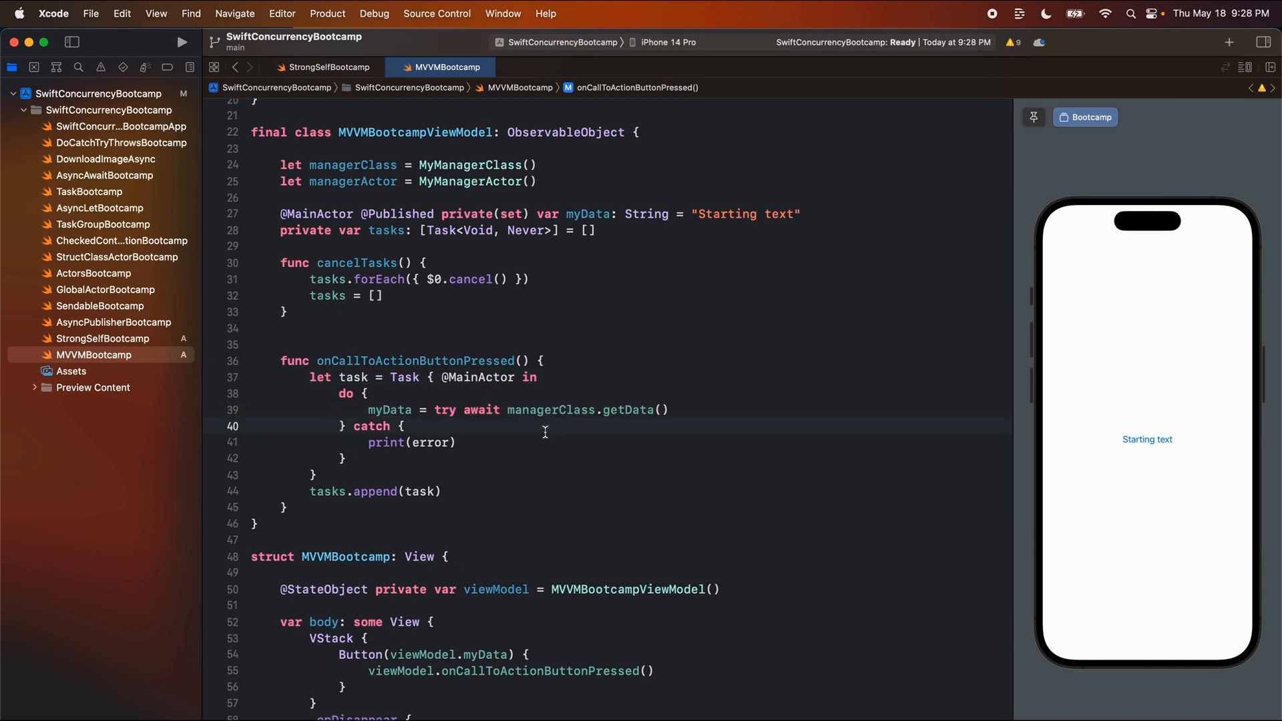
left_click(333, 426)
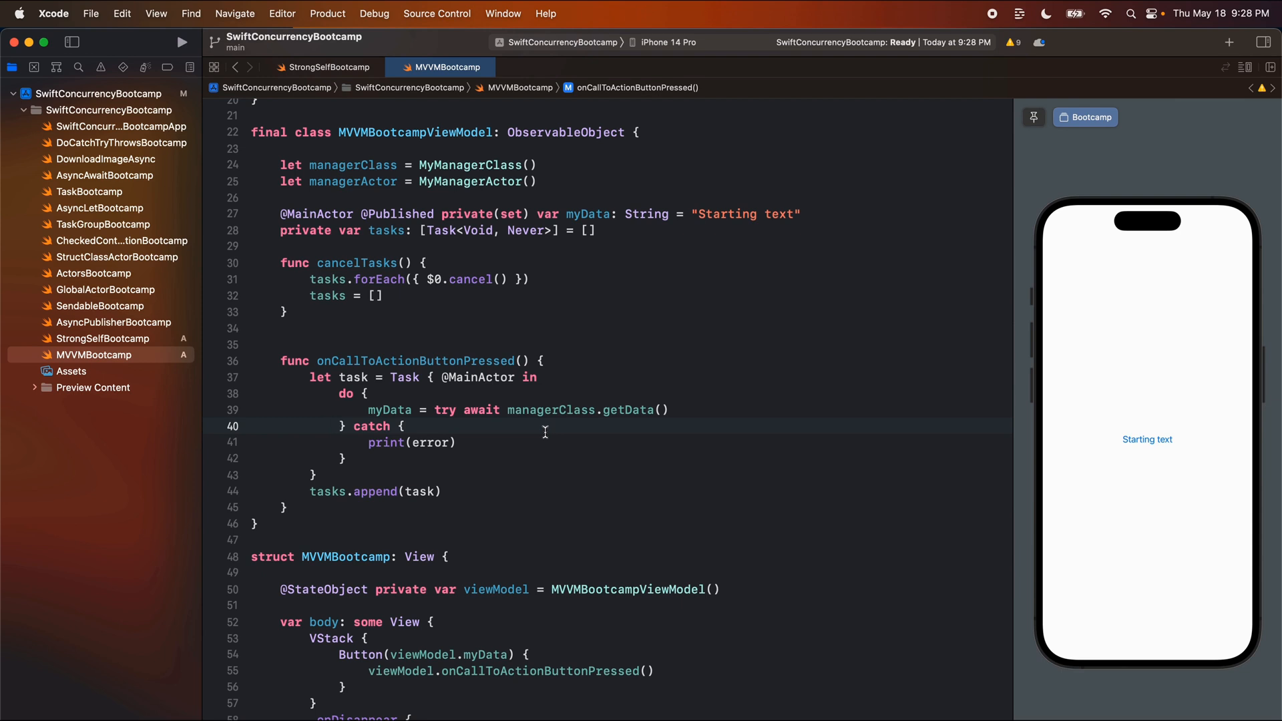
left_click(619, 214)
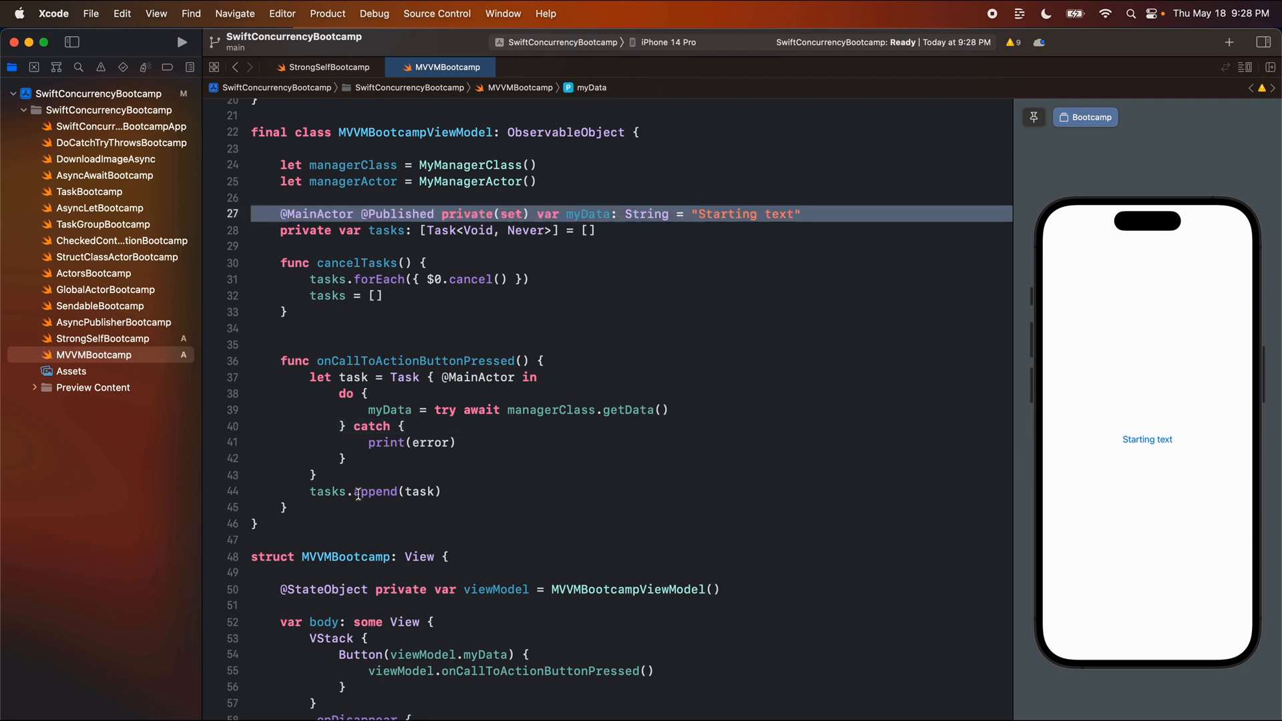
left_click(446, 410)
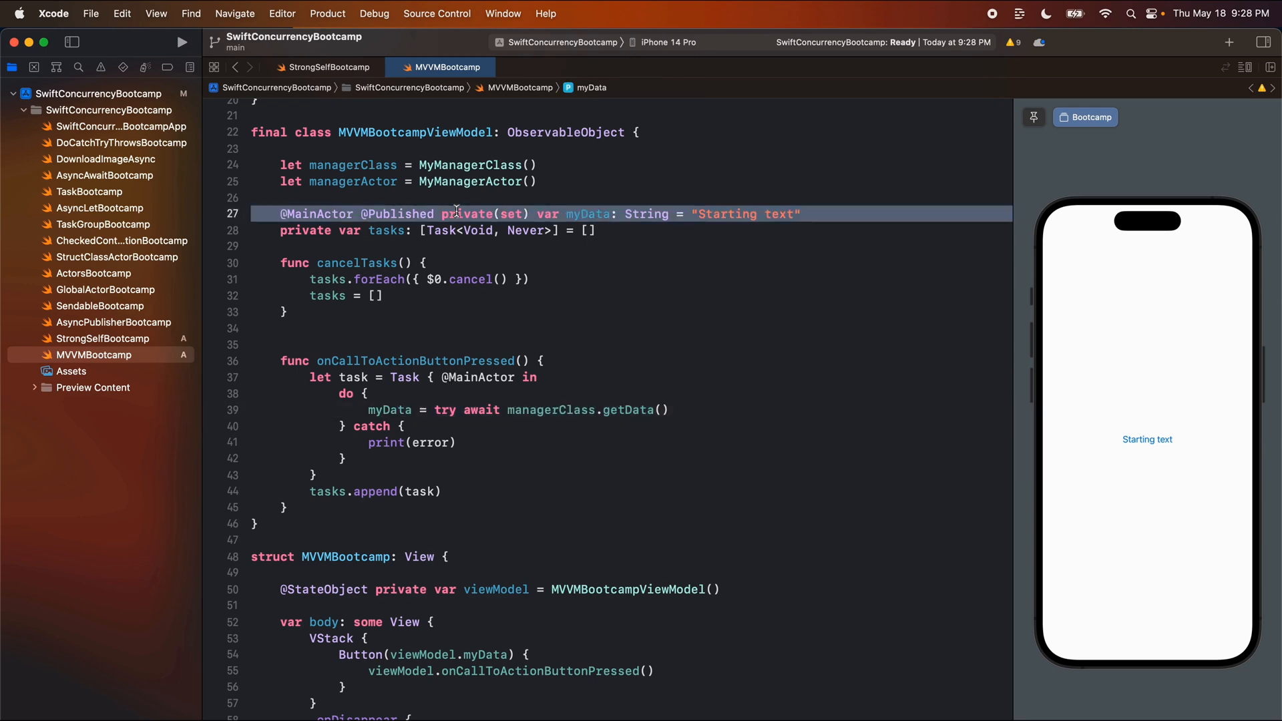
double_click(315, 214)
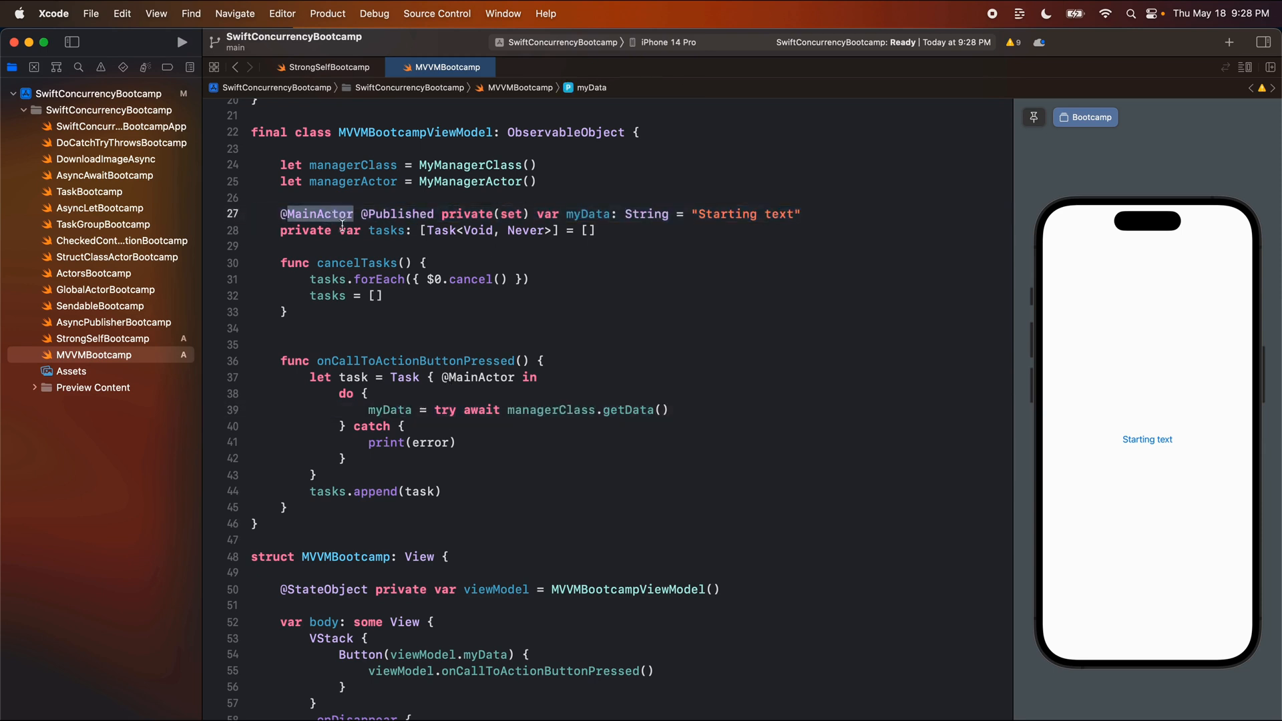
left_click(539, 377)
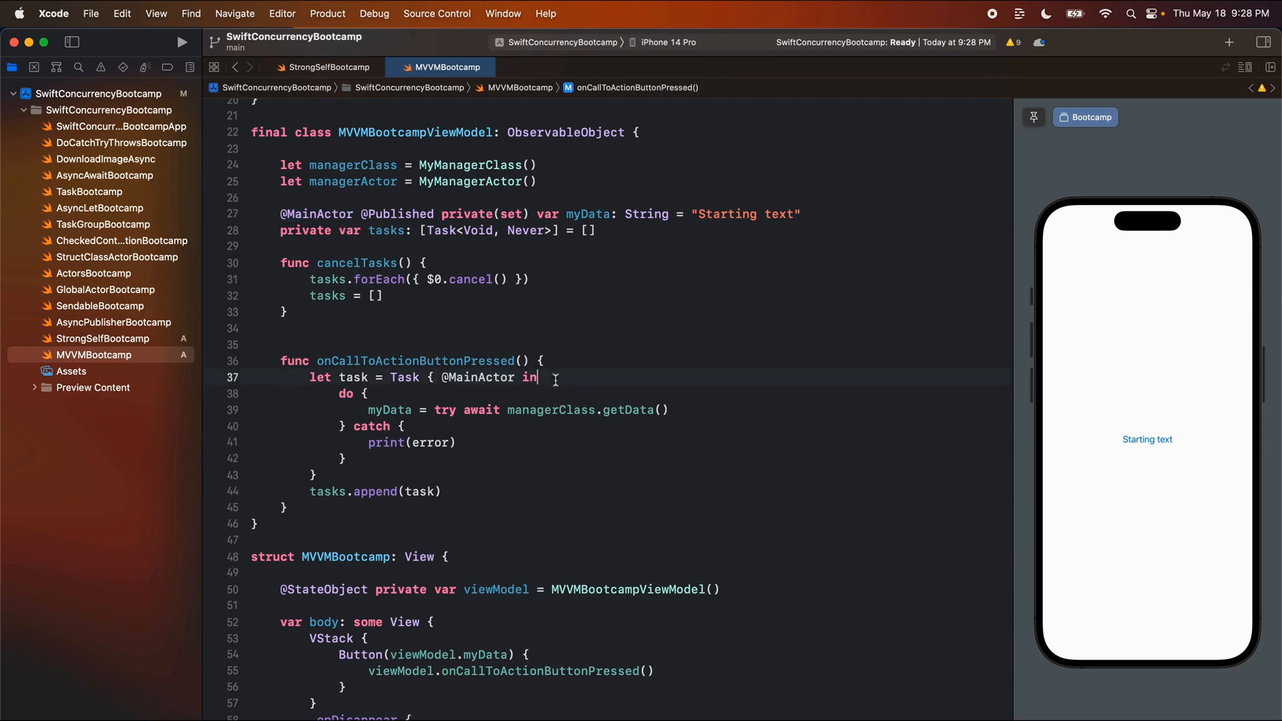
key("backspace")
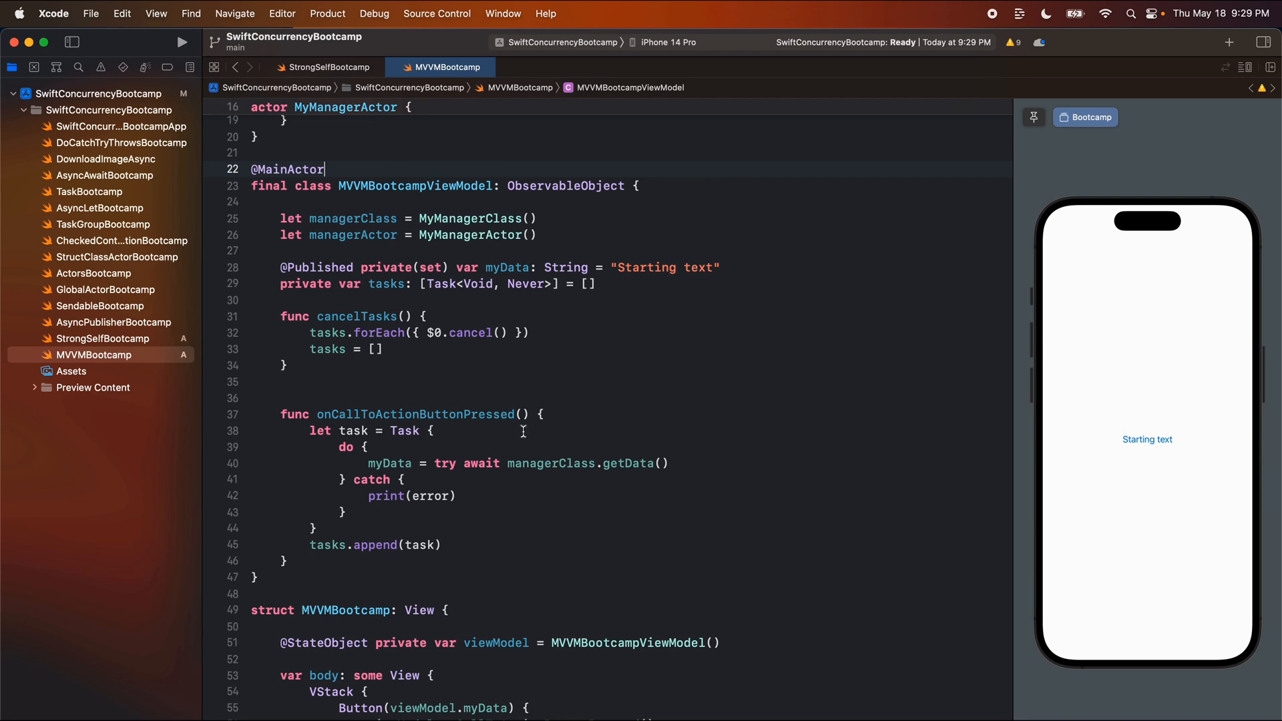
left_click(582, 480)
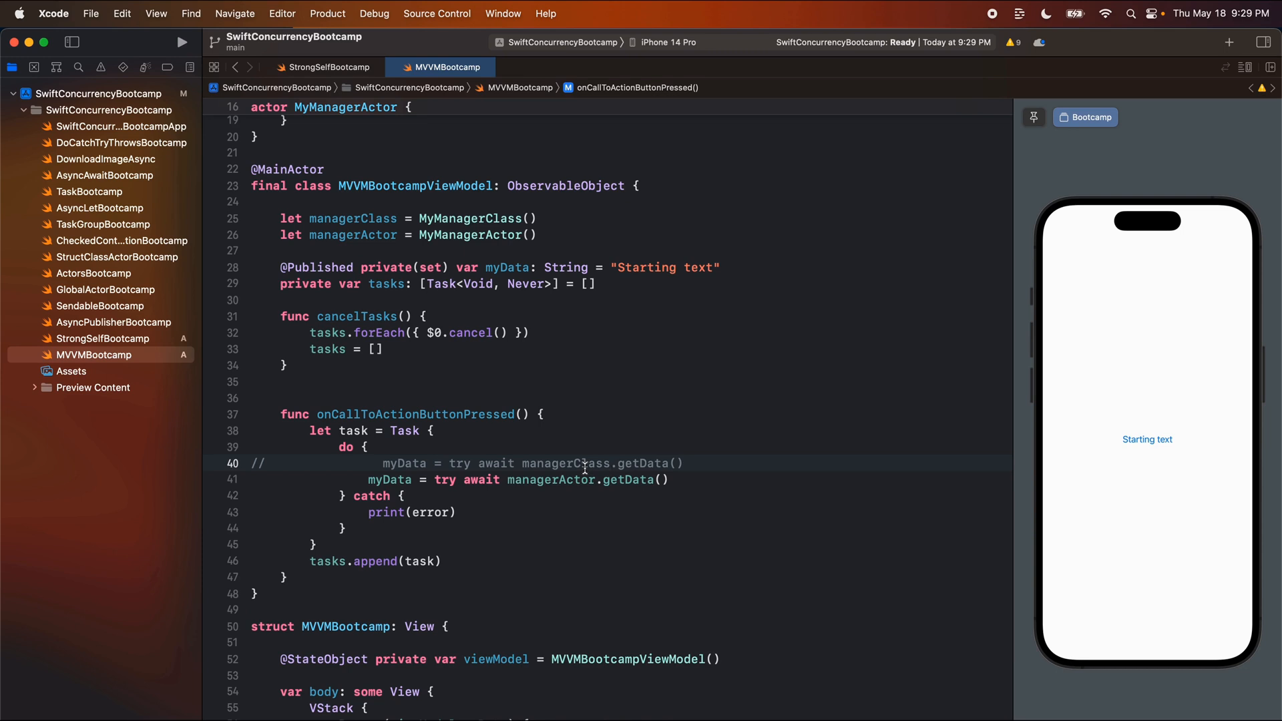
scroll("down", 3)
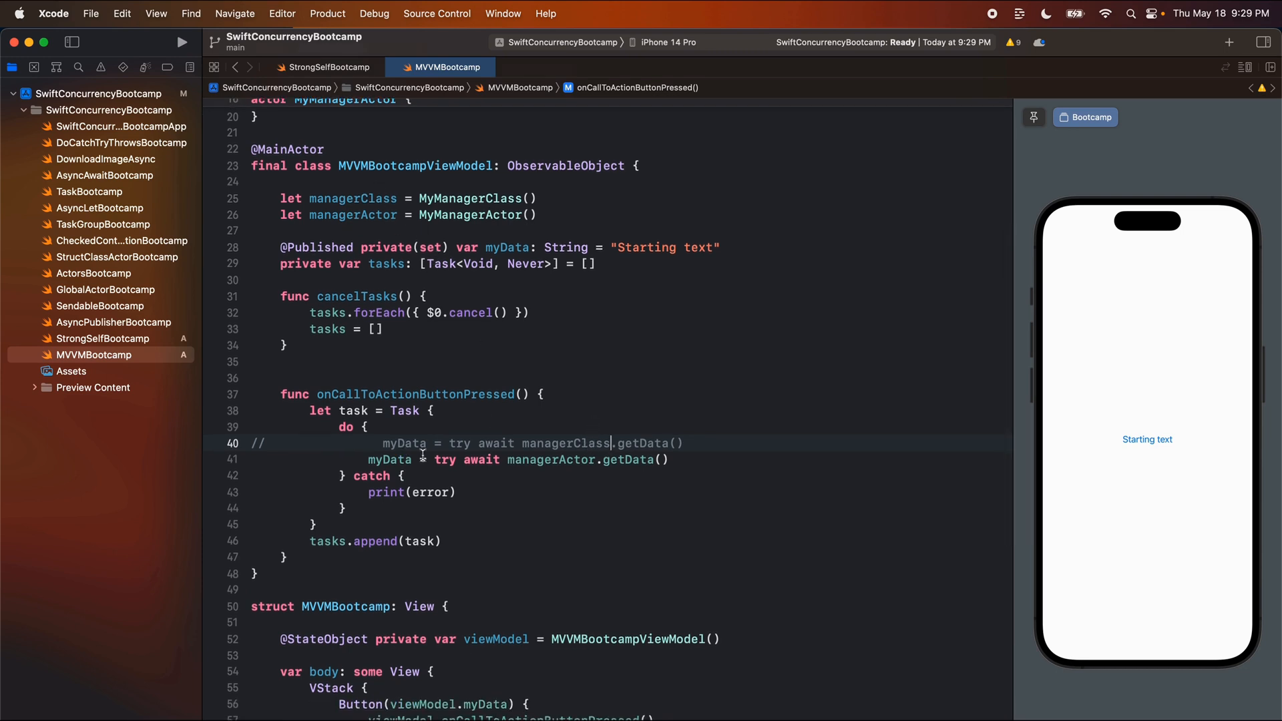
Comment out the managerClass call and await managerActor.getData() in the Task instead.
double_click(414, 394)
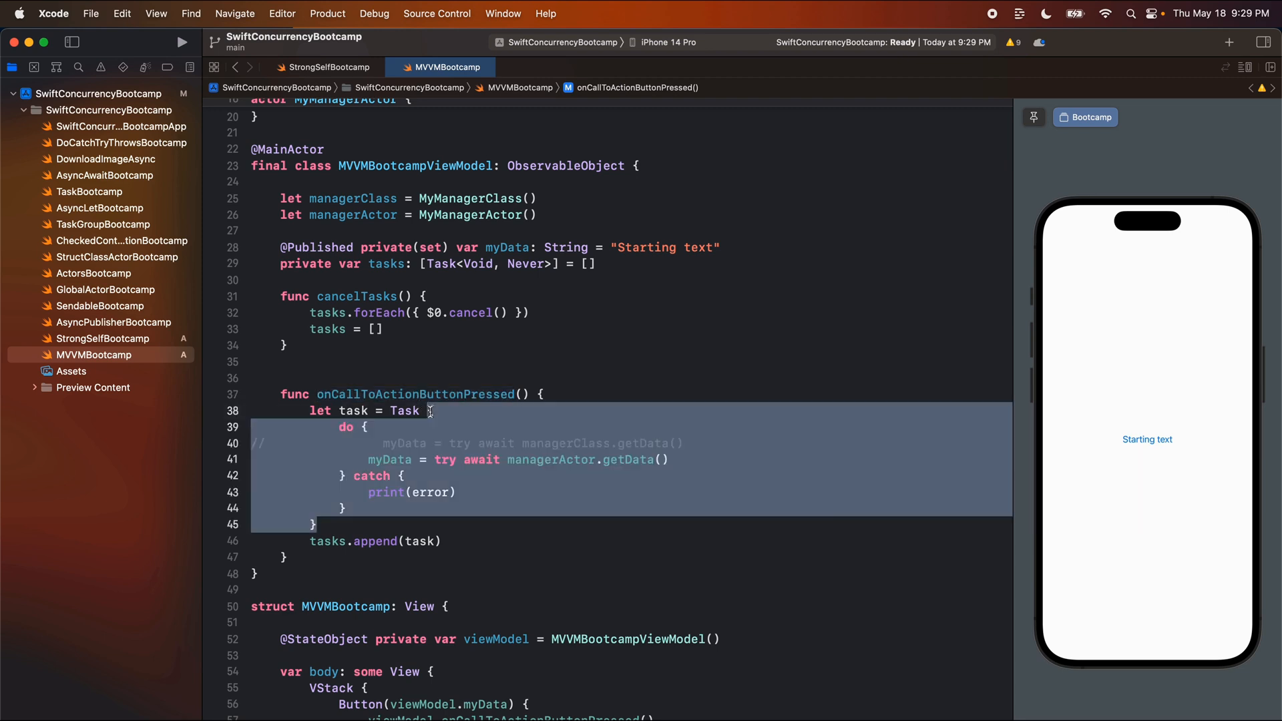
left_click(482, 459)
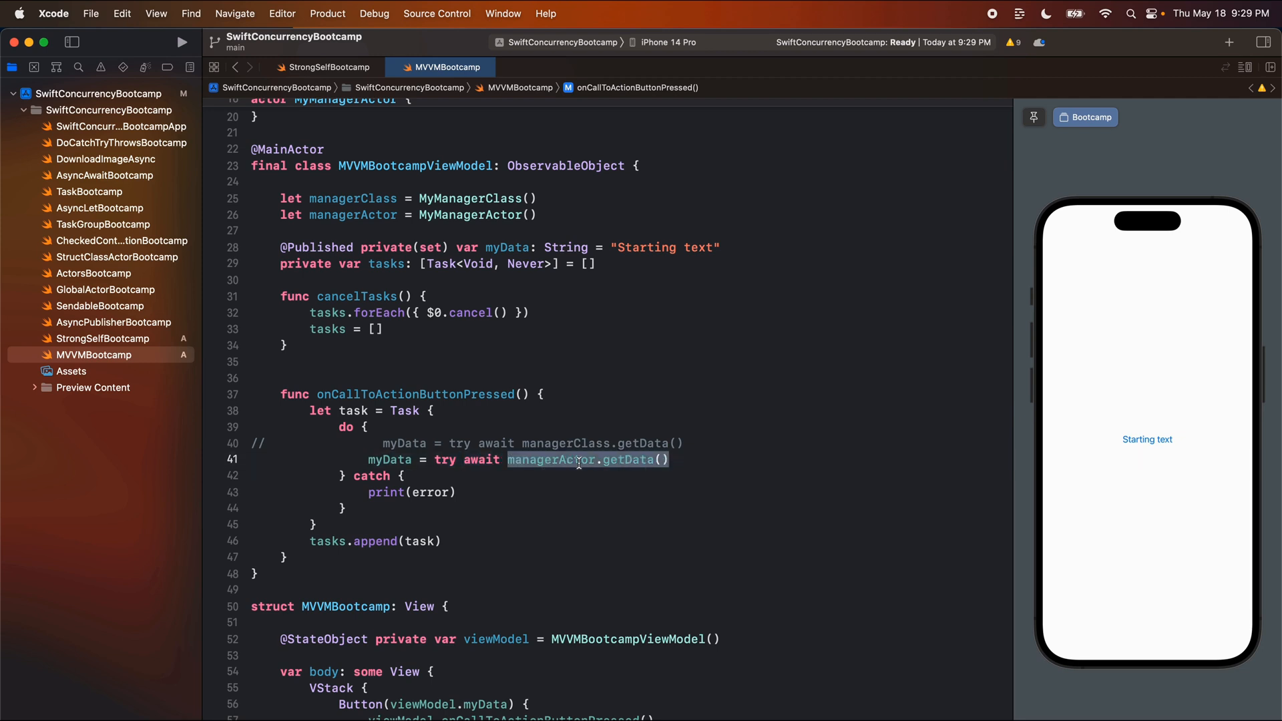
scroll("up", 3)
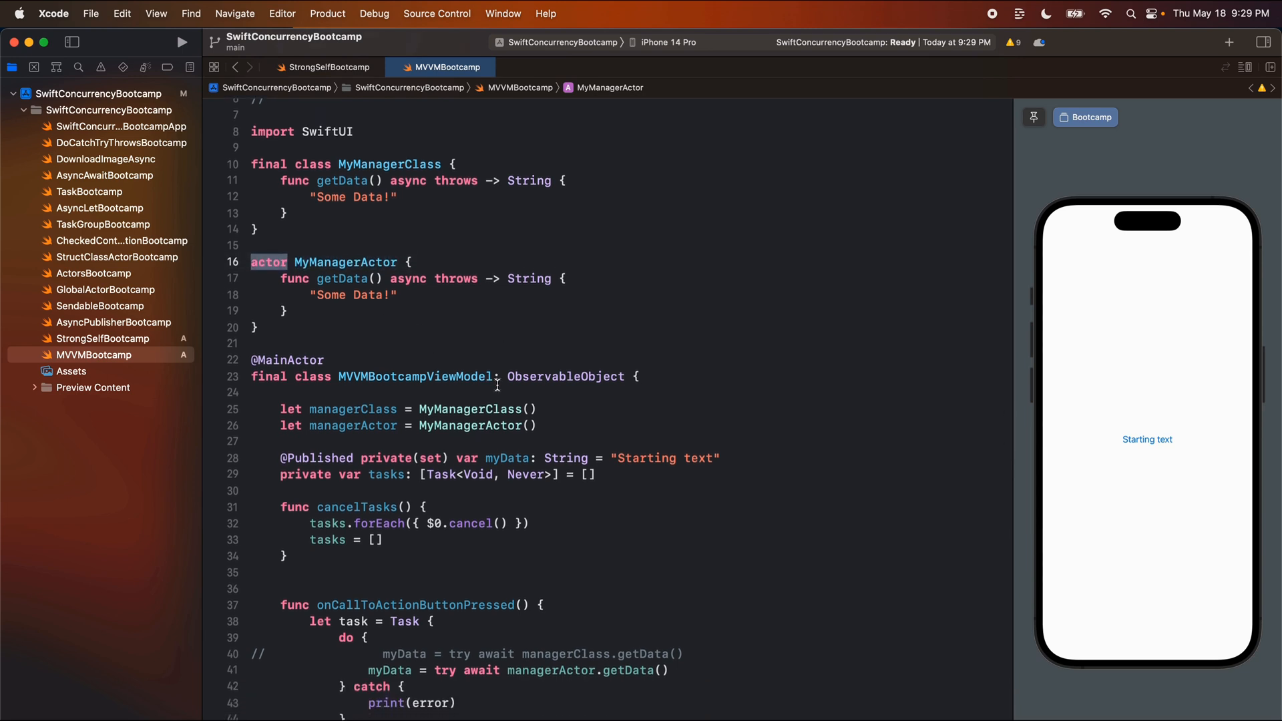
Store the result in let data and assign self.myData = data inside await MainActor.run.
scroll("down", 3)
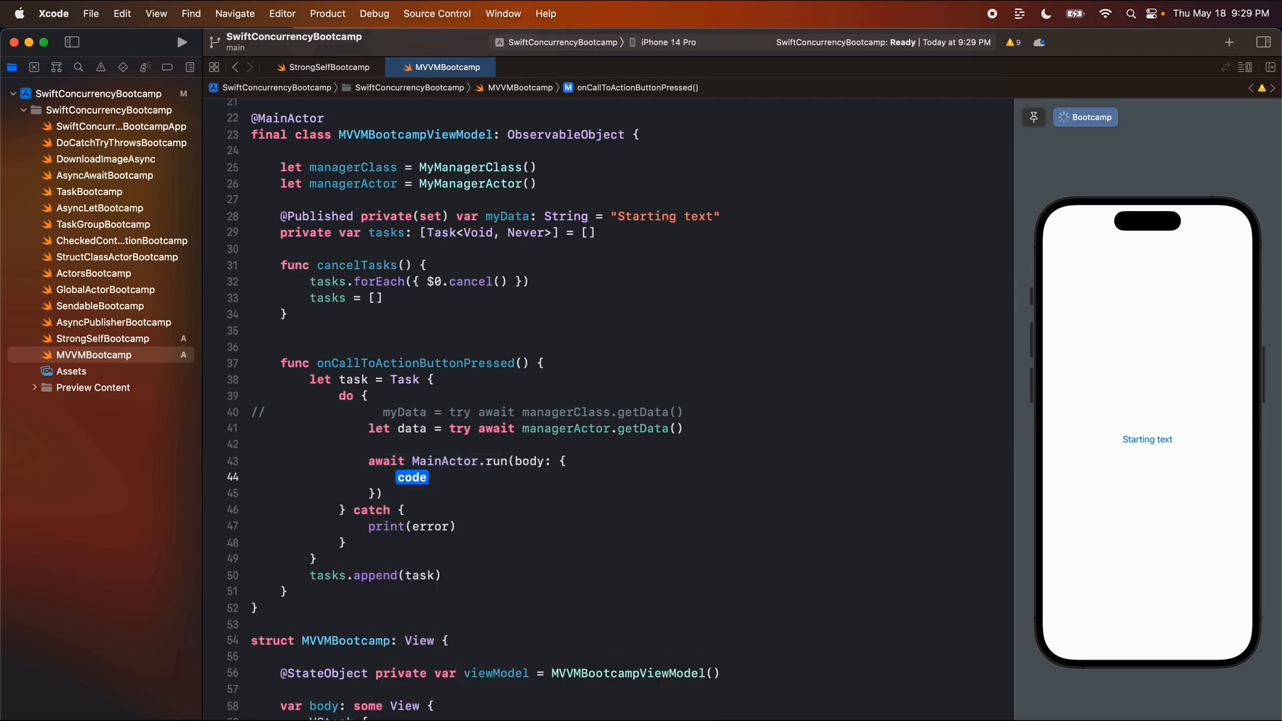
type("self.myd")
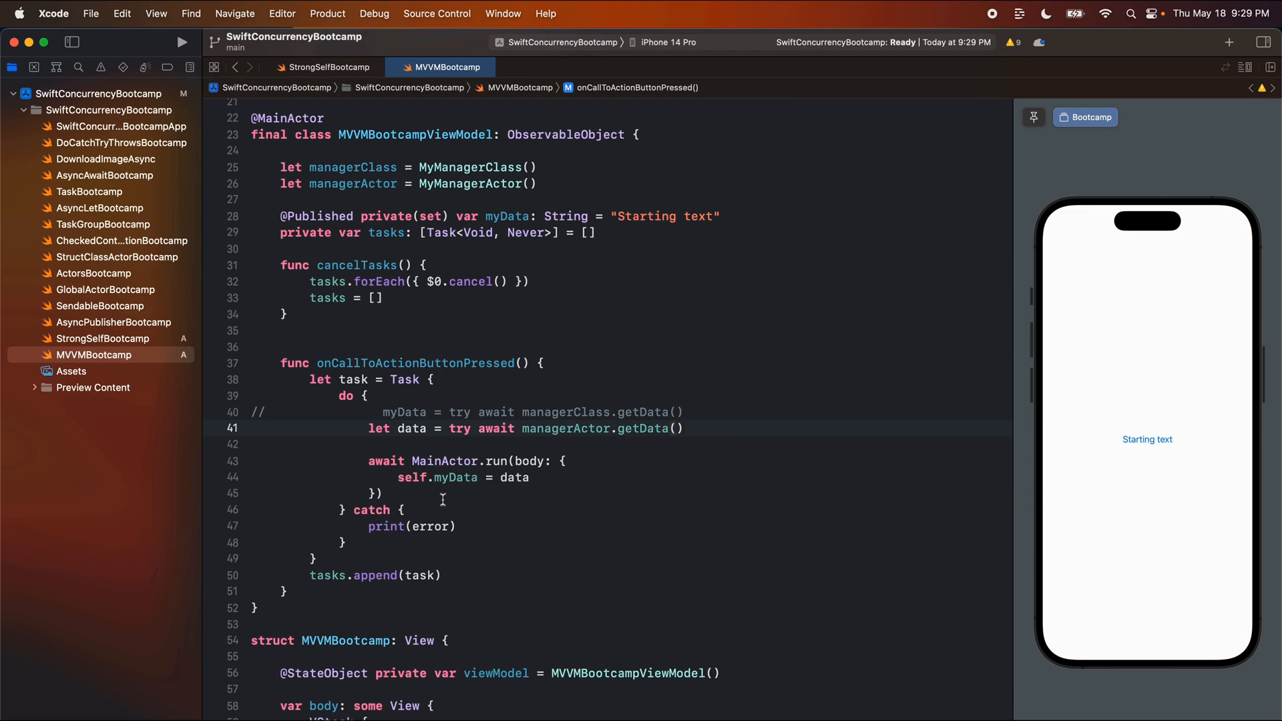
left_click(685, 427)
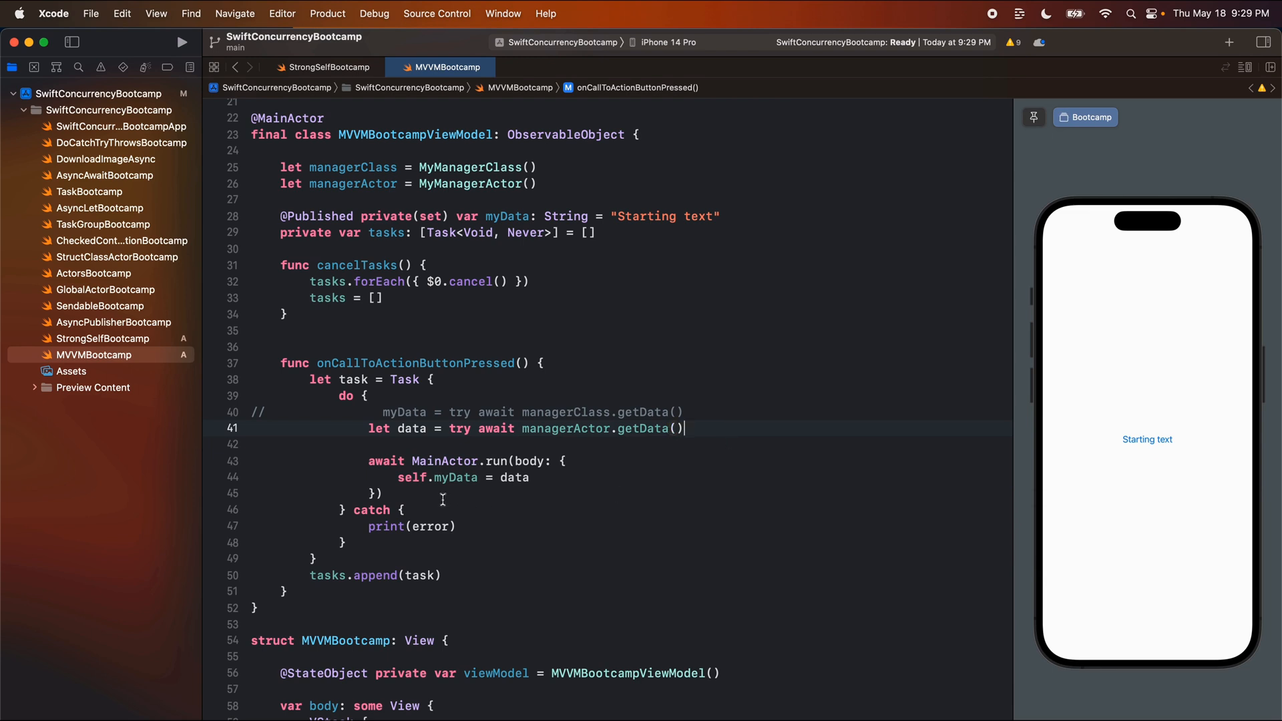
mouse_move(489, 496)
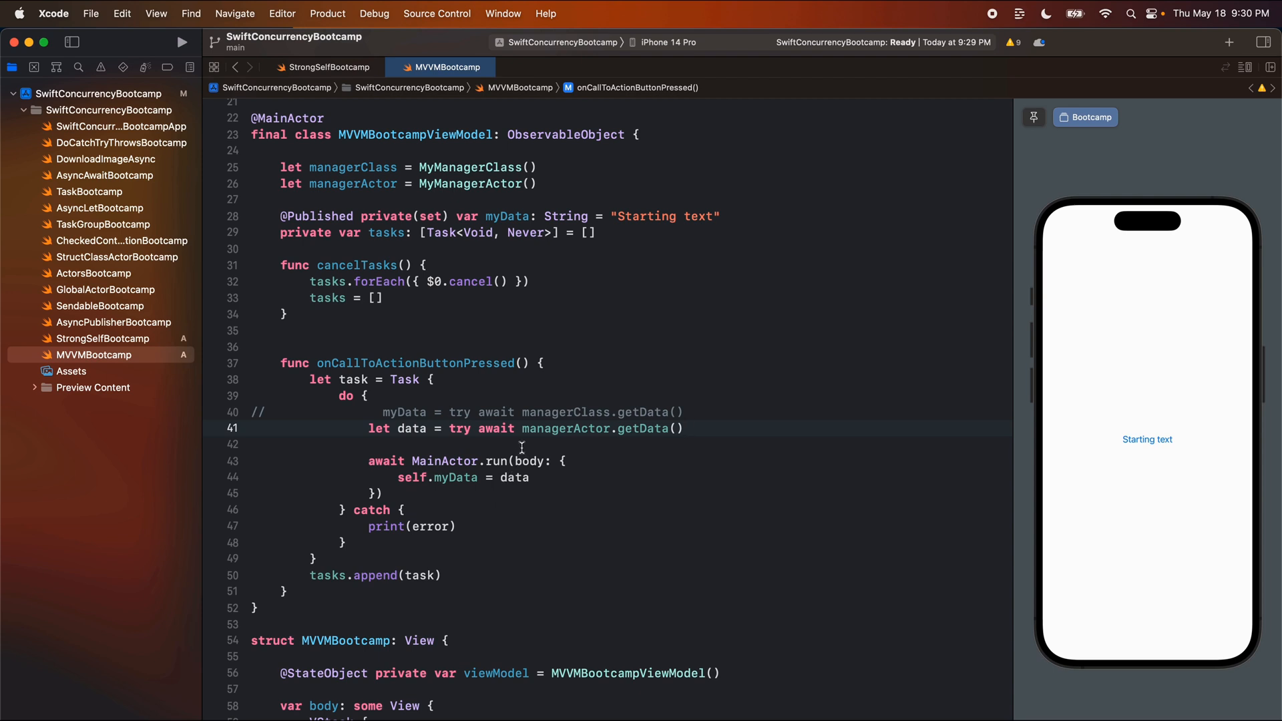
double_click(474, 428)
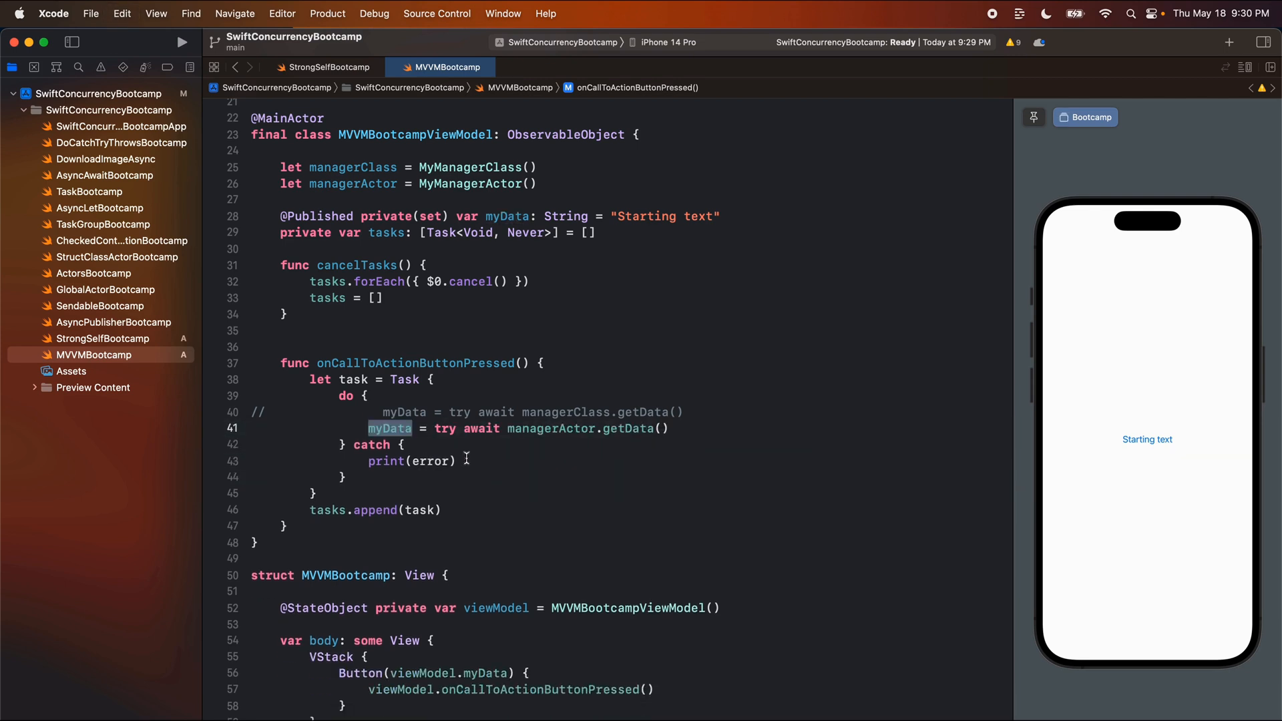
Drop the MainActor.run block and data constant, restoring myData = try await managerActor.getData().
scroll("up", 3)
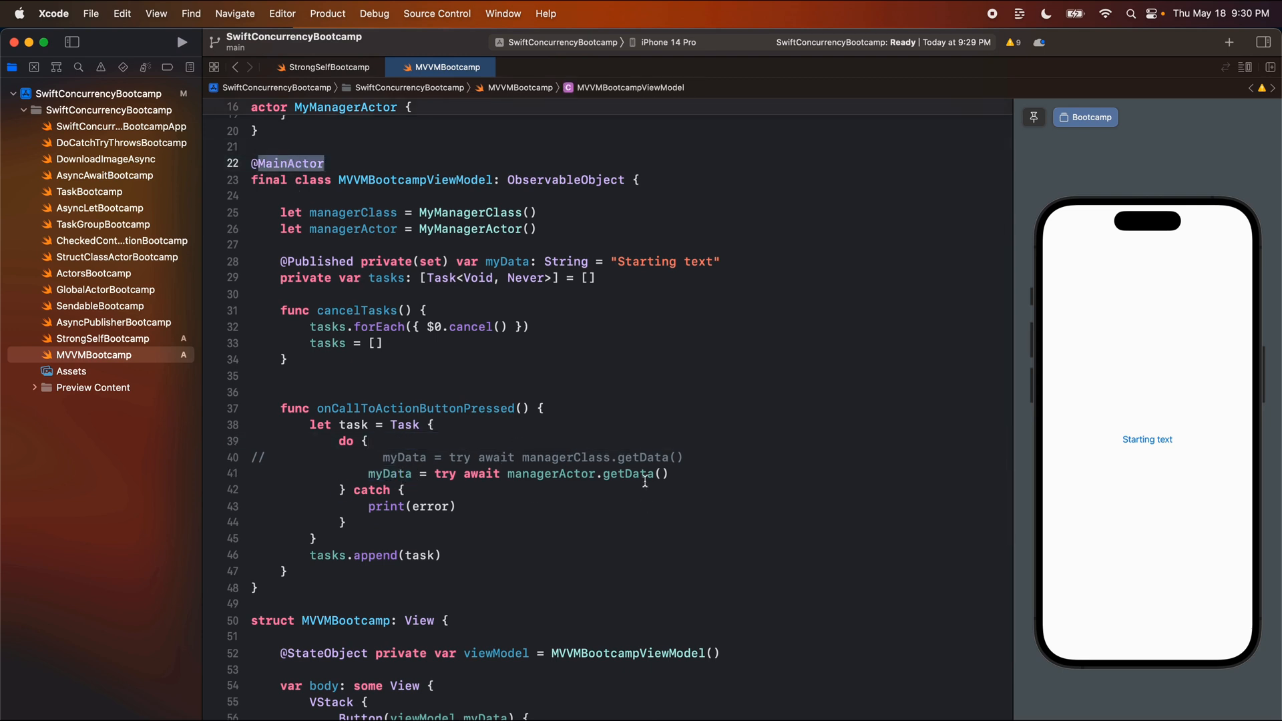
scroll("up", 3)
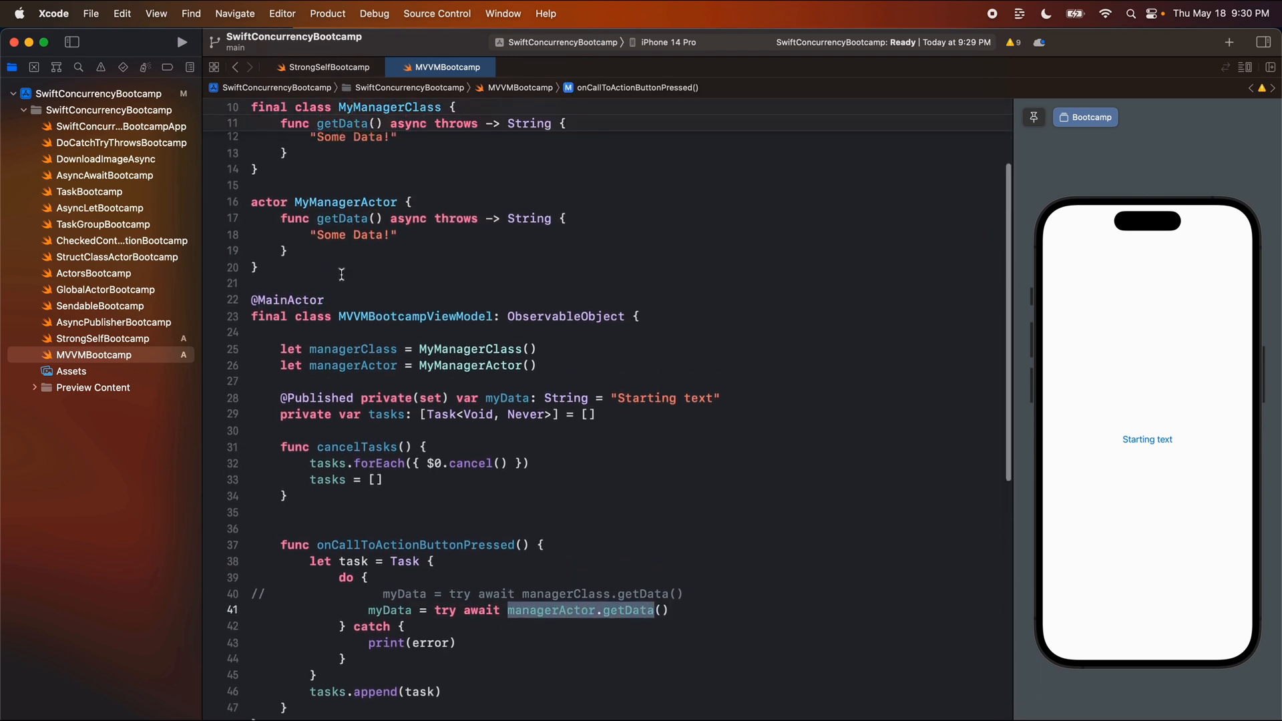
scroll("down", 3)
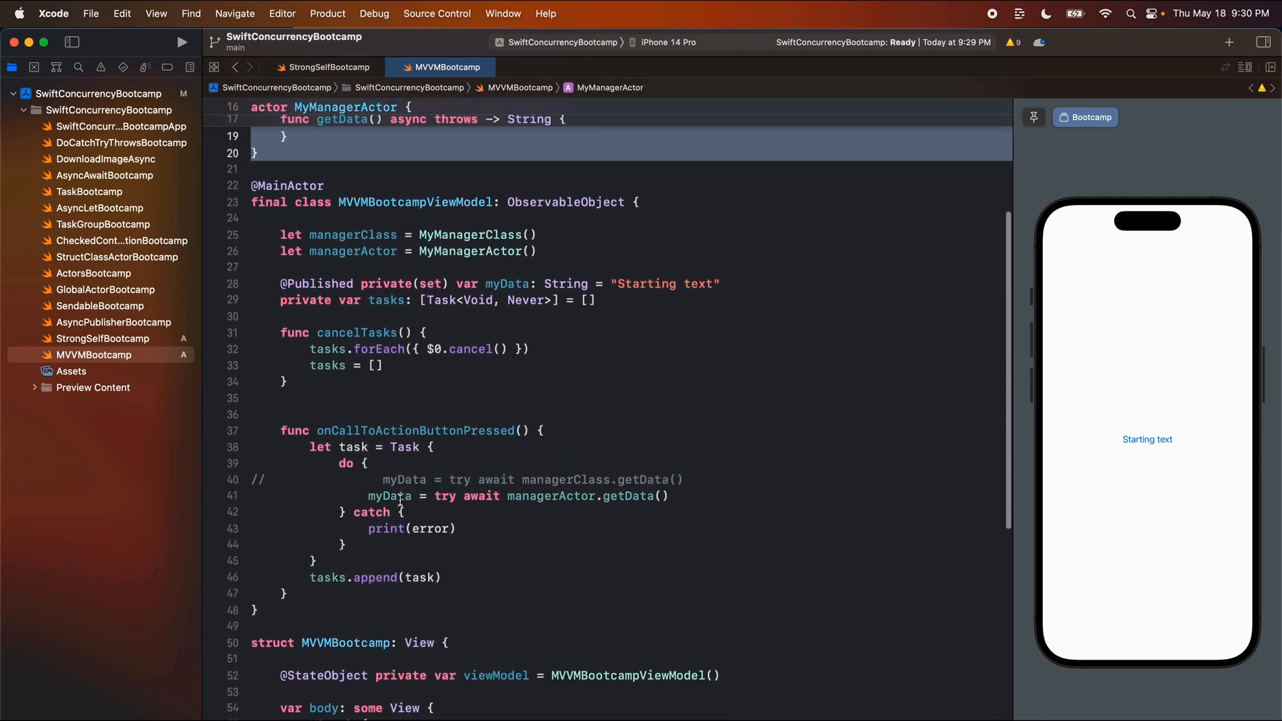
double_click(390, 496)
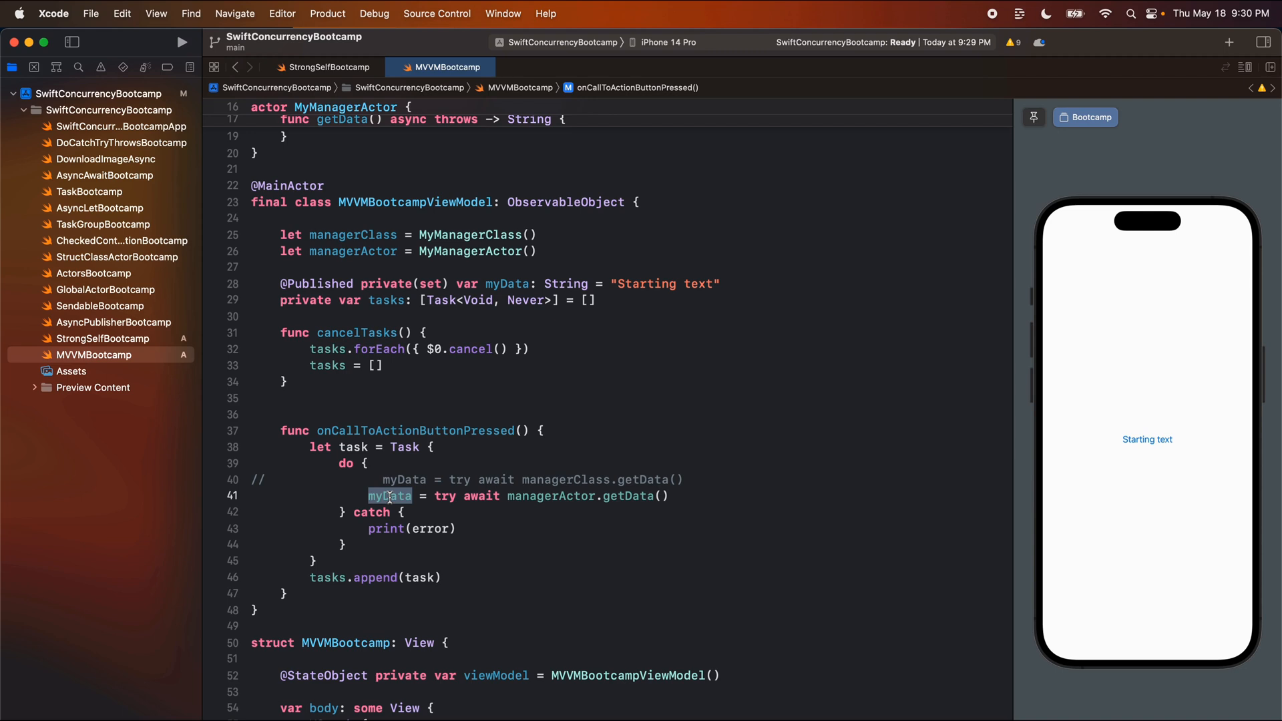
mouse_move(423, 514)
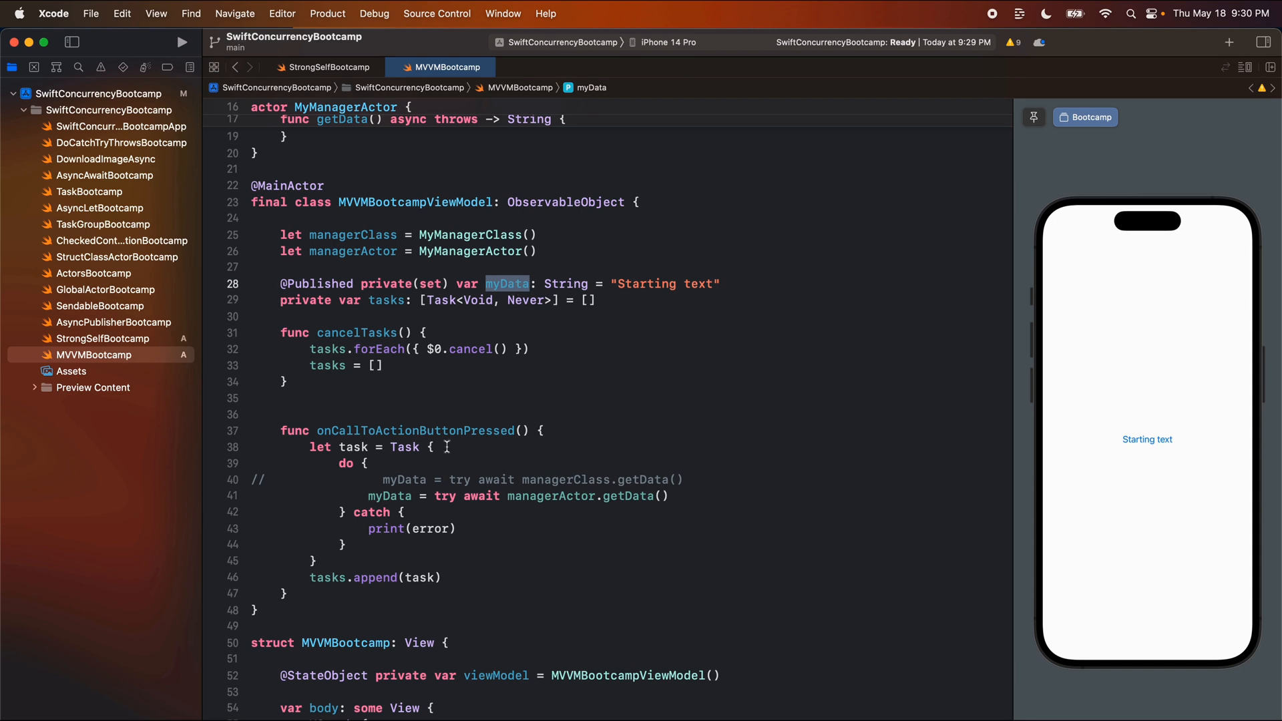
left_click(399, 398)
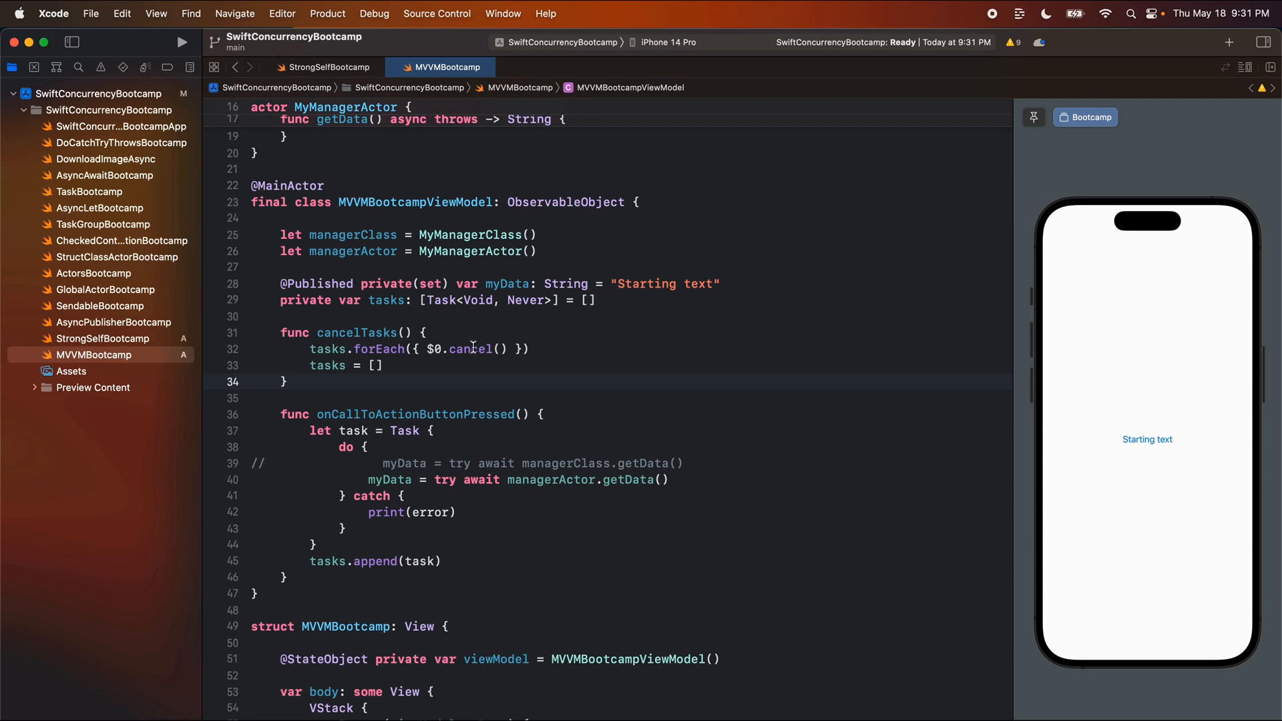
mouse_move(530, 336)
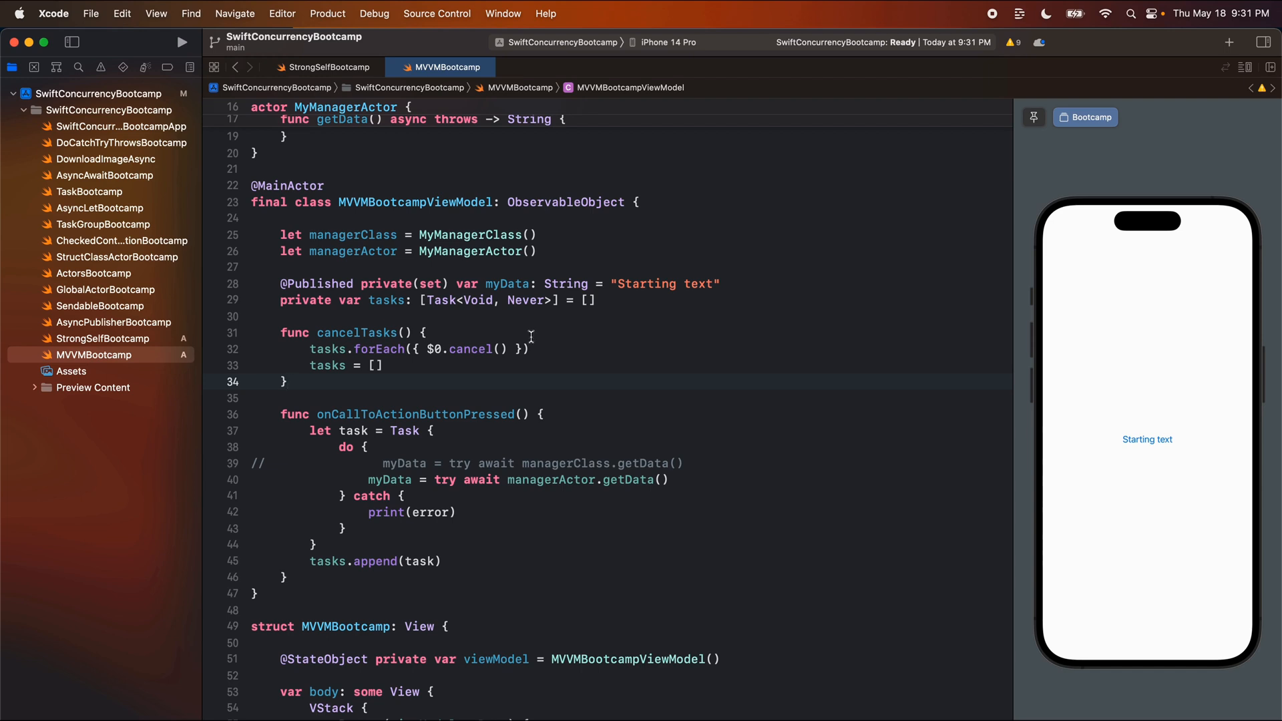
Delete one blank line after cancelTasks' closing brace, above onCallToActionButtonPressed.
left_click(290, 382)
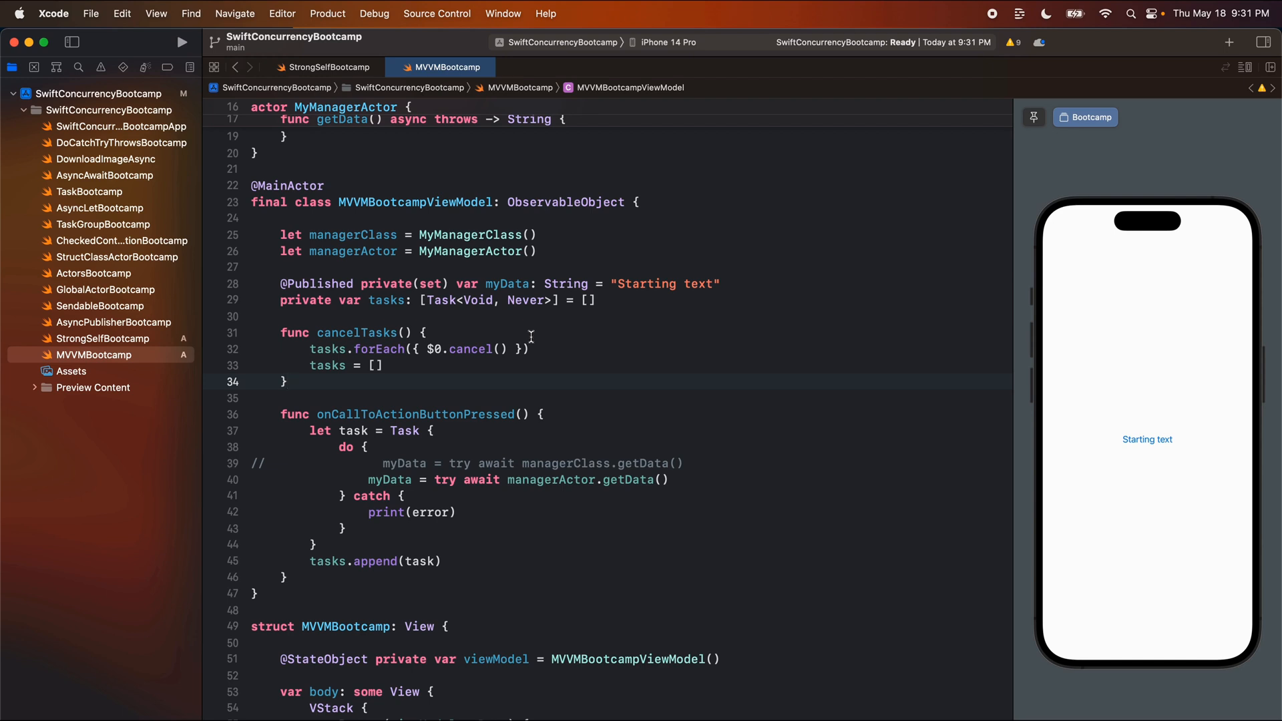
mouse_move(563, 343)
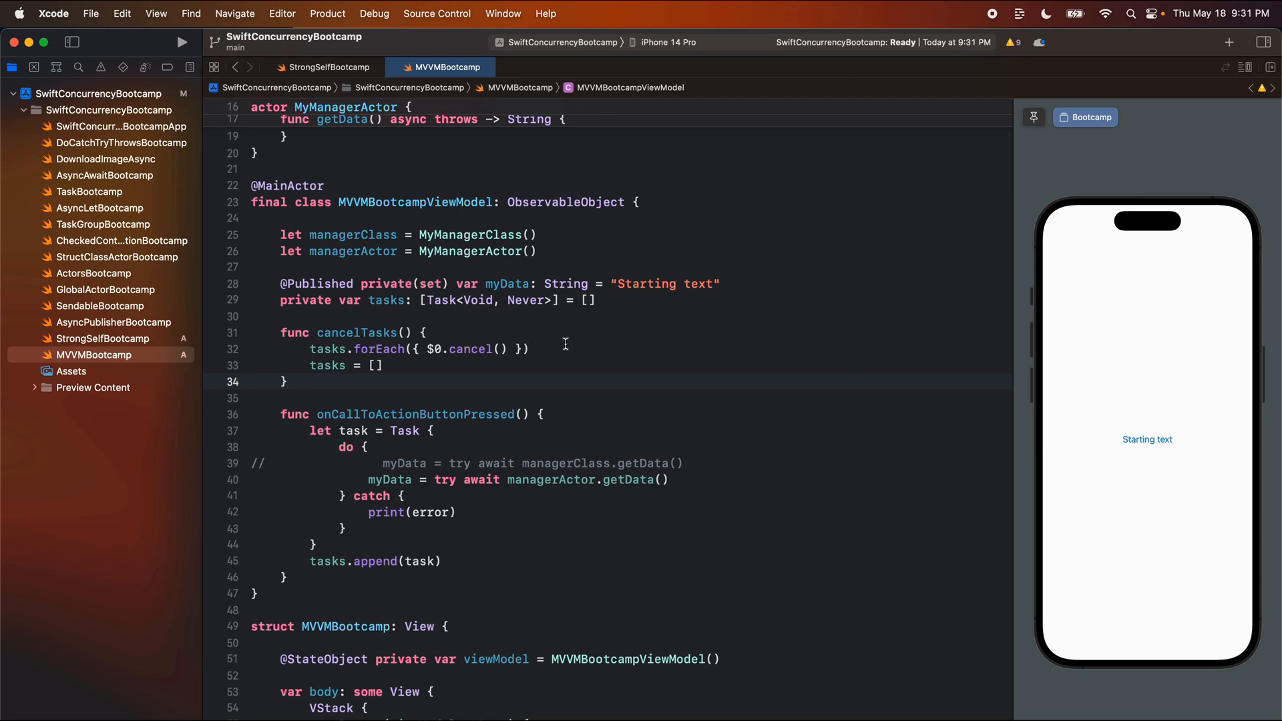
left_click(288, 380)
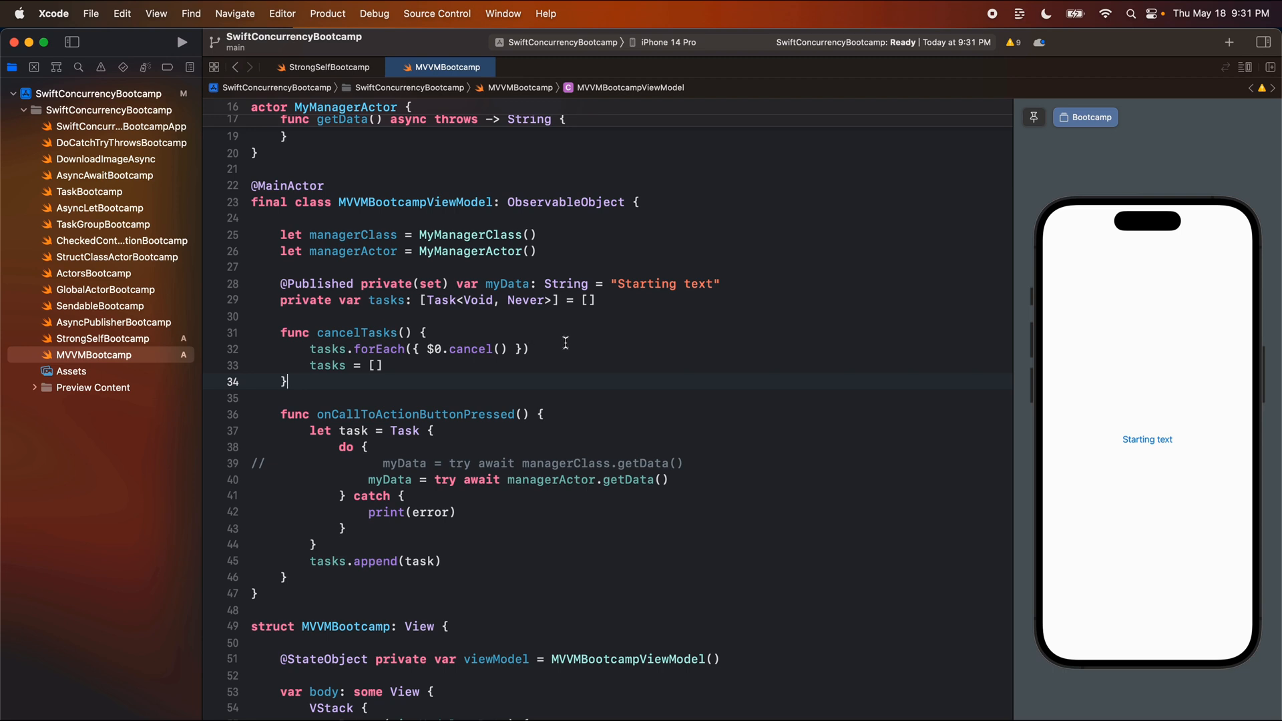